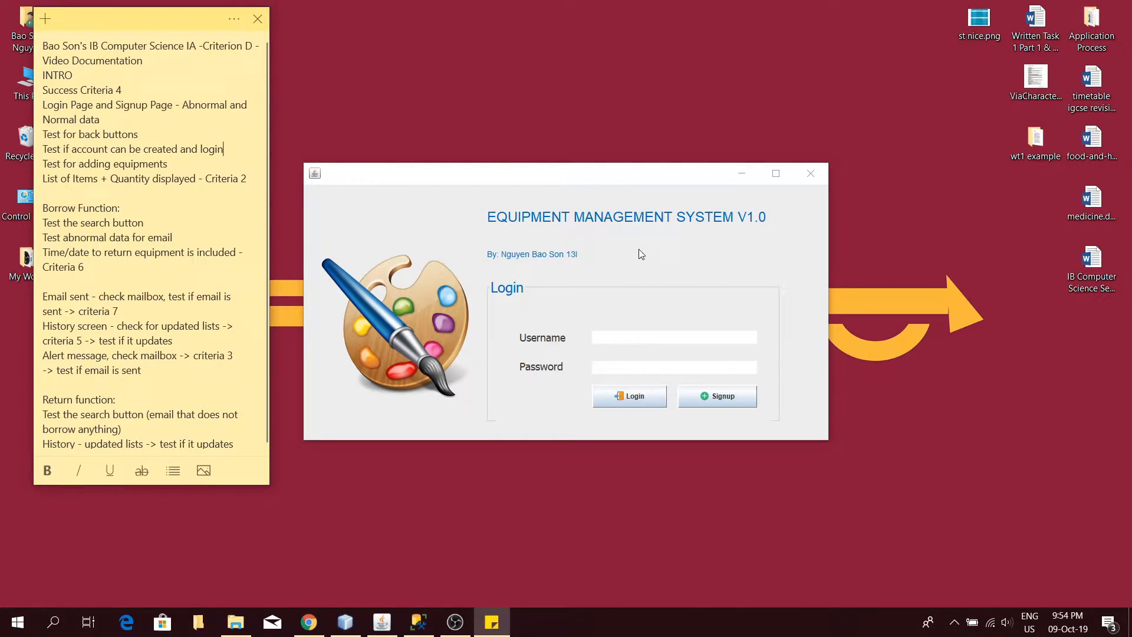
{"action": "mouse_move", "coordinate": [593, 276]}
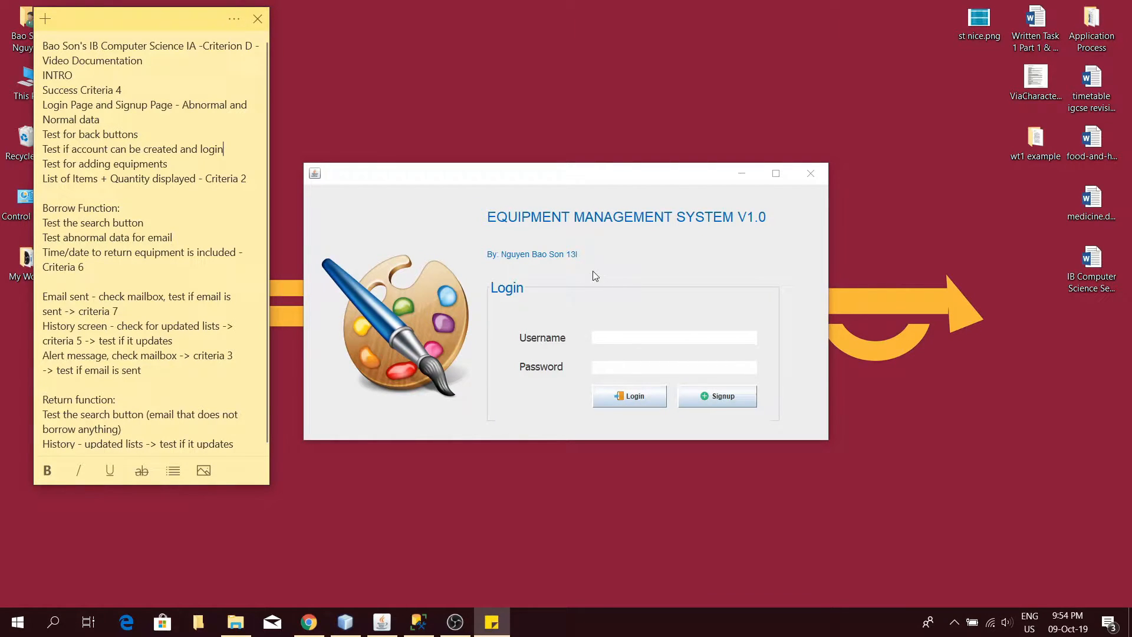
{"action": "mouse_move", "coordinate": [571, 285]}
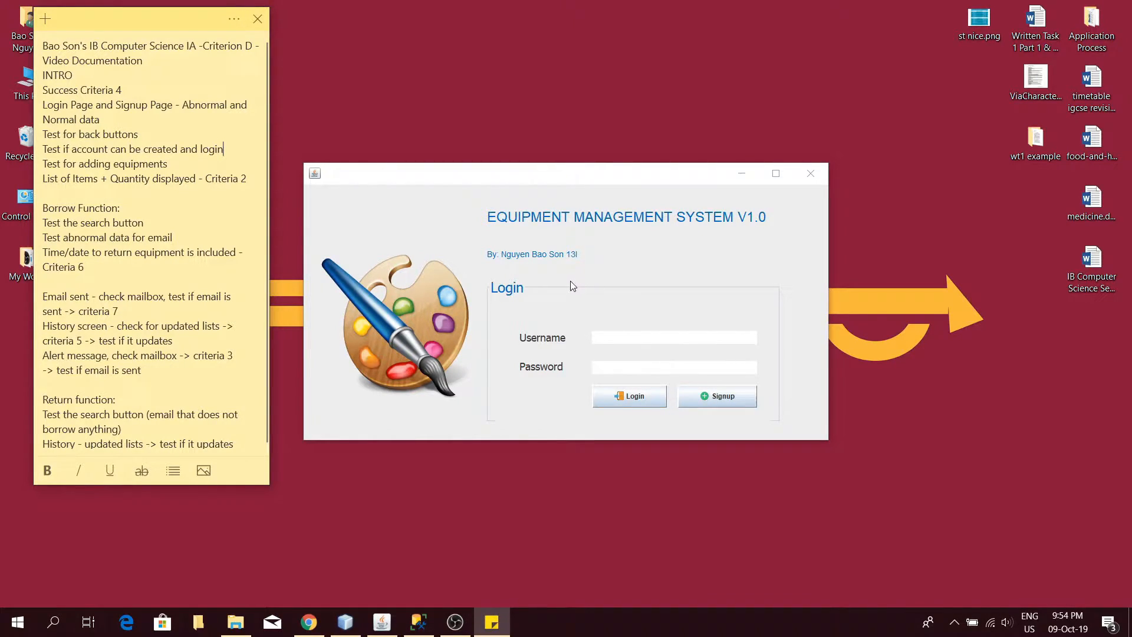
{"action": "mouse_move", "coordinate": [293, 166]}
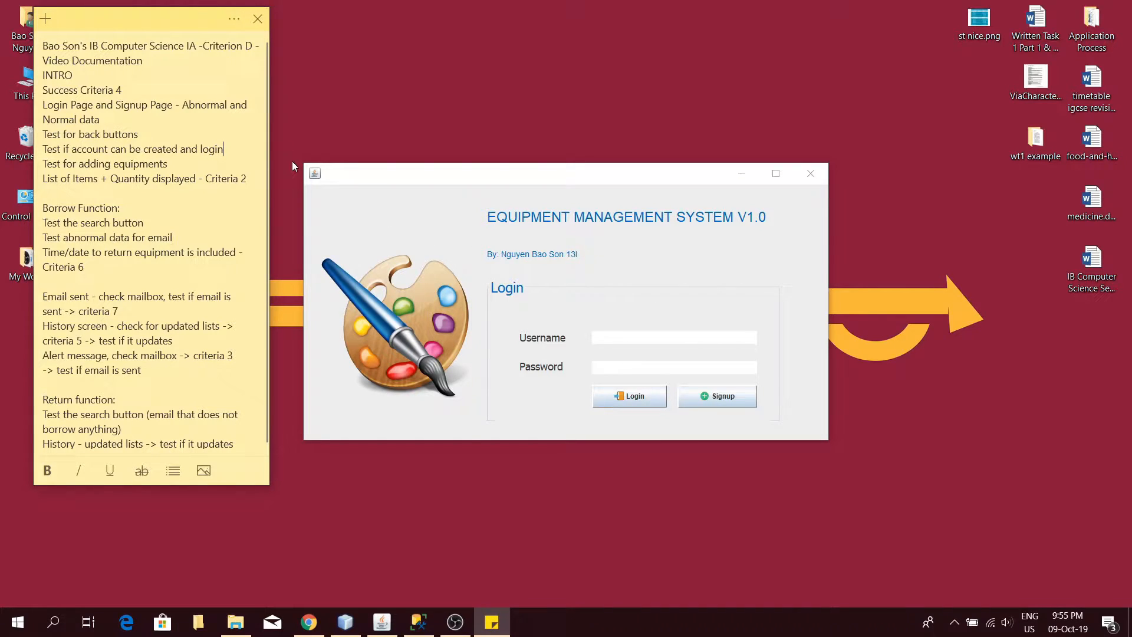
{"action": "mouse_move", "coordinate": [231, 198]}
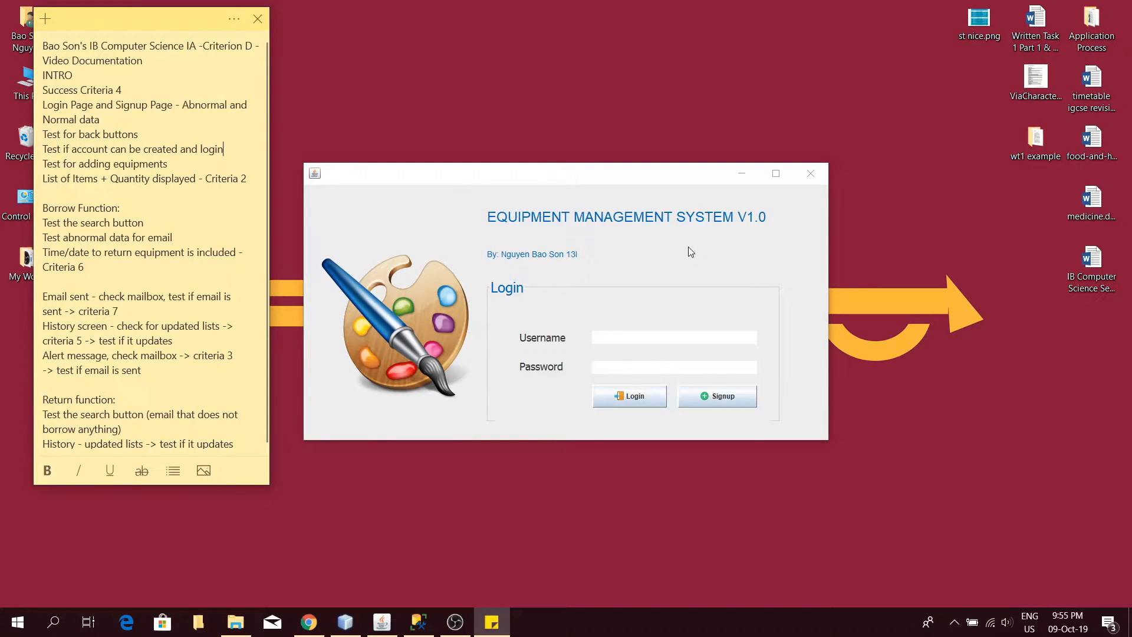
{"action": "mouse_move", "coordinate": [639, 202]}
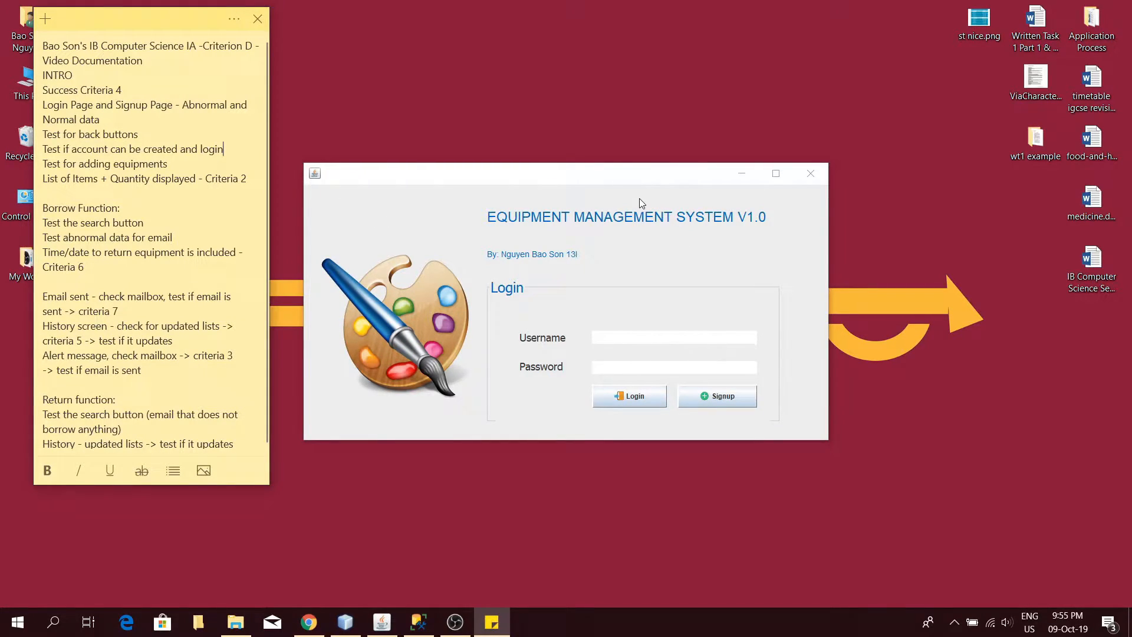
{"action": "mouse_move", "coordinate": [636, 281]}
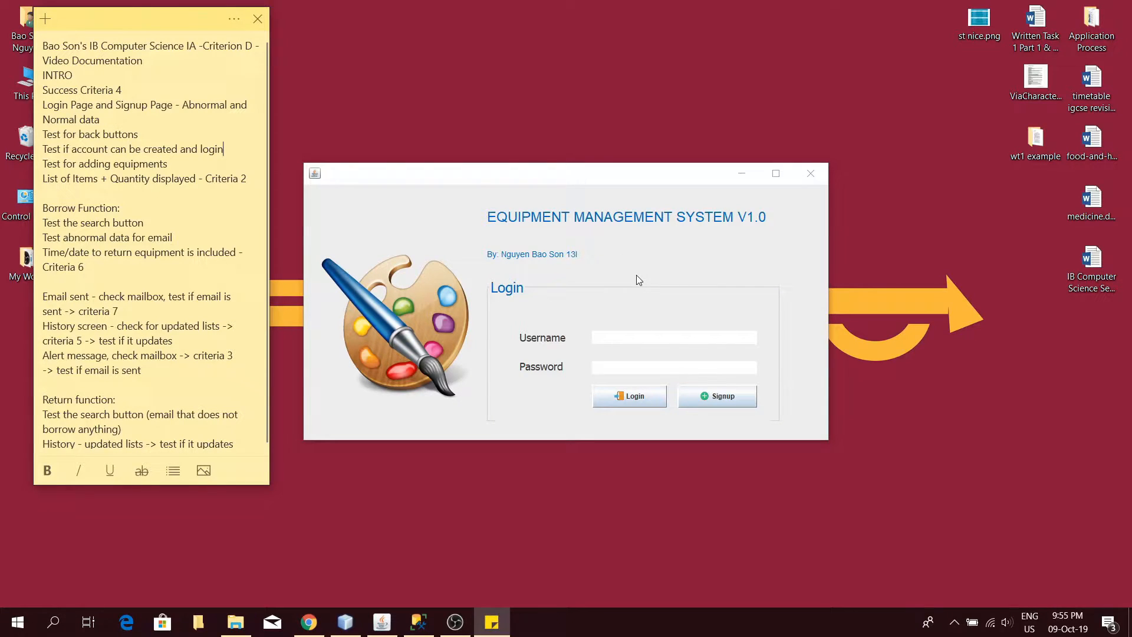
{"action": "mouse_move", "coordinate": [645, 295]}
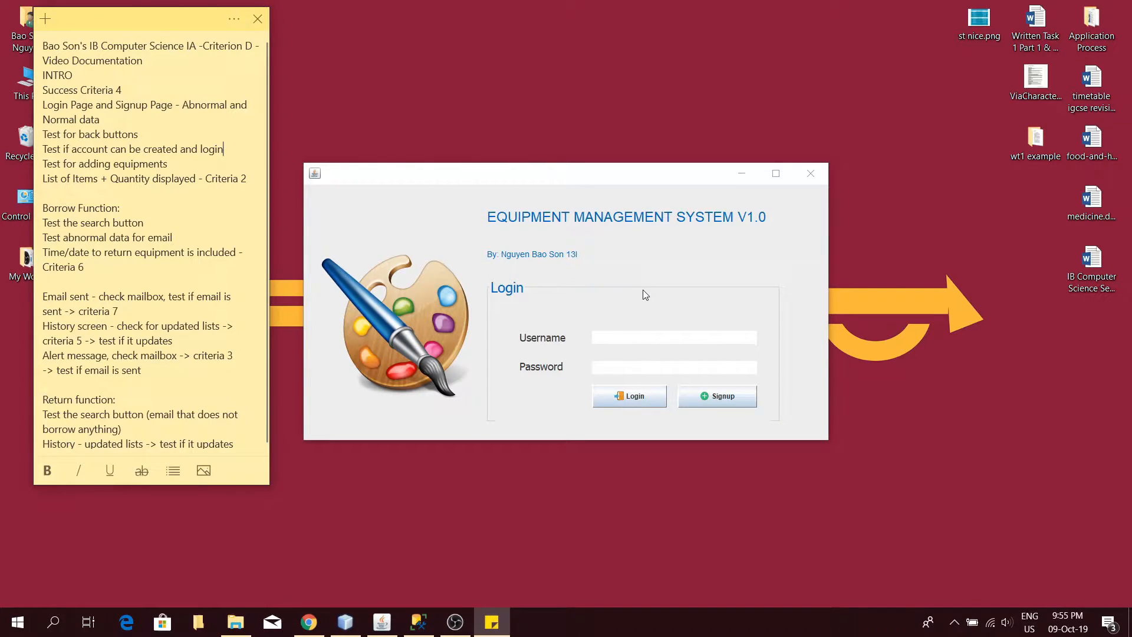
{"action": "mouse_move", "coordinate": [649, 353]}
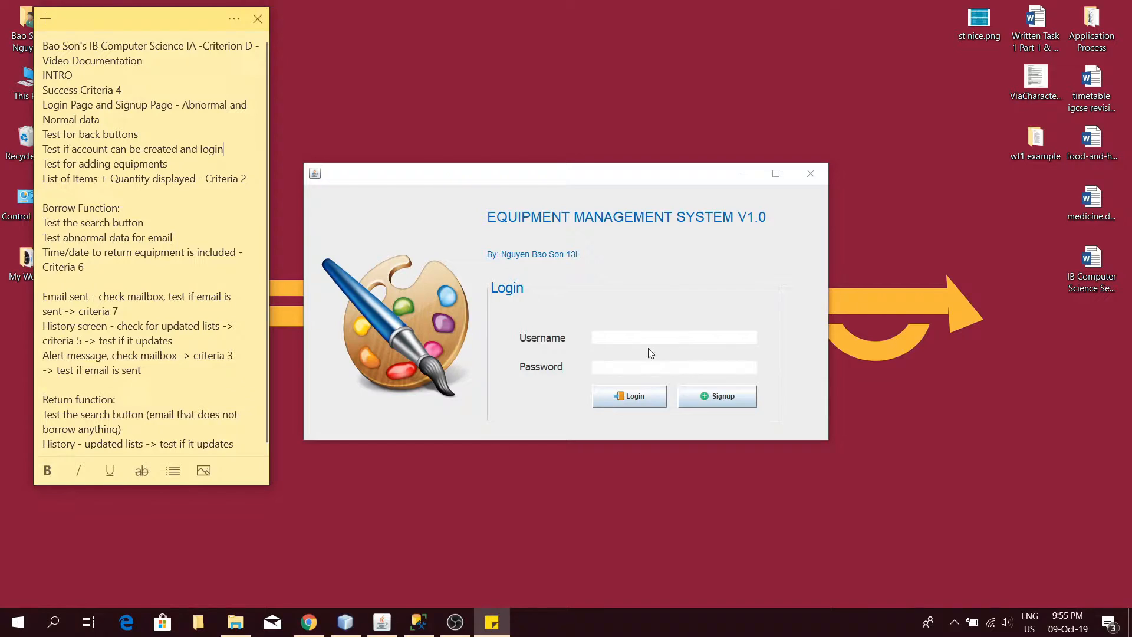
Step: Confirm sign-up is rejected with all fields blank and with only username nbson
{"action": "left_click", "coordinate": [716, 396]}
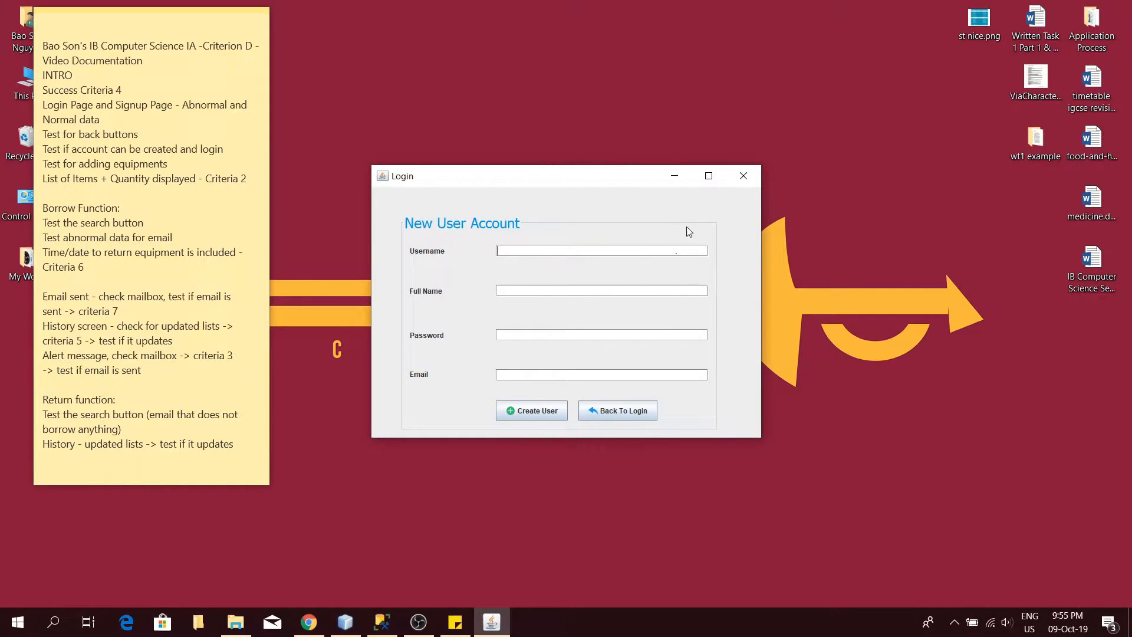
{"action": "mouse_move", "coordinate": [660, 221]}
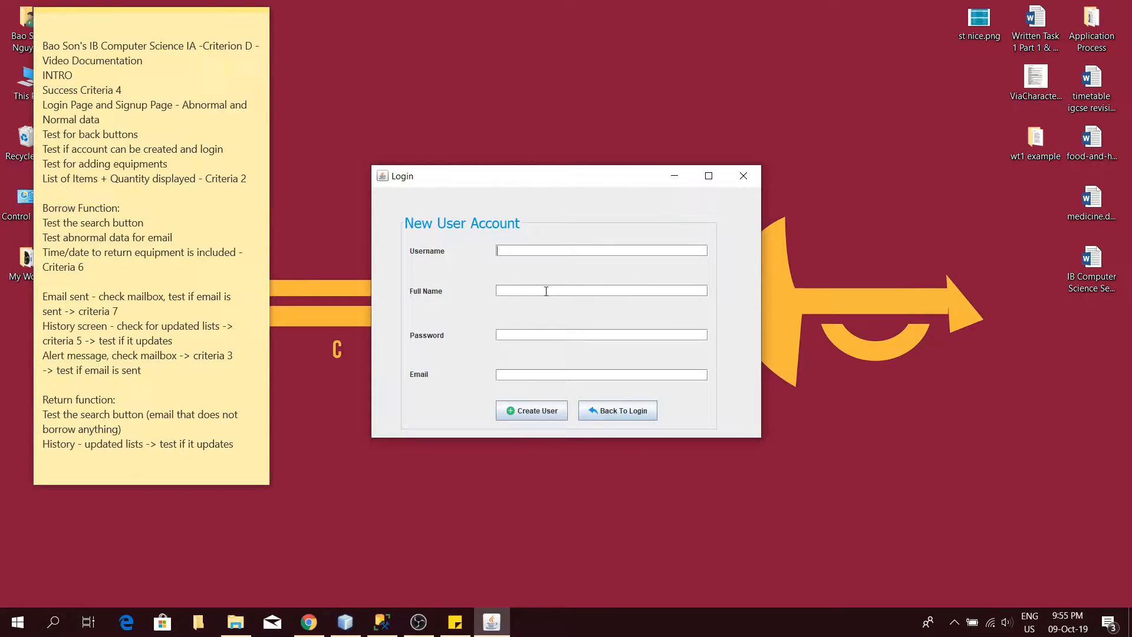
{"action": "left_click", "coordinate": [531, 410]}
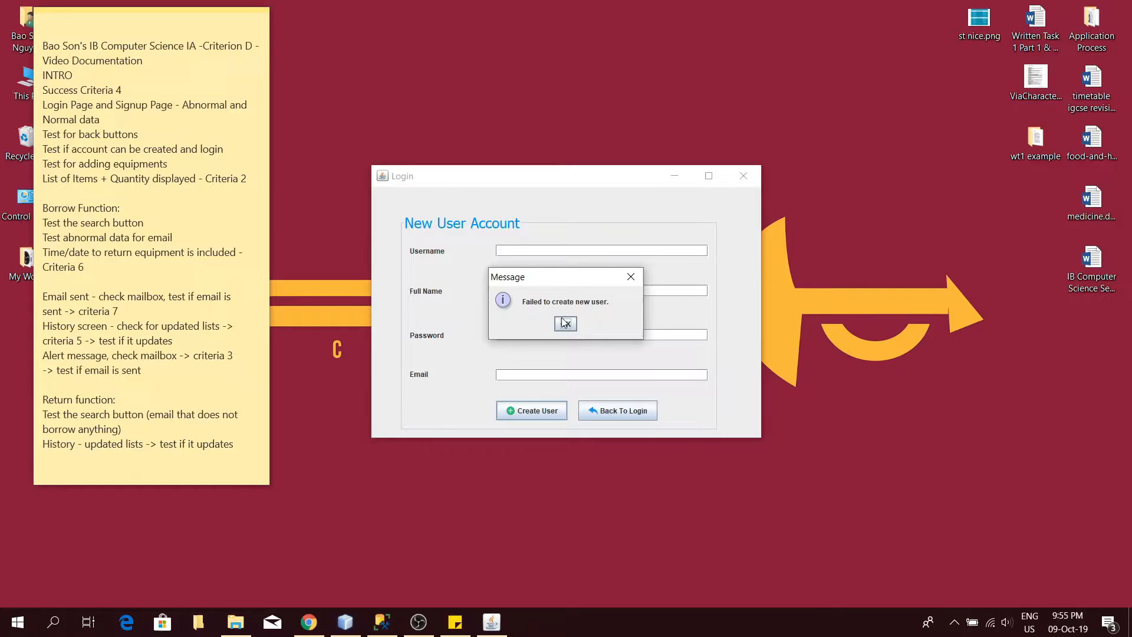
{"action": "left_click", "coordinate": [565, 324]}
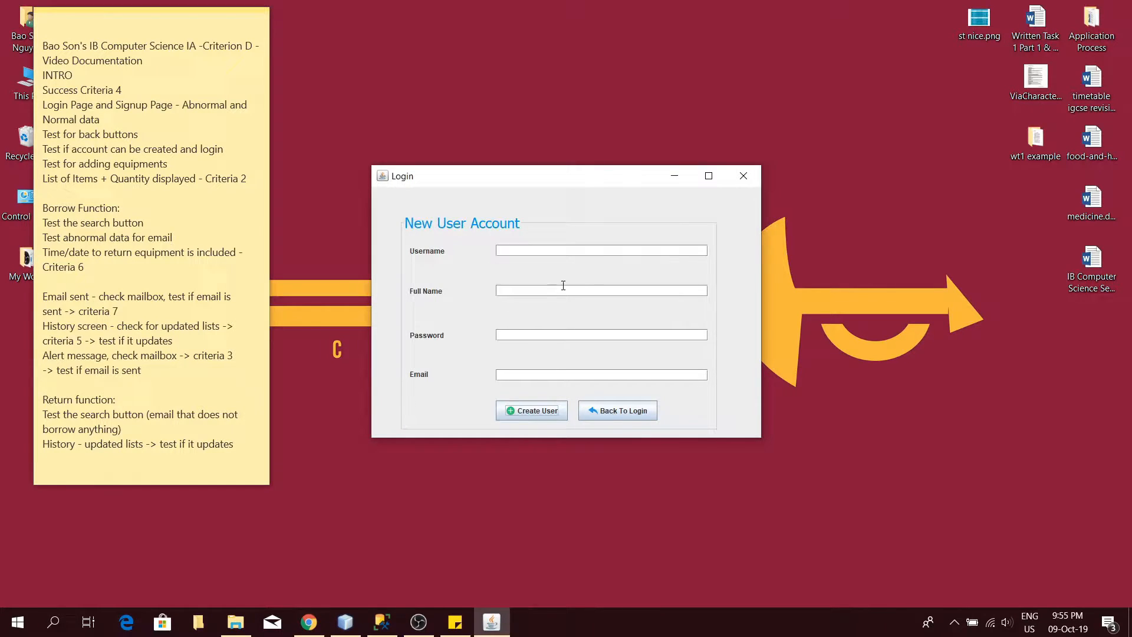
{"action": "type", "text": "nbson"}
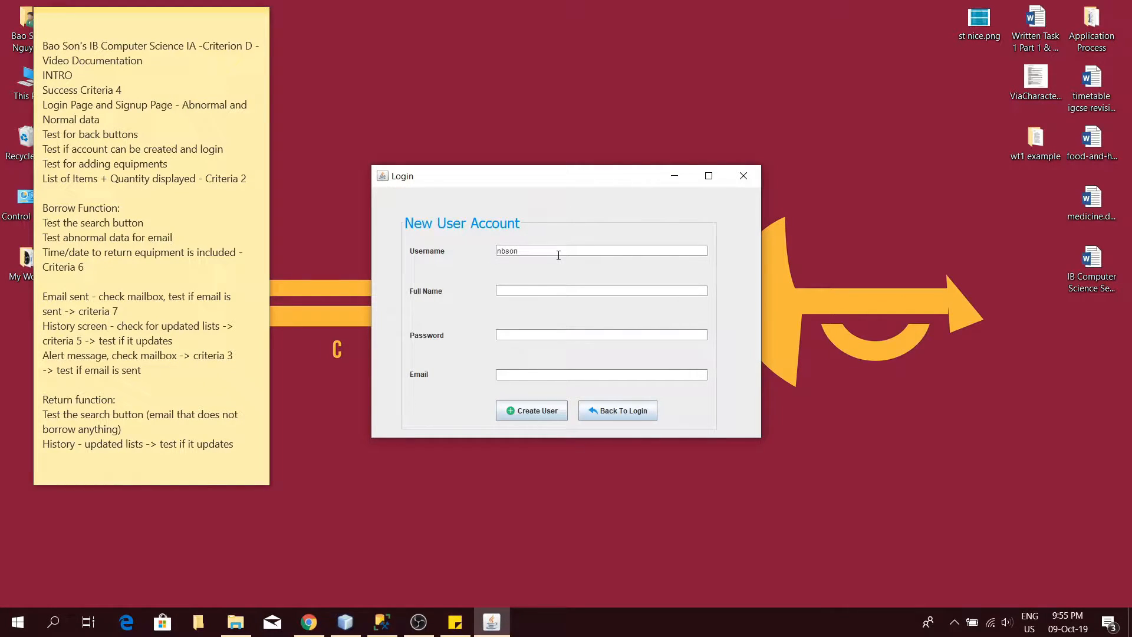
{"action": "mouse_move", "coordinate": [520, 359]}
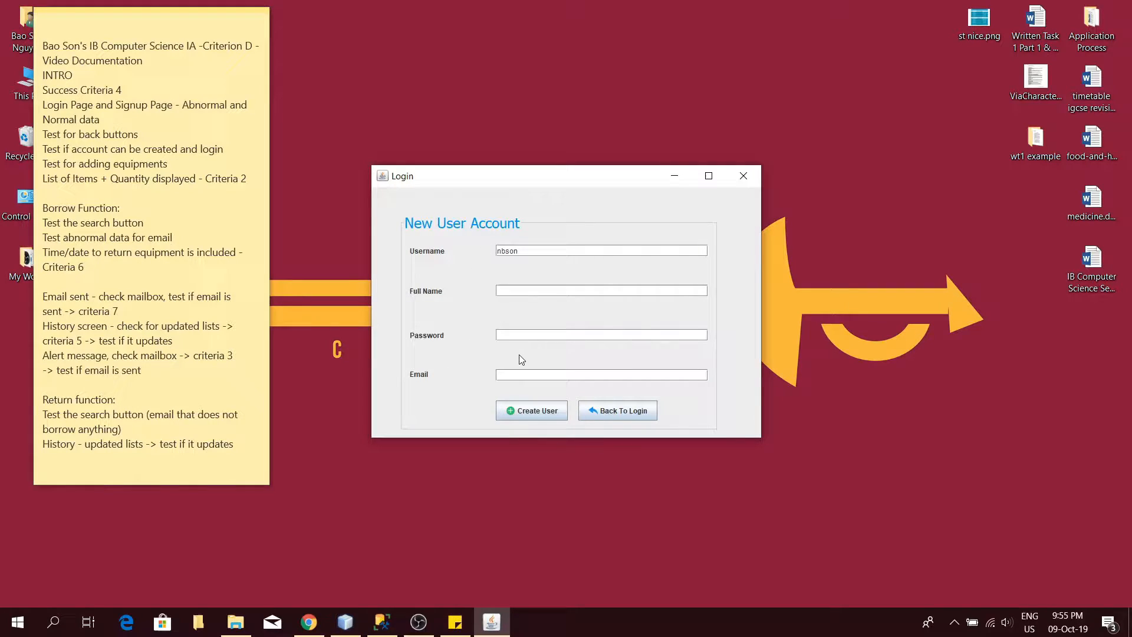
{"action": "left_click", "coordinate": [531, 411]}
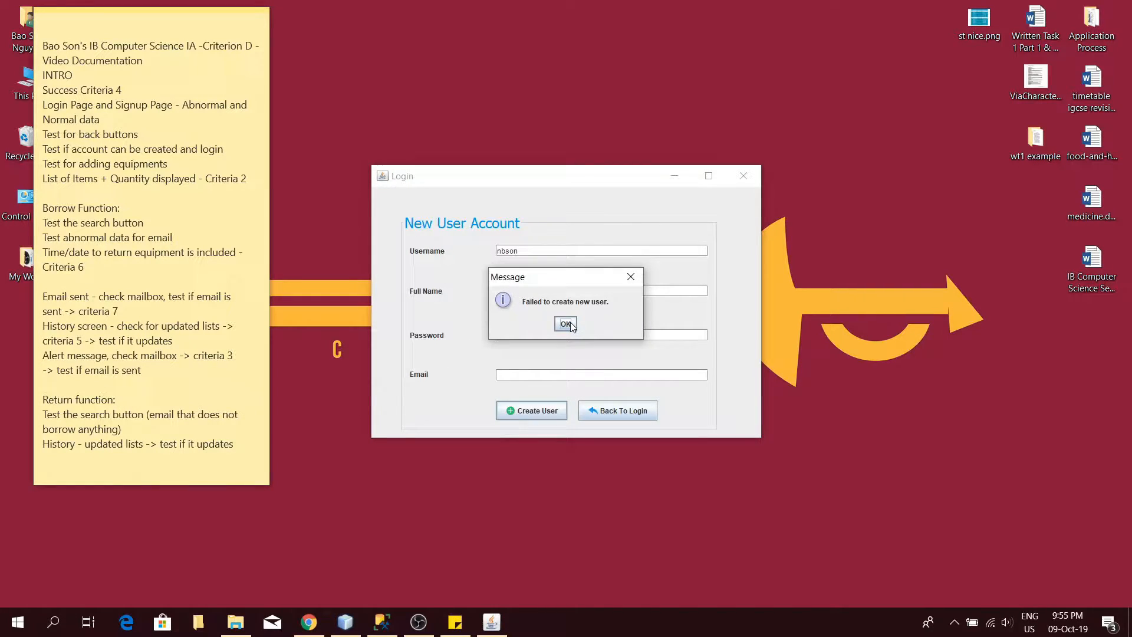
{"action": "left_click", "coordinate": [565, 323]}
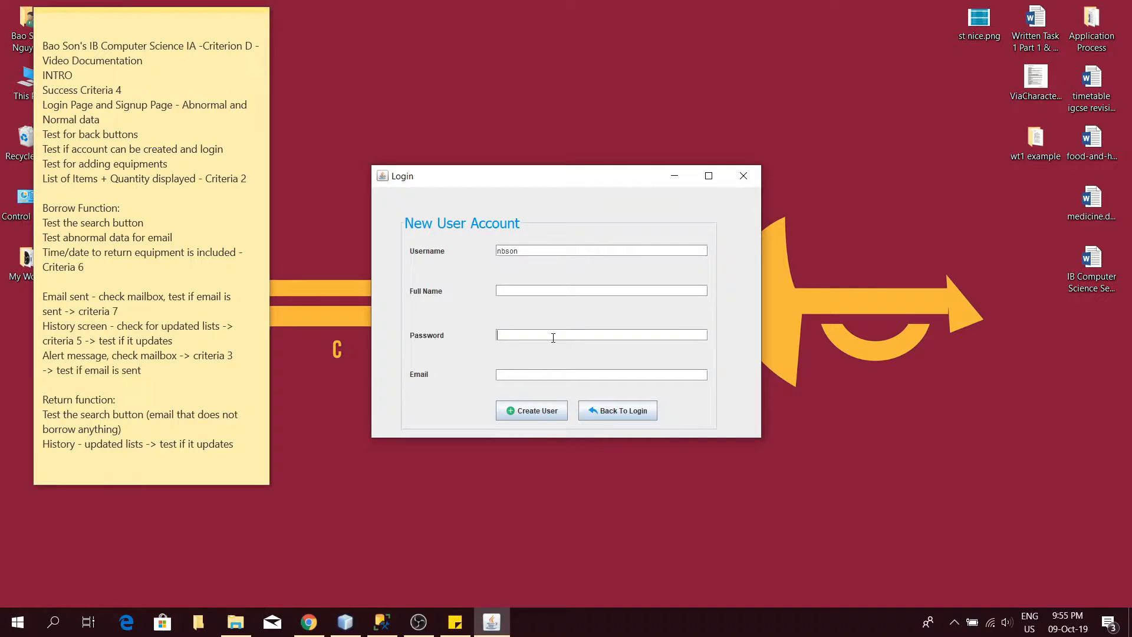
Step: Confirm an incomplete email is rejected, then complete it and create user nbson
{"action": "type", "text": "•"}
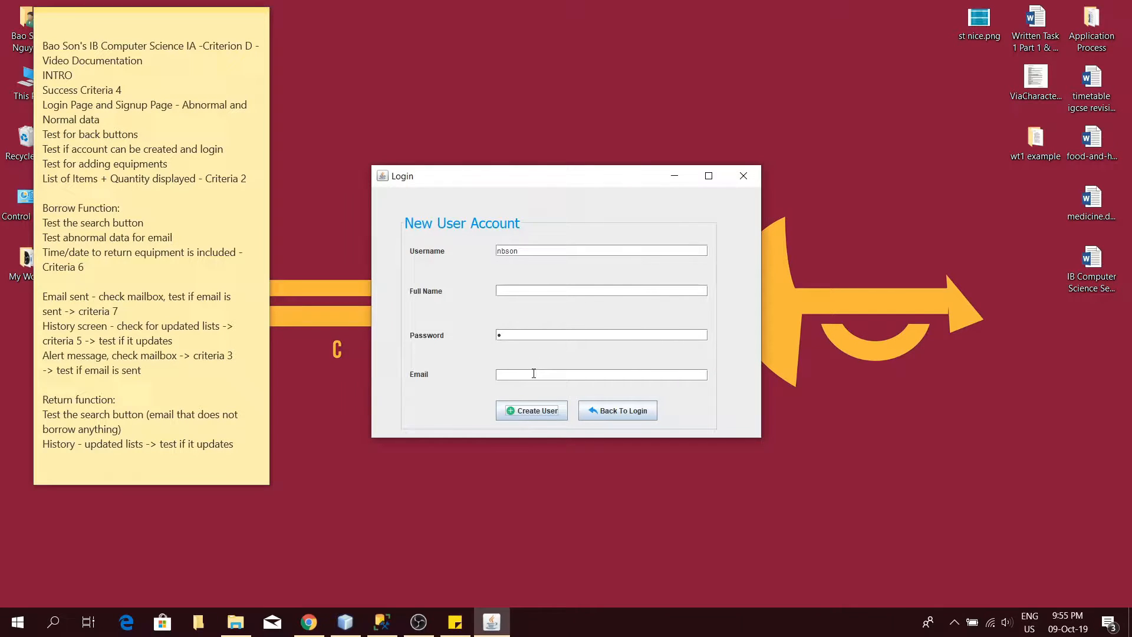
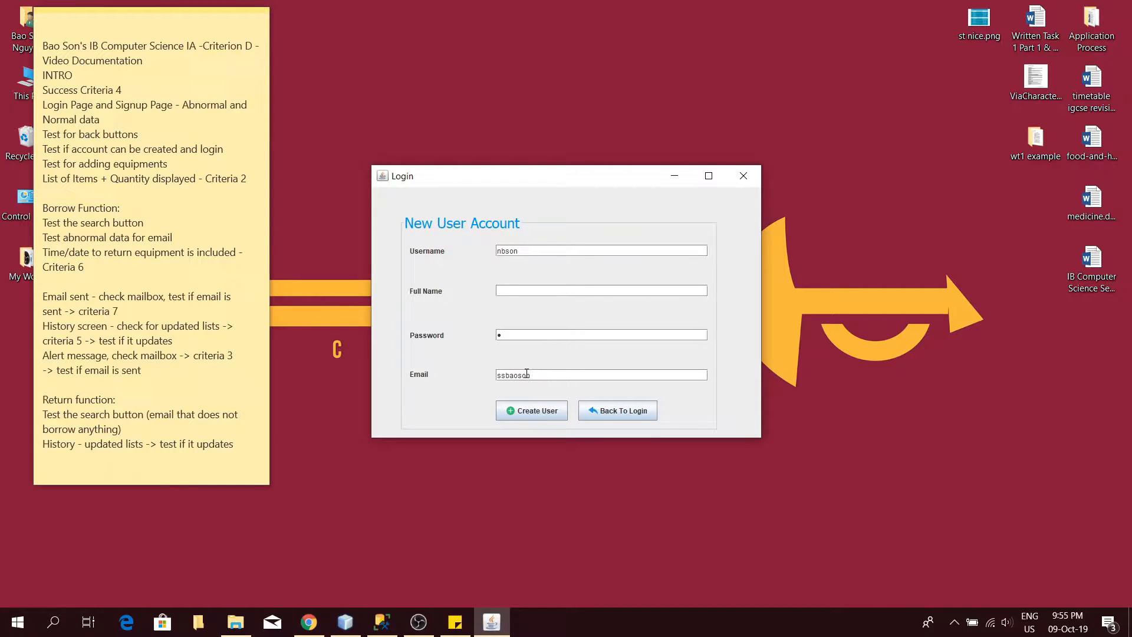
{"action": "left_click", "coordinate": [530, 411]}
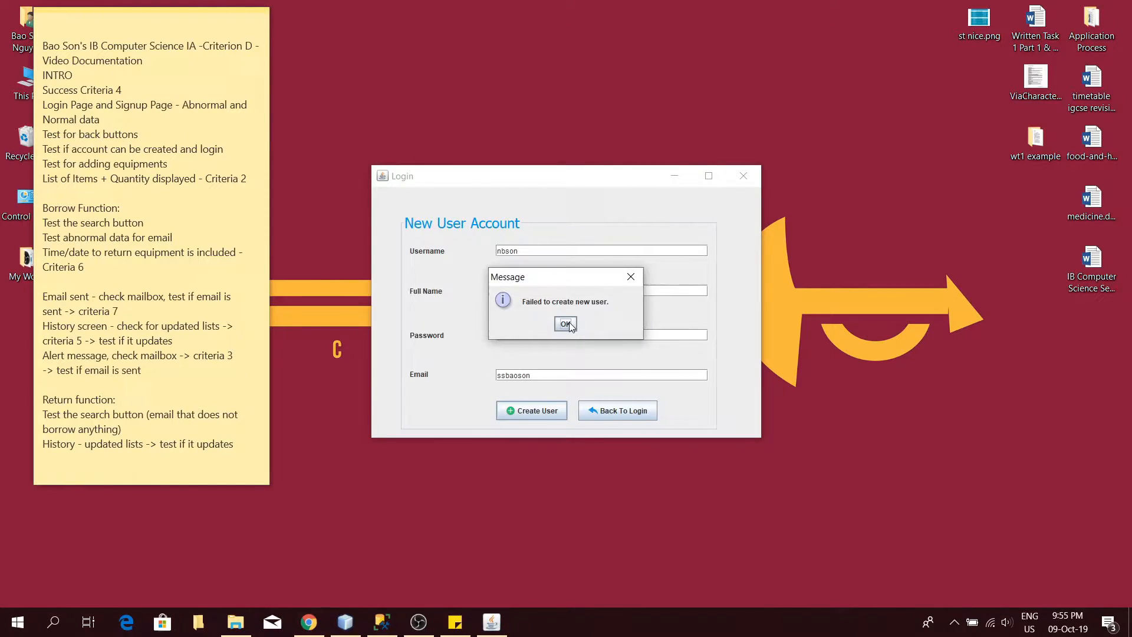
{"action": "left_click", "coordinate": [565, 323]}
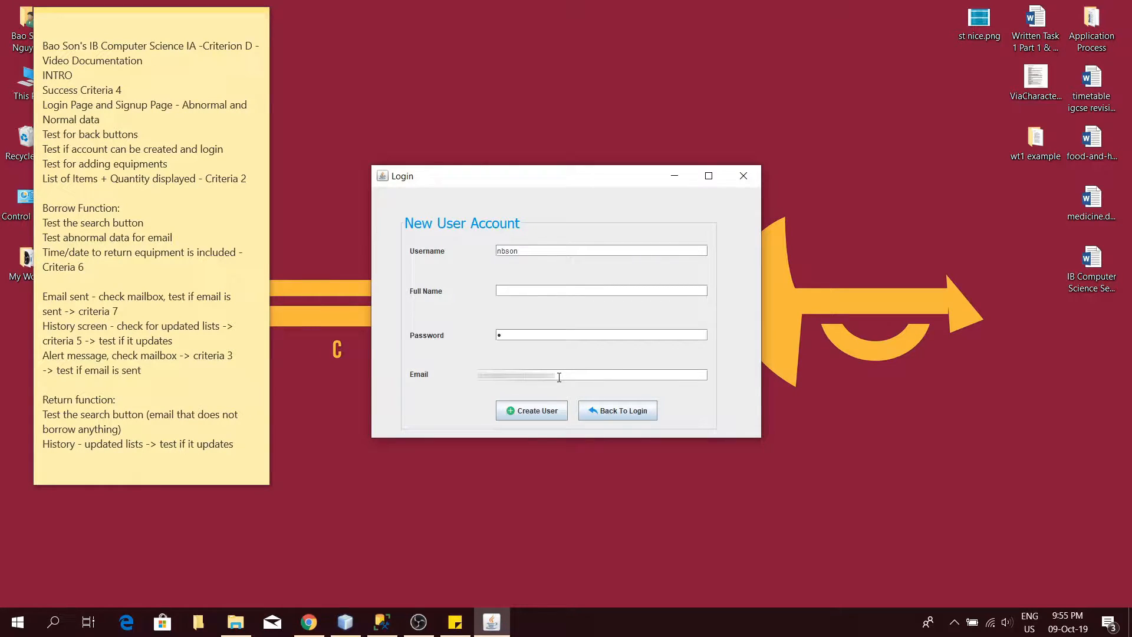
{"action": "type", "text": "mail."}
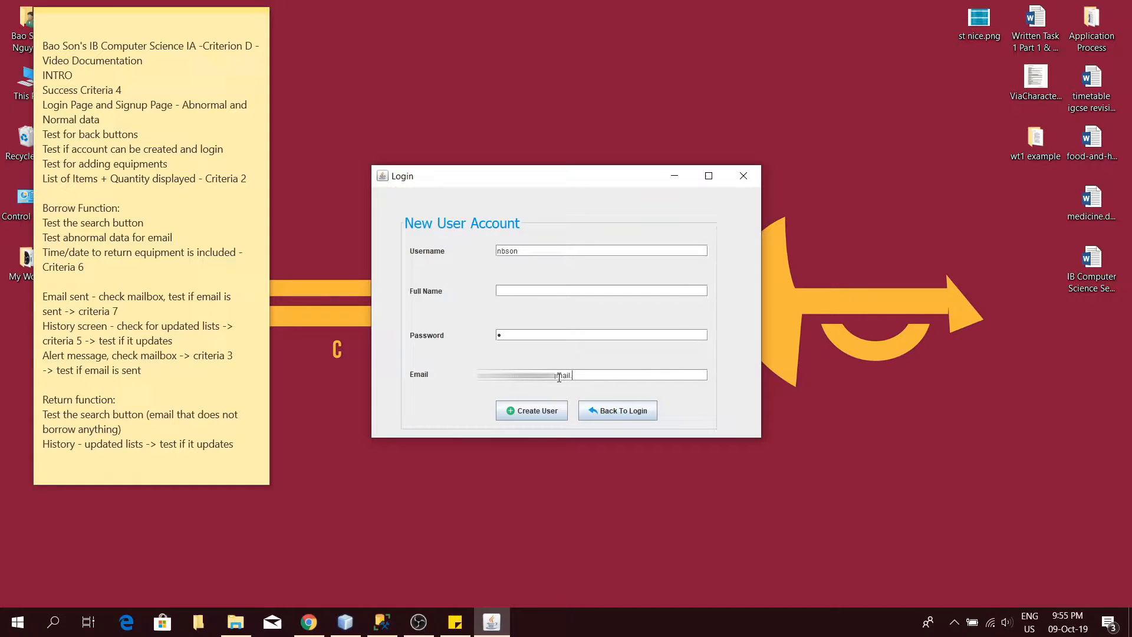
{"action": "left_click", "coordinate": [530, 410]}
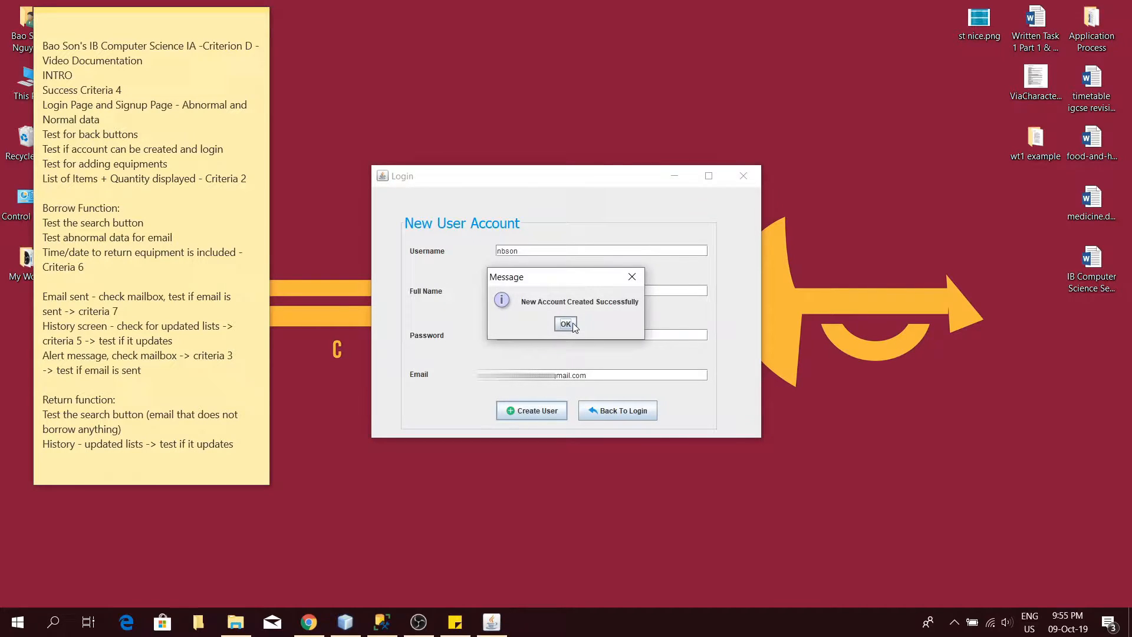
Step: Acknowledge the account creation and log in as nbson to reach the main menu
{"action": "left_click", "coordinate": [565, 323]}
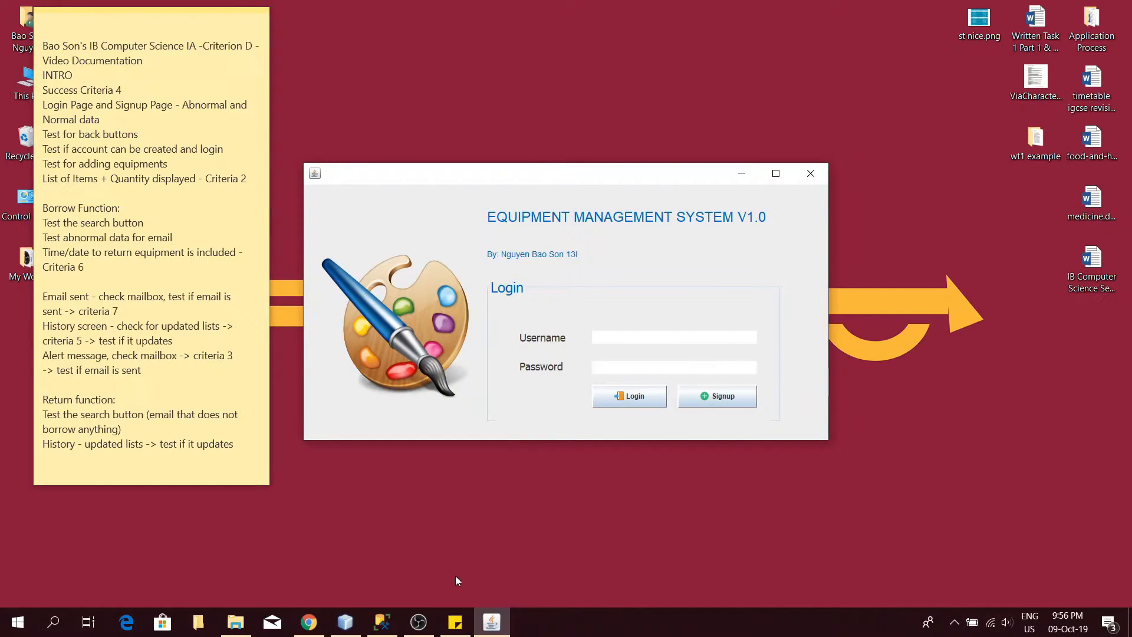
{"action": "right_click", "coordinate": [94, 266]}
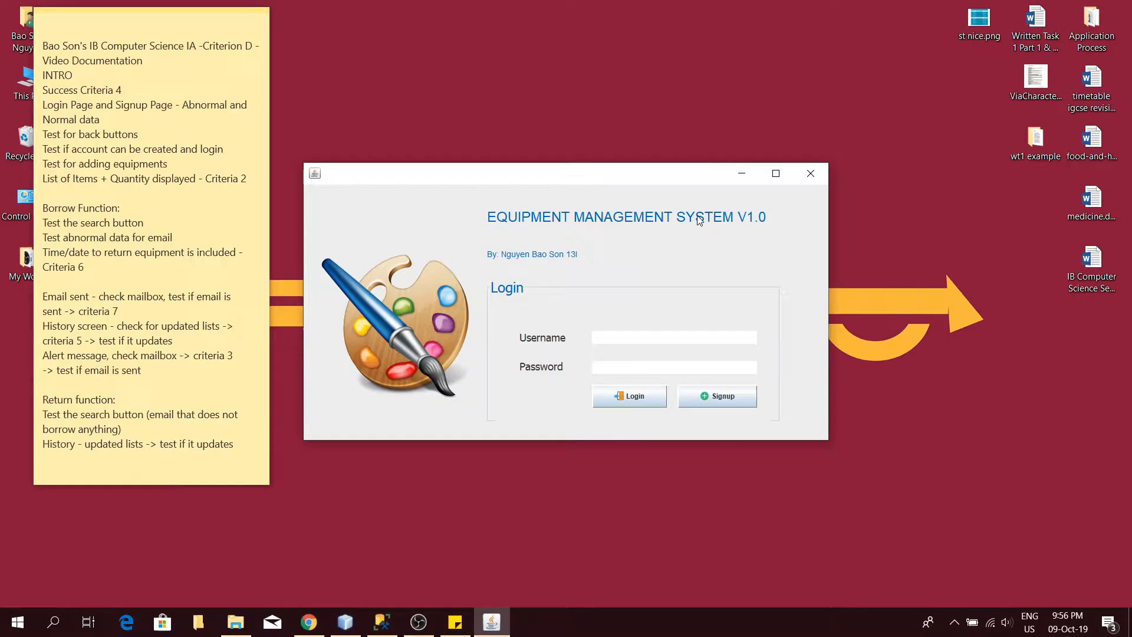
{"action": "mouse_move", "coordinate": [800, 160]}
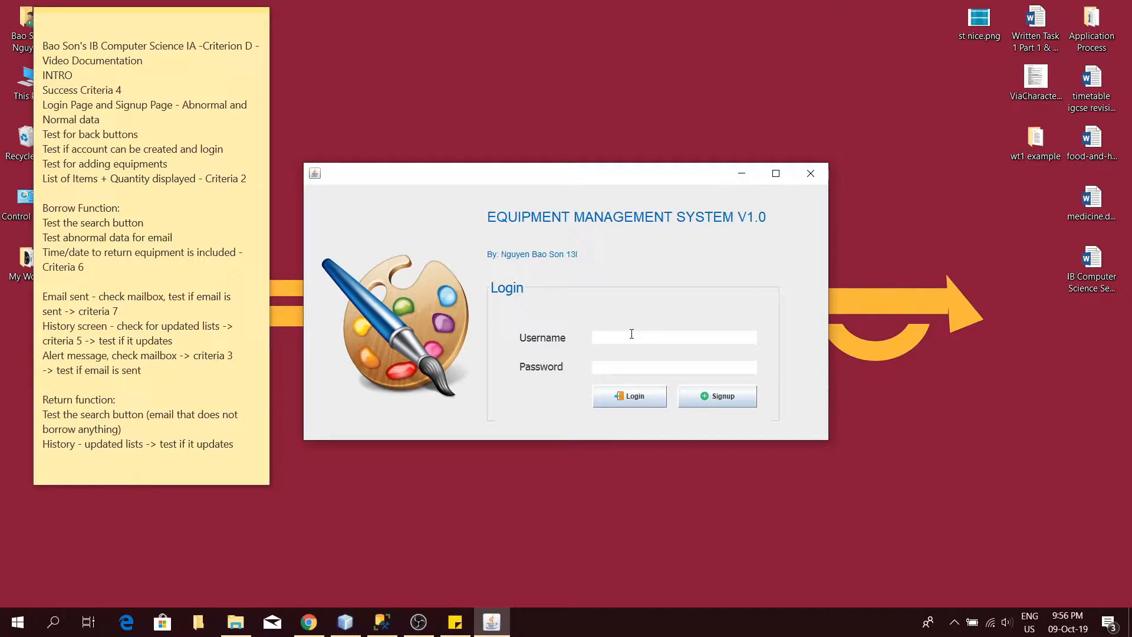
{"action": "type", "text": "nbson"}
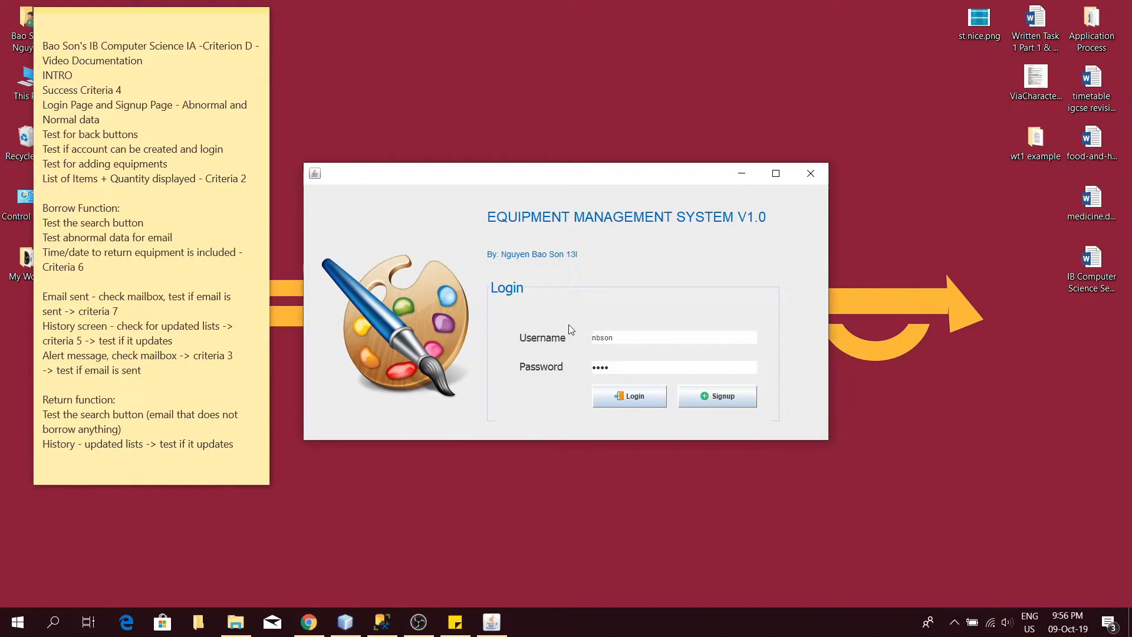
{"action": "key", "text": "Backspace"}
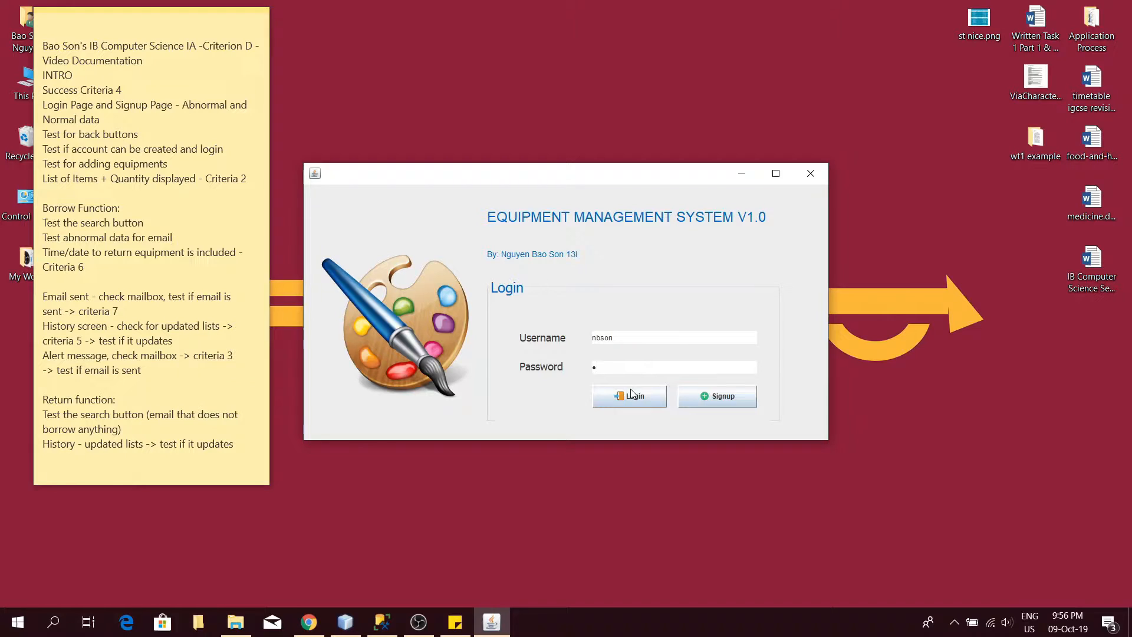
{"action": "left_click", "coordinate": [629, 396]}
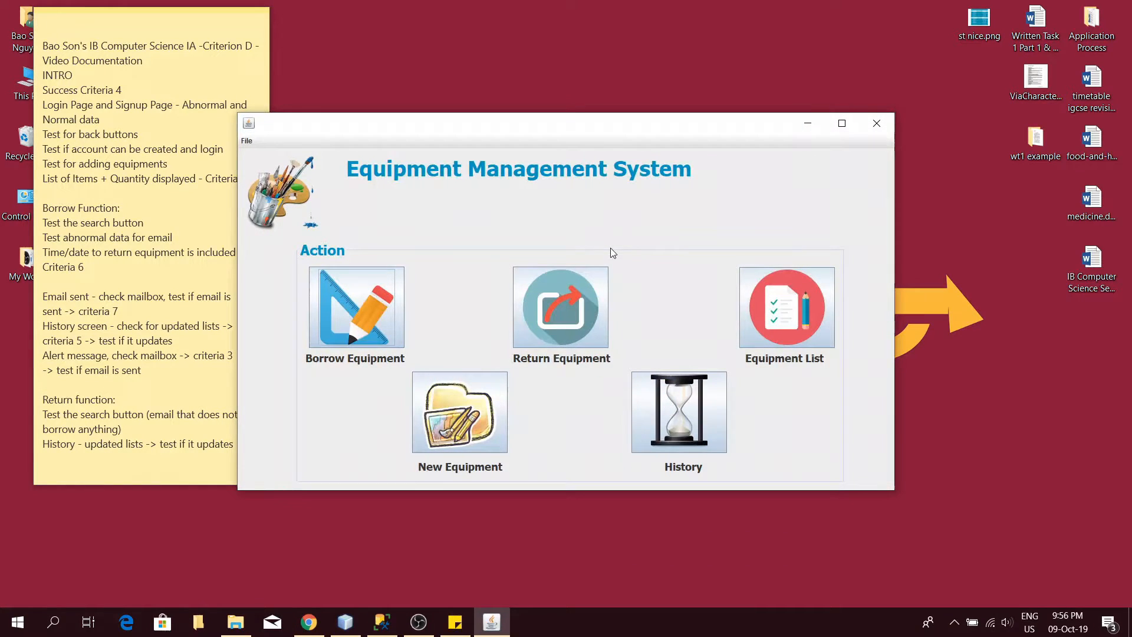
{"action": "mouse_move", "coordinate": [451, 272]}
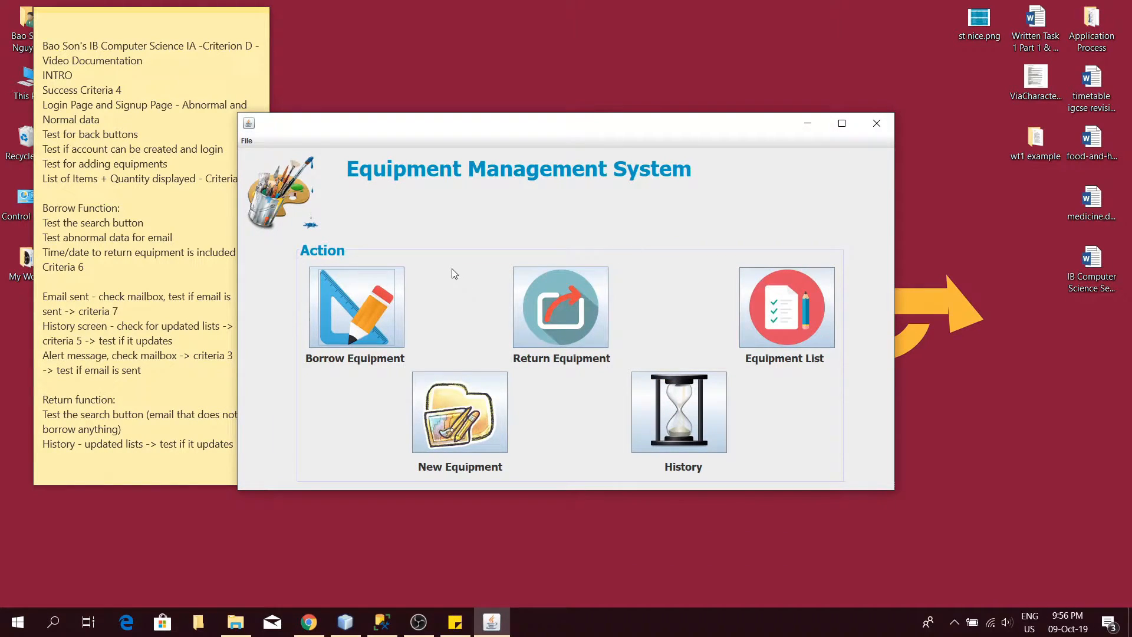
{"action": "mouse_move", "coordinate": [513, 302]}
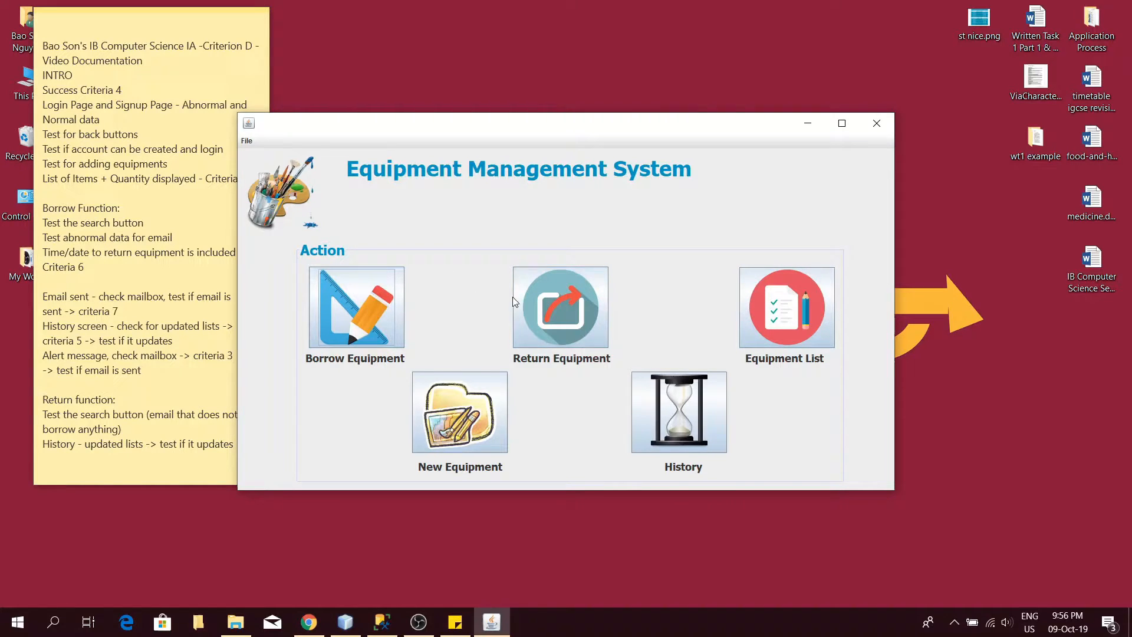
Step: Add a pen with equipment code 1 as new equipment
{"action": "left_click", "coordinate": [459, 412]}
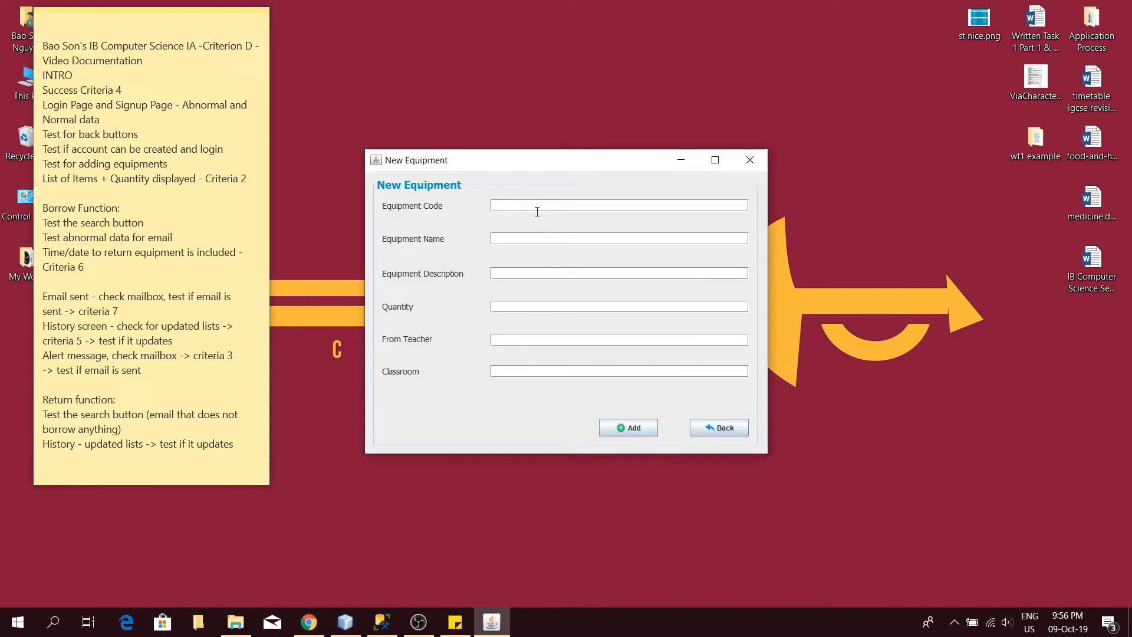
{"action": "type", "text": "1"}
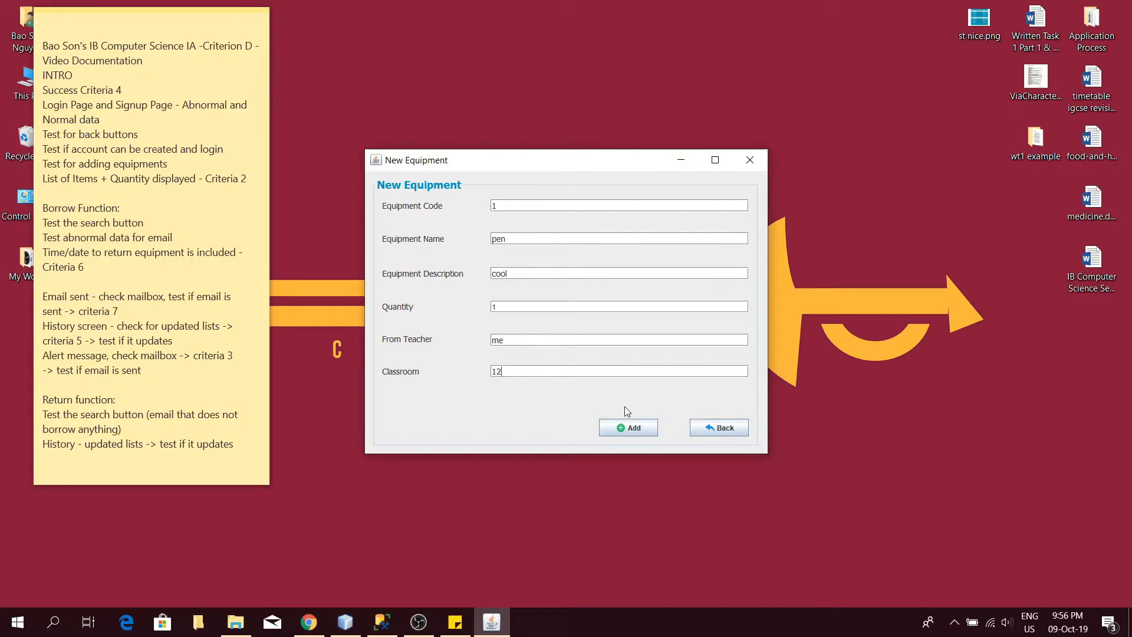
{"action": "left_click", "coordinate": [627, 427]}
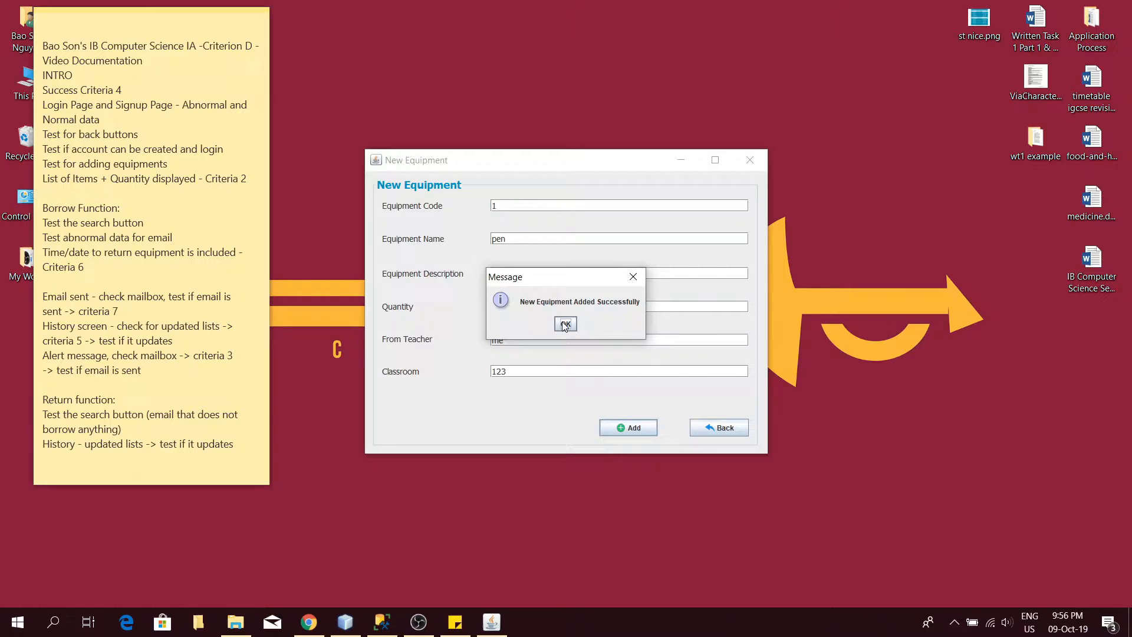
{"action": "left_click", "coordinate": [565, 323]}
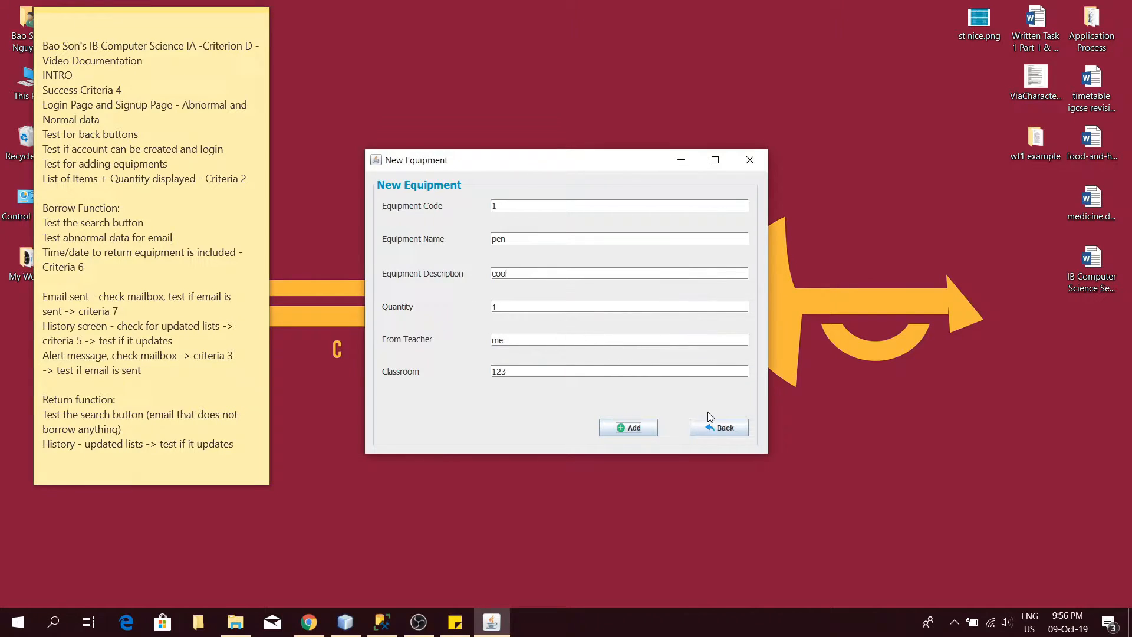
Step: Add a pencil with equipment code 2 as new equipment
{"action": "type", "text": "2"}
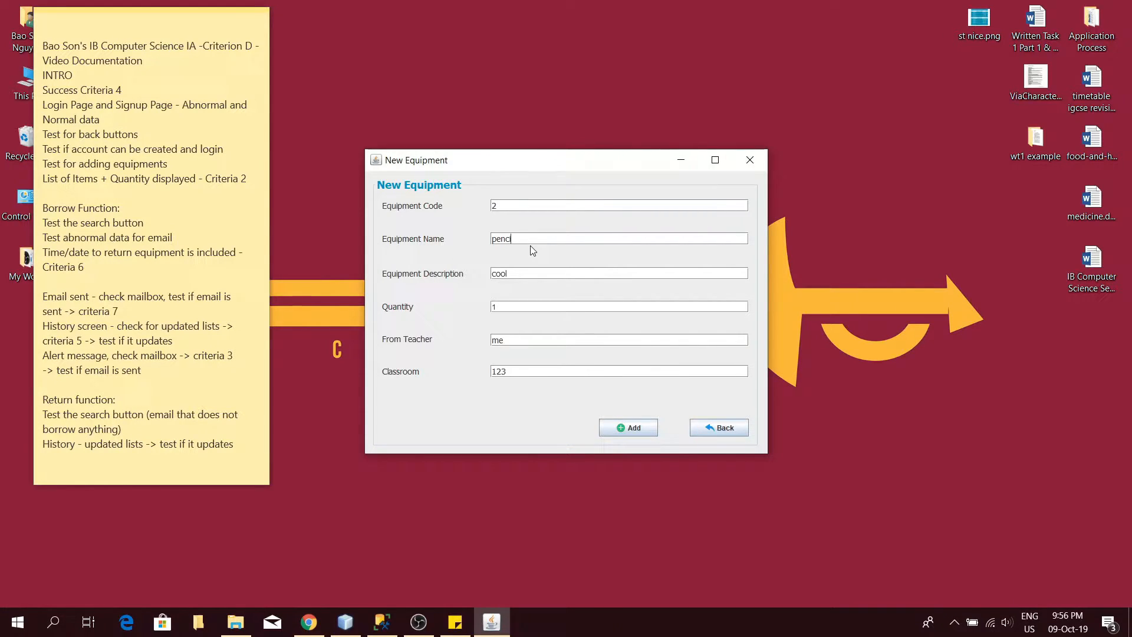
{"action": "left_click", "coordinate": [627, 426]}
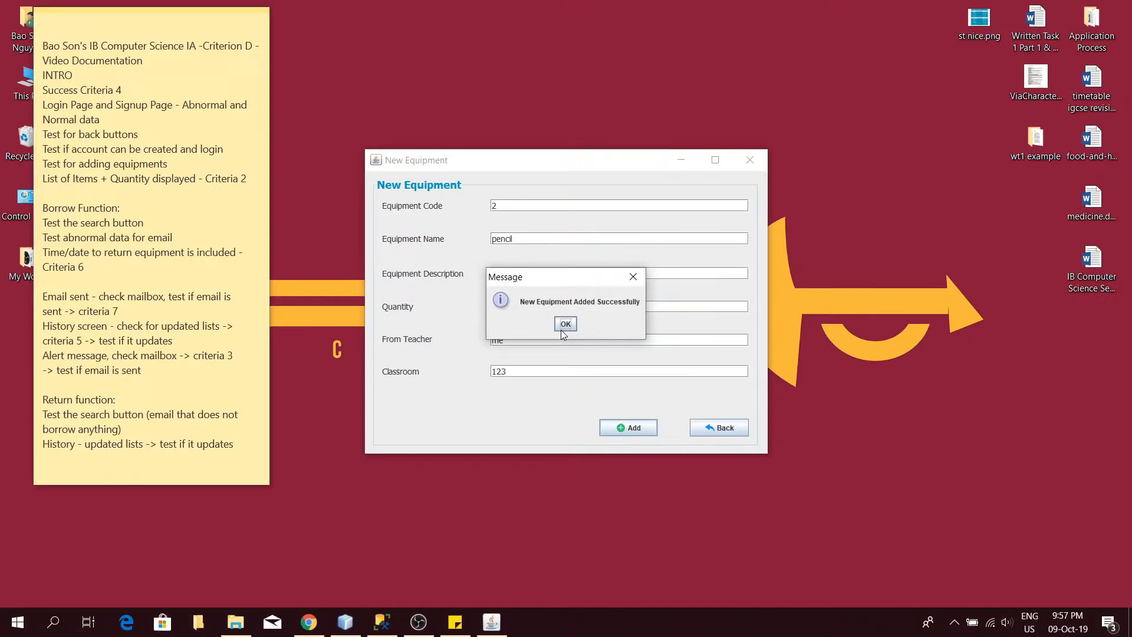
{"action": "left_click", "coordinate": [564, 323]}
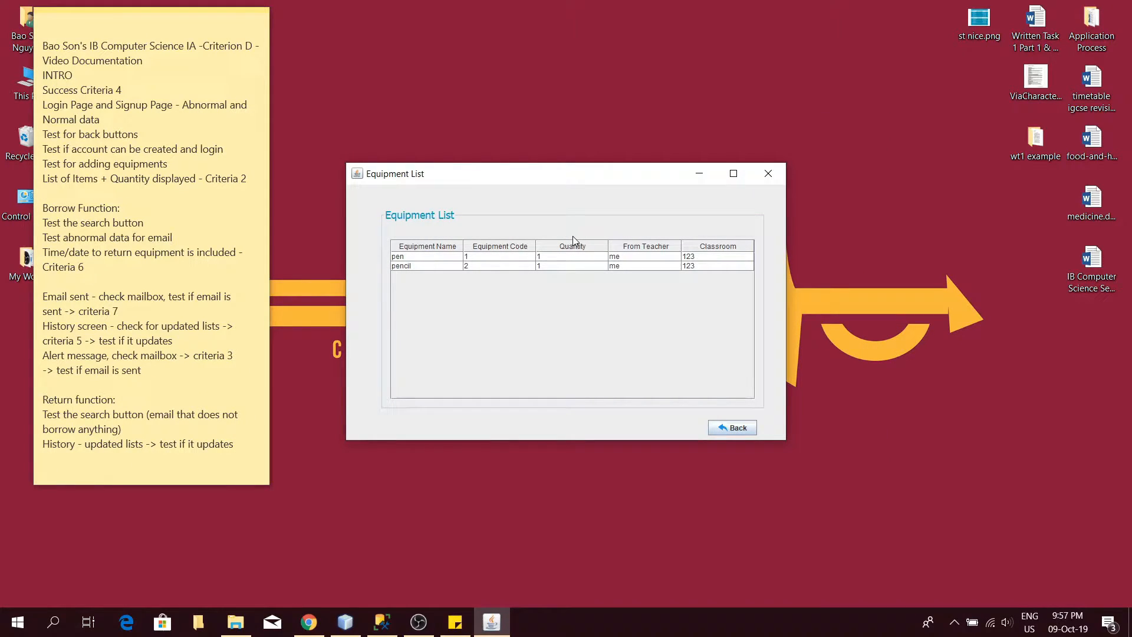
{"action": "mouse_move", "coordinate": [556, 258]}
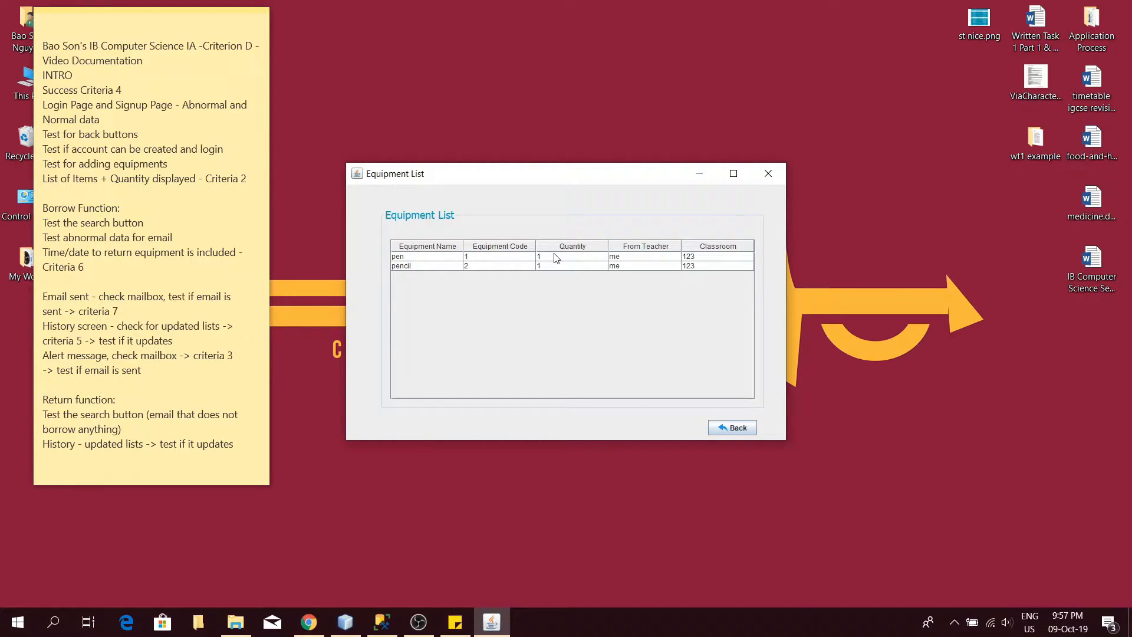
{"action": "mouse_move", "coordinate": [482, 299]}
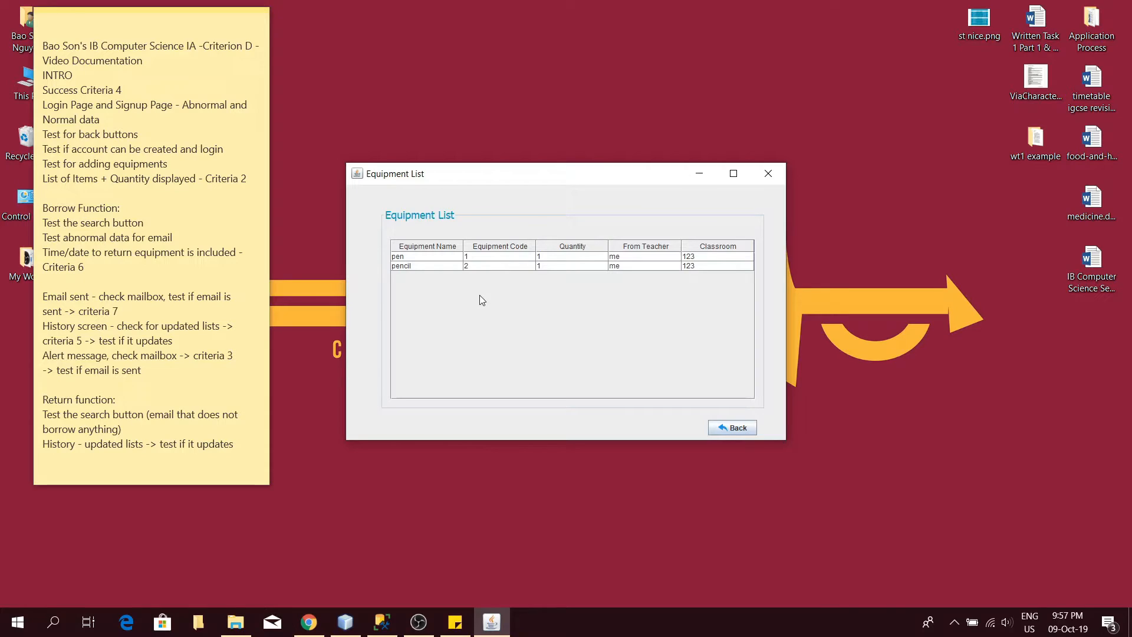
{"action": "mouse_move", "coordinate": [467, 370]}
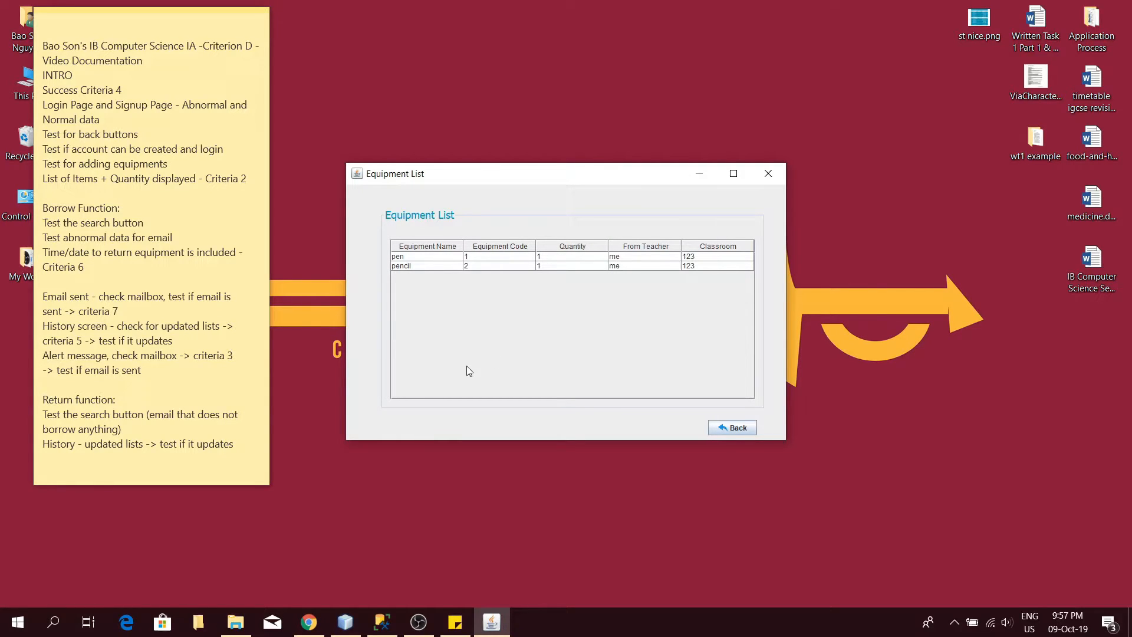
{"action": "mouse_move", "coordinate": [693, 410]}
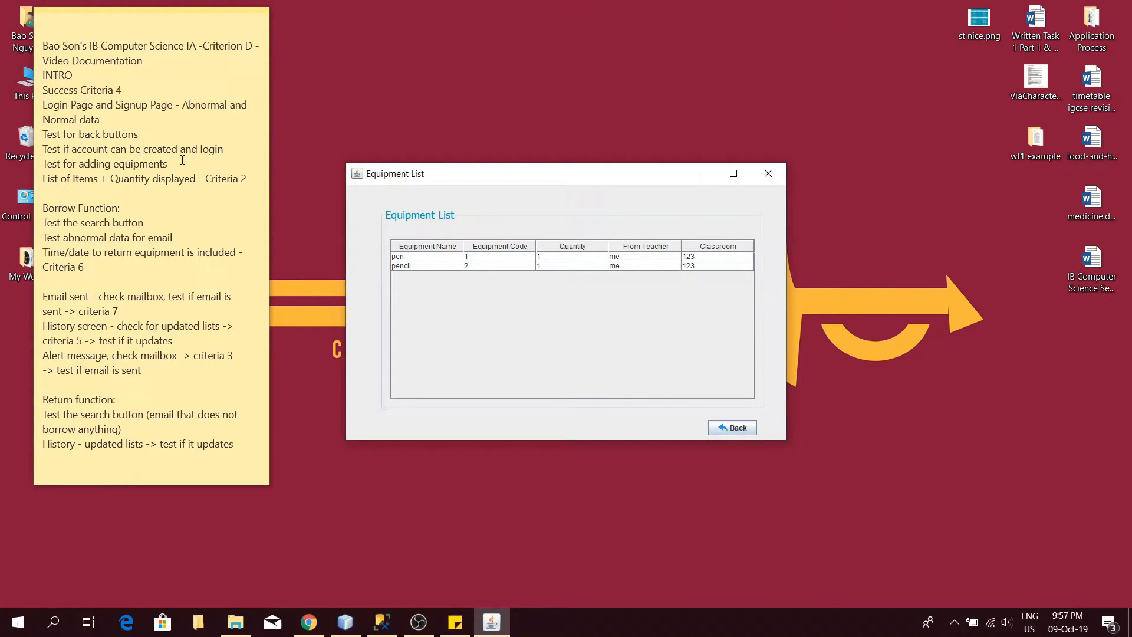
Step: Run the SELECT on Equipment in SSMS showing pen and pencil, then go back to the main menu
{"action": "left_click", "coordinate": [427, 265]}
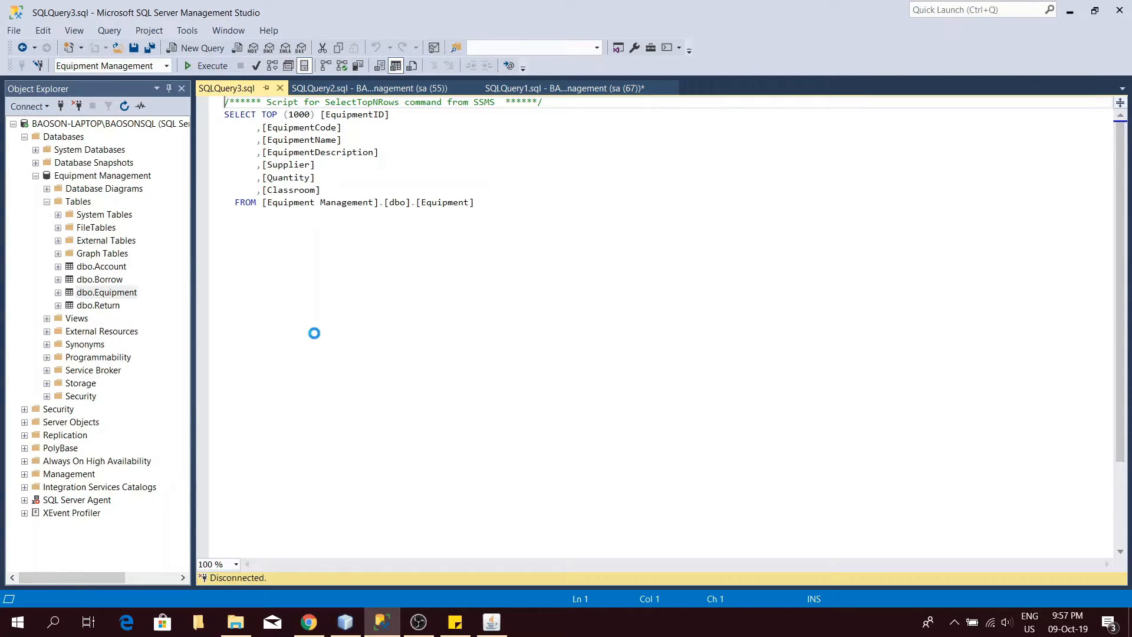
{"action": "left_click", "coordinate": [211, 66]}
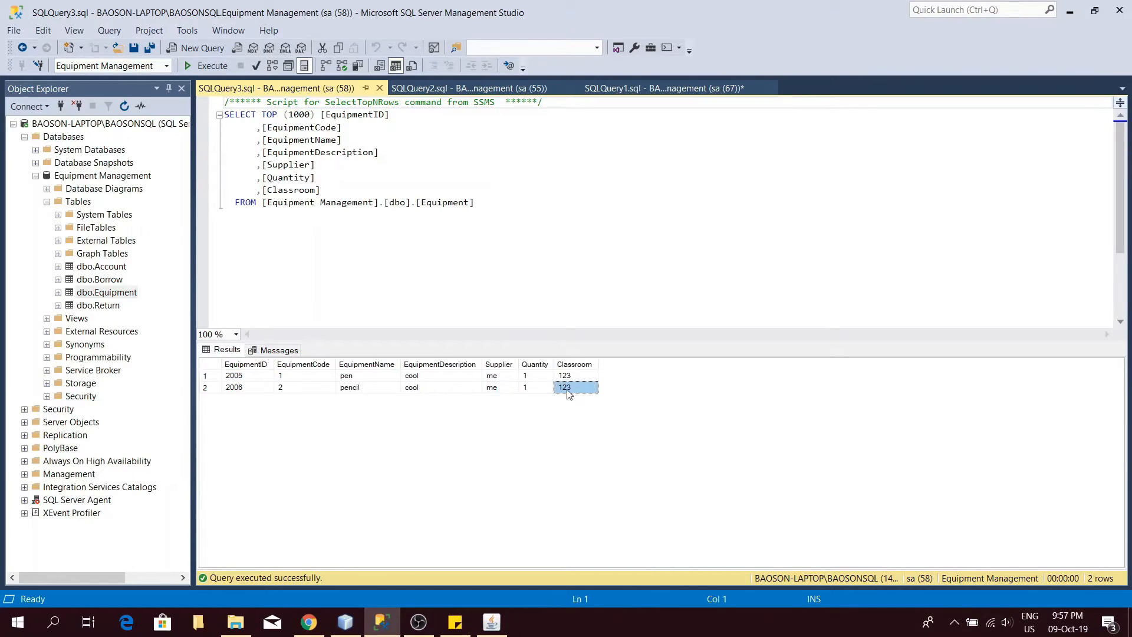
{"action": "left_click", "coordinate": [490, 621]}
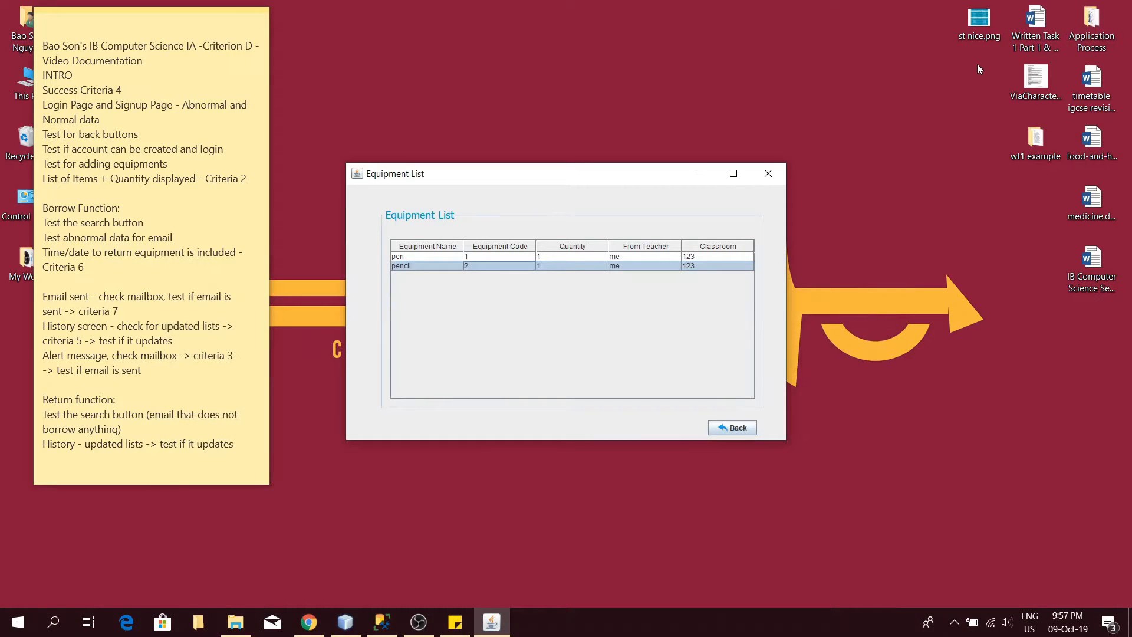
{"action": "left_click", "coordinate": [731, 427]}
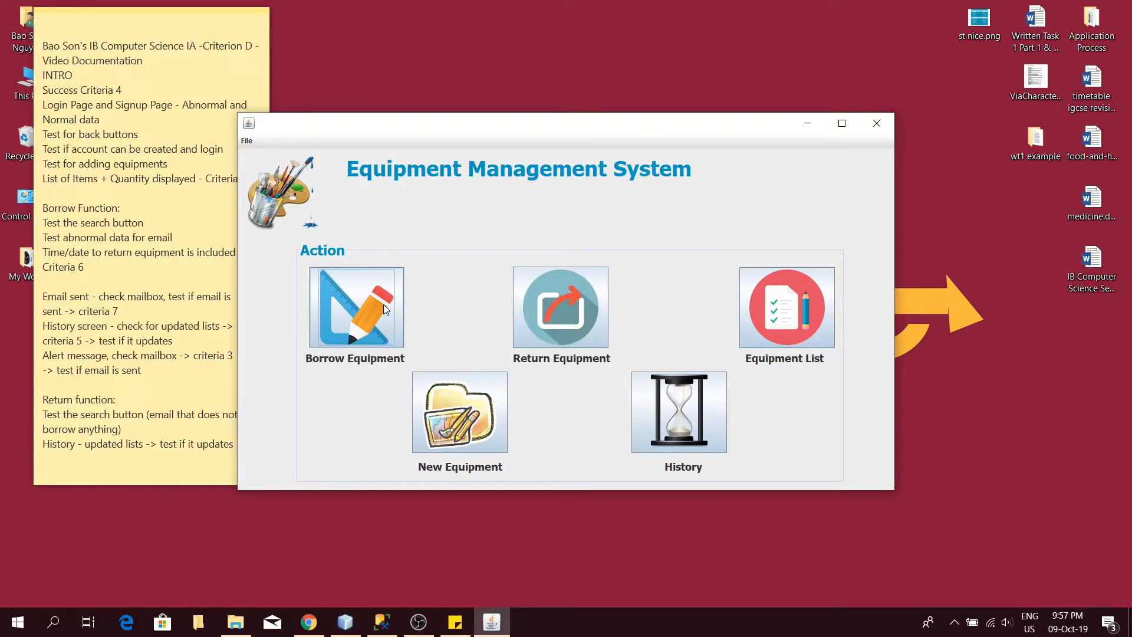
Step: Search borrow form for equipment code 3 with no results, then enter code 1
{"action": "left_click", "coordinate": [355, 306]}
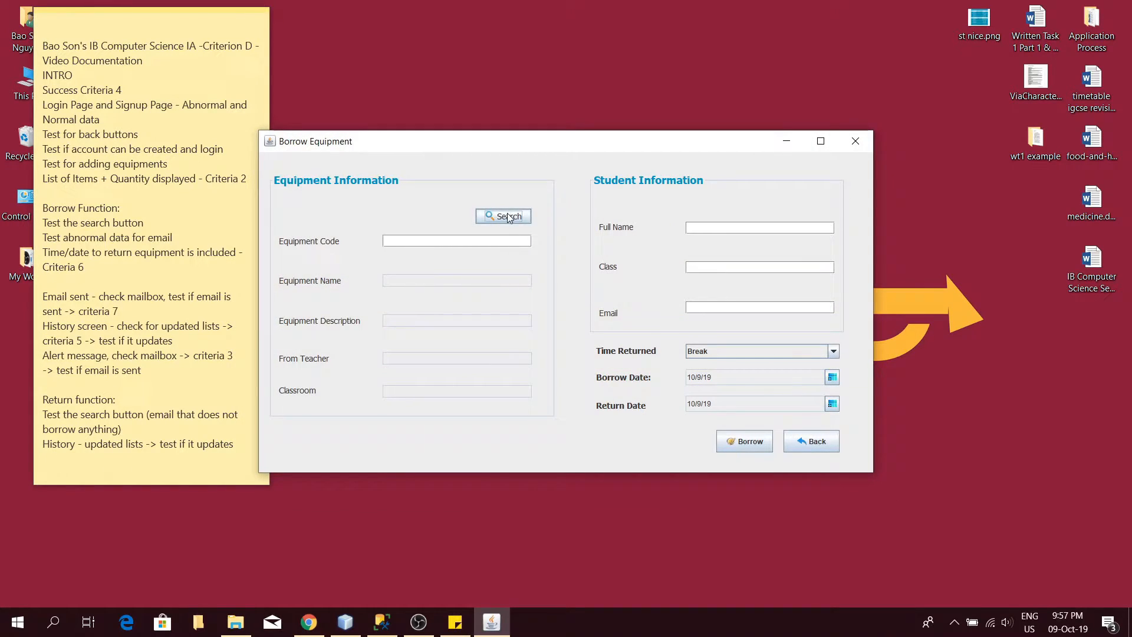
{"action": "type", "text": "3"}
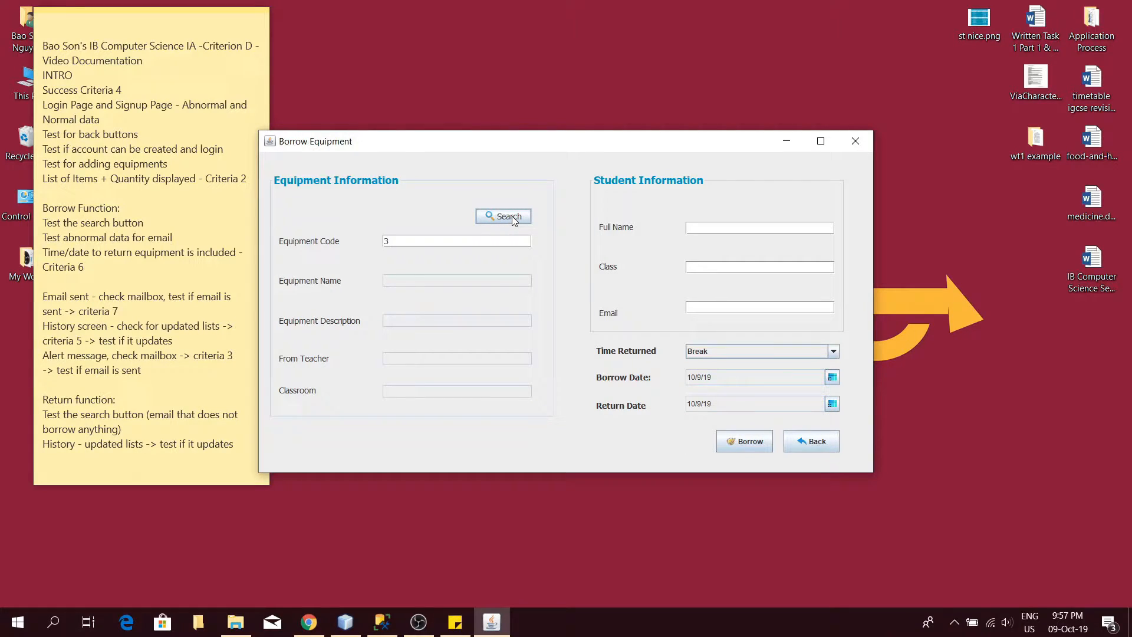
{"action": "left_click", "coordinate": [503, 215]}
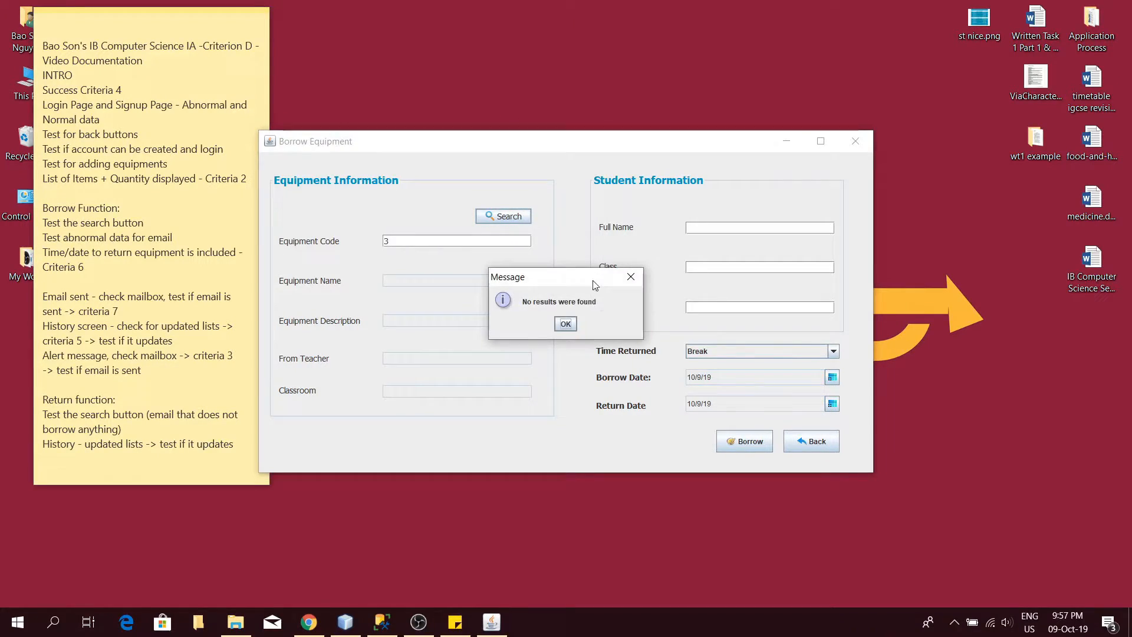
{"action": "left_click", "coordinate": [565, 323]}
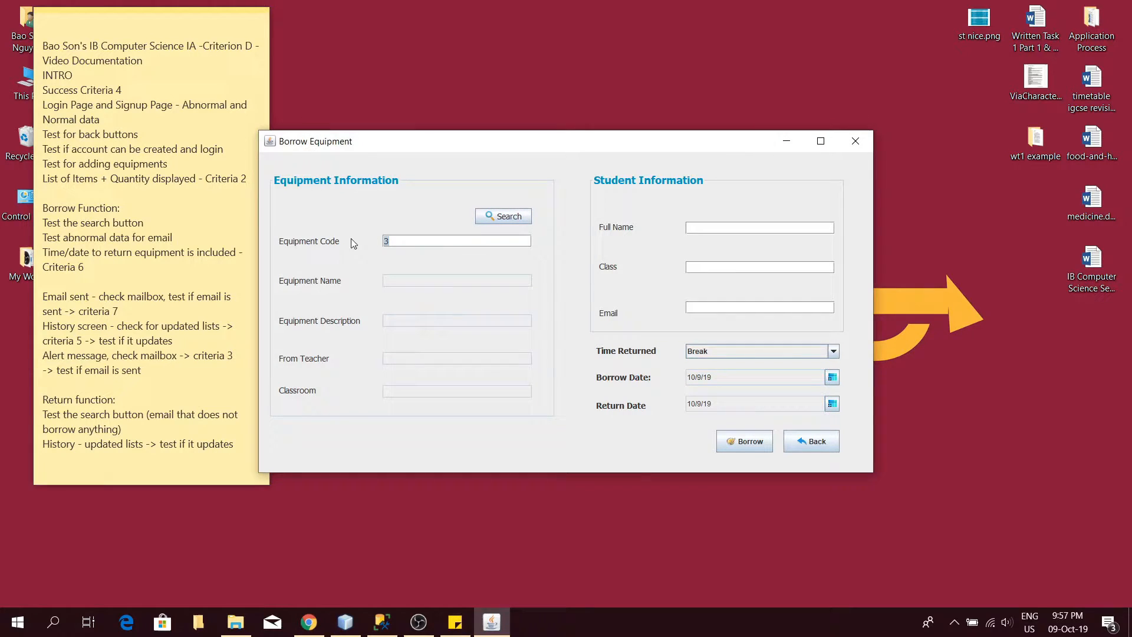
{"action": "type", "text": "1"}
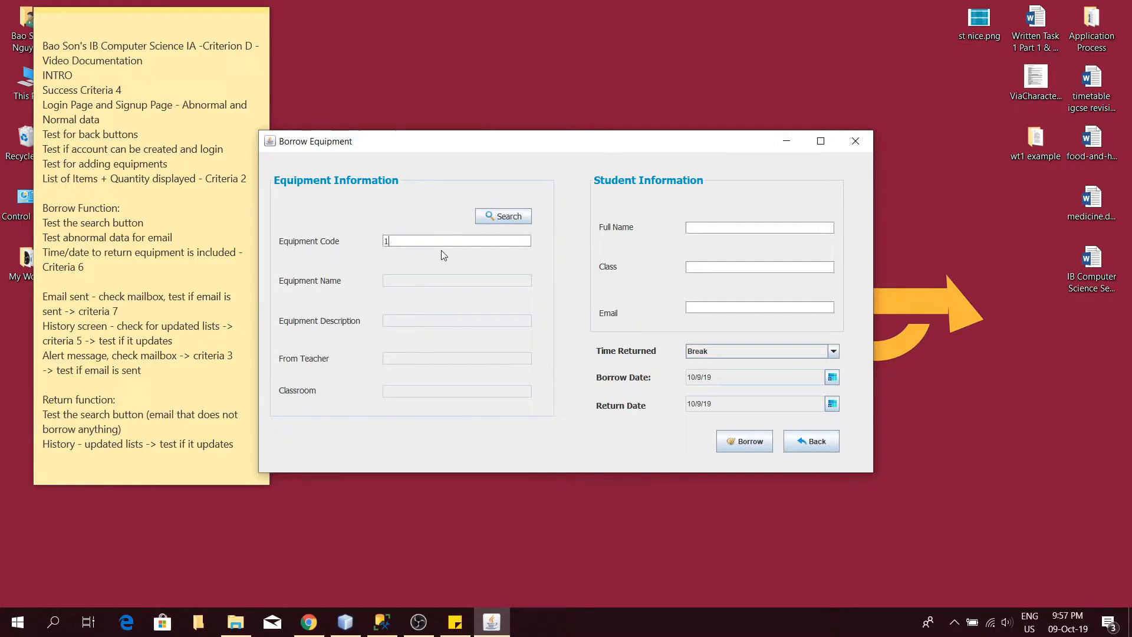
Step: Look up the pen by code 1 and fill in student son with their email
{"action": "left_click", "coordinate": [503, 216]}
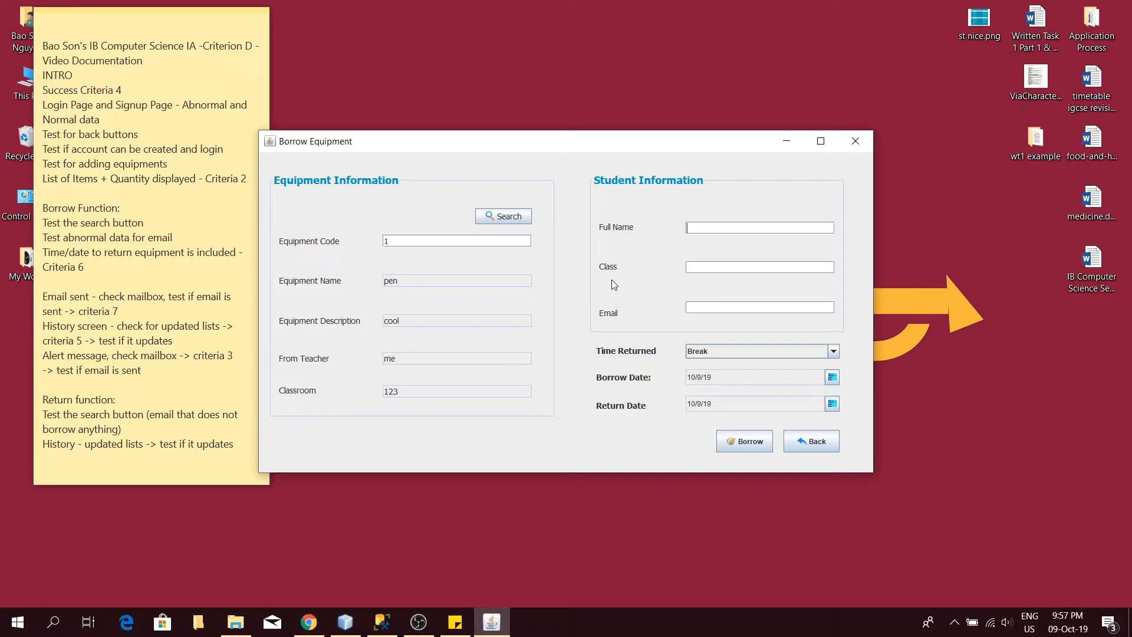
{"action": "type", "text": "son"}
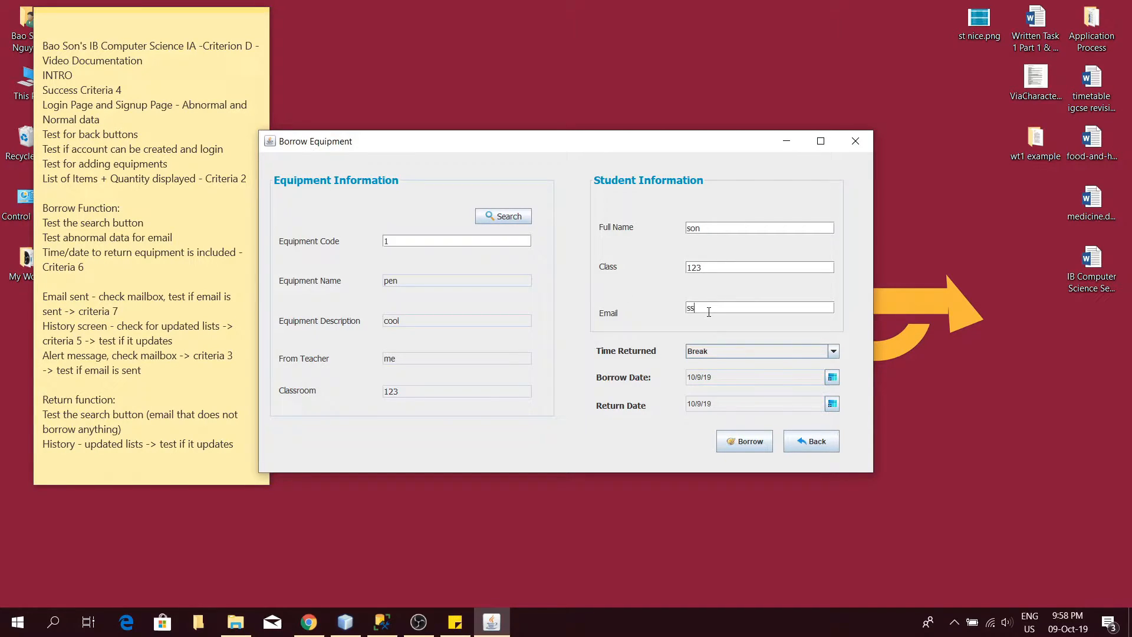
{"action": "type", "text": "on"}
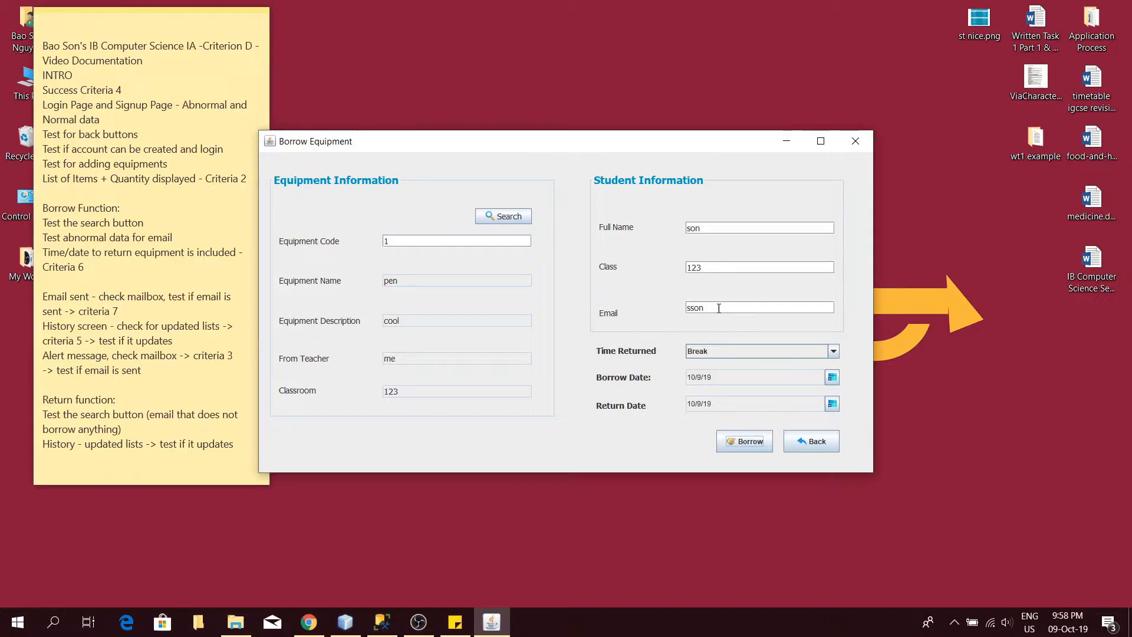
{"action": "key", "text": "Backspace"}
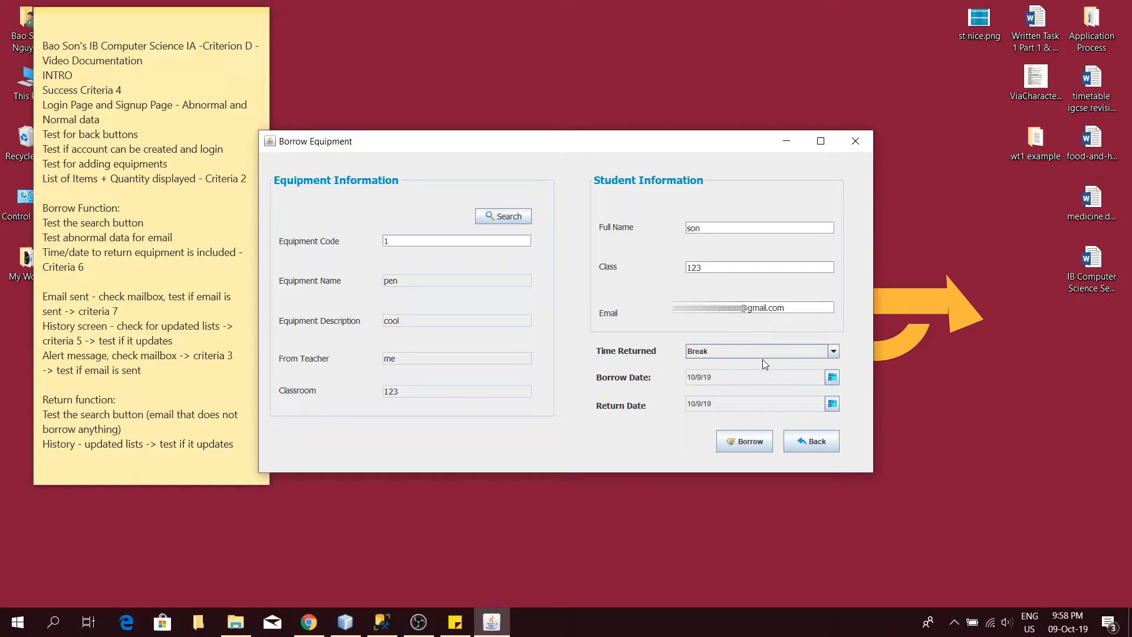
Step: Set the return date to 10/11/19 at lunch and borrow the pen
{"action": "left_click", "coordinate": [833, 352]}
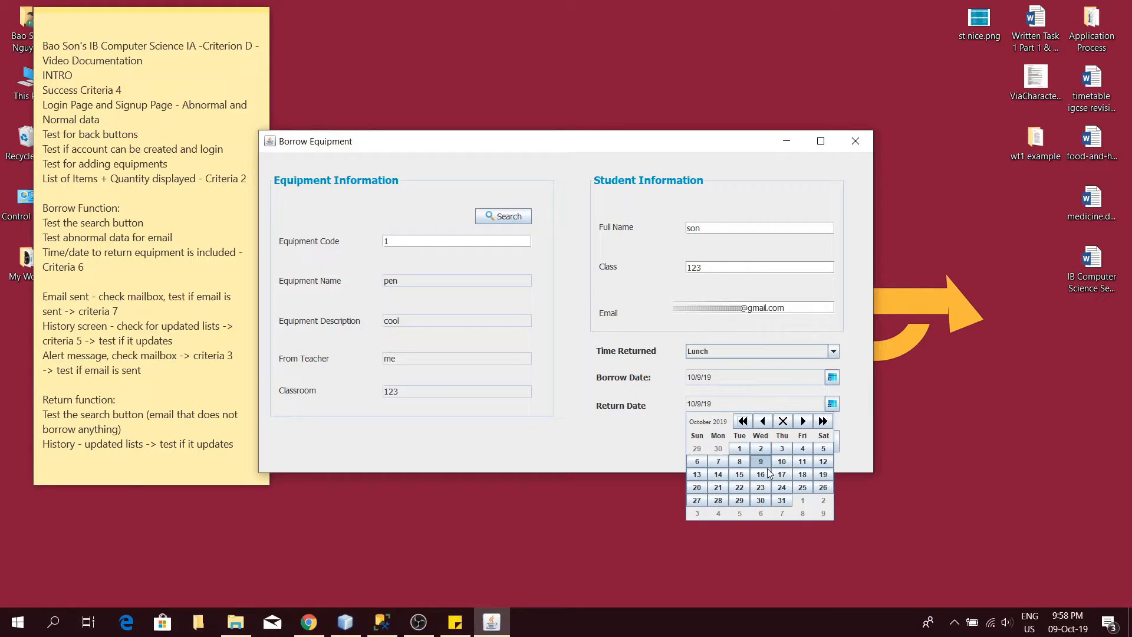
{"action": "left_click", "coordinate": [801, 461]}
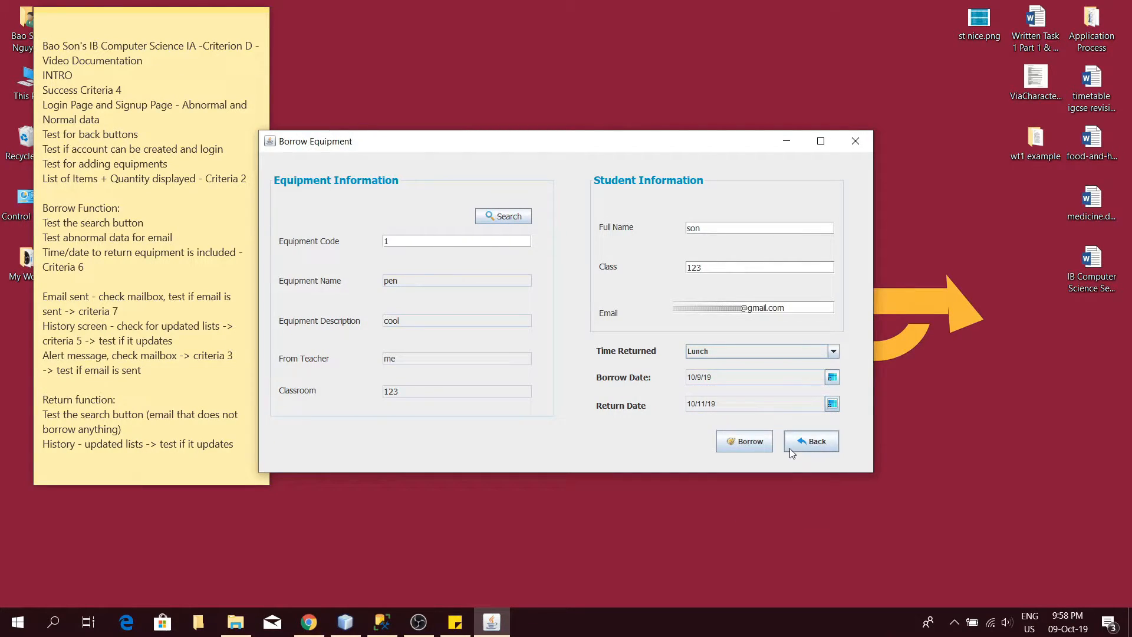
{"action": "mouse_move", "coordinate": [762, 398]}
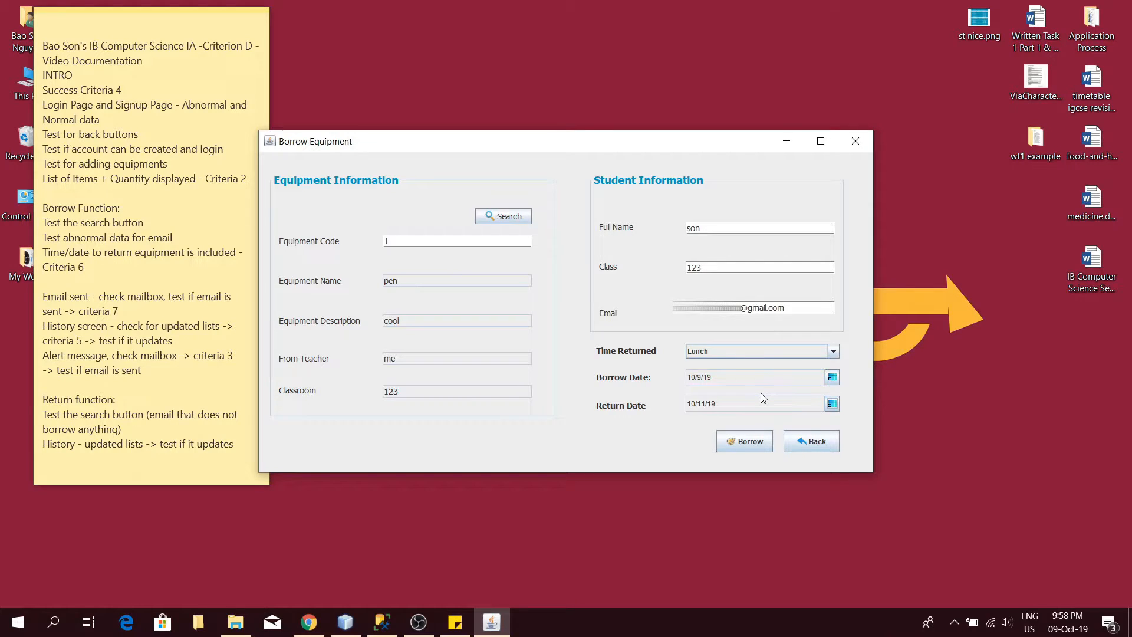
{"action": "mouse_move", "coordinate": [756, 428]}
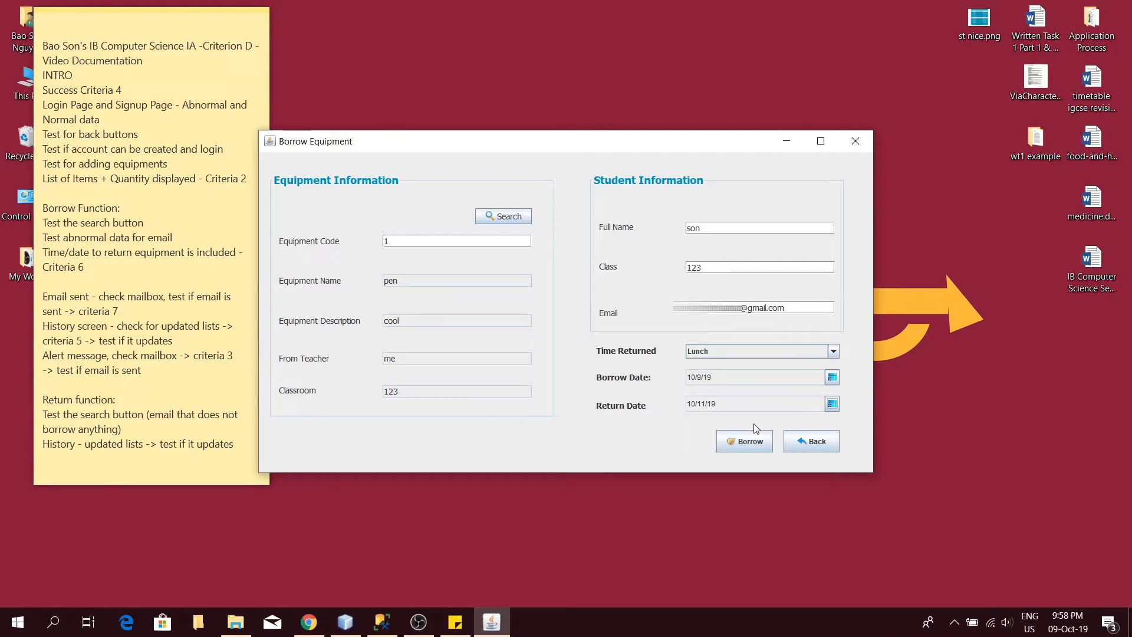
{"action": "left_click", "coordinate": [745, 441]}
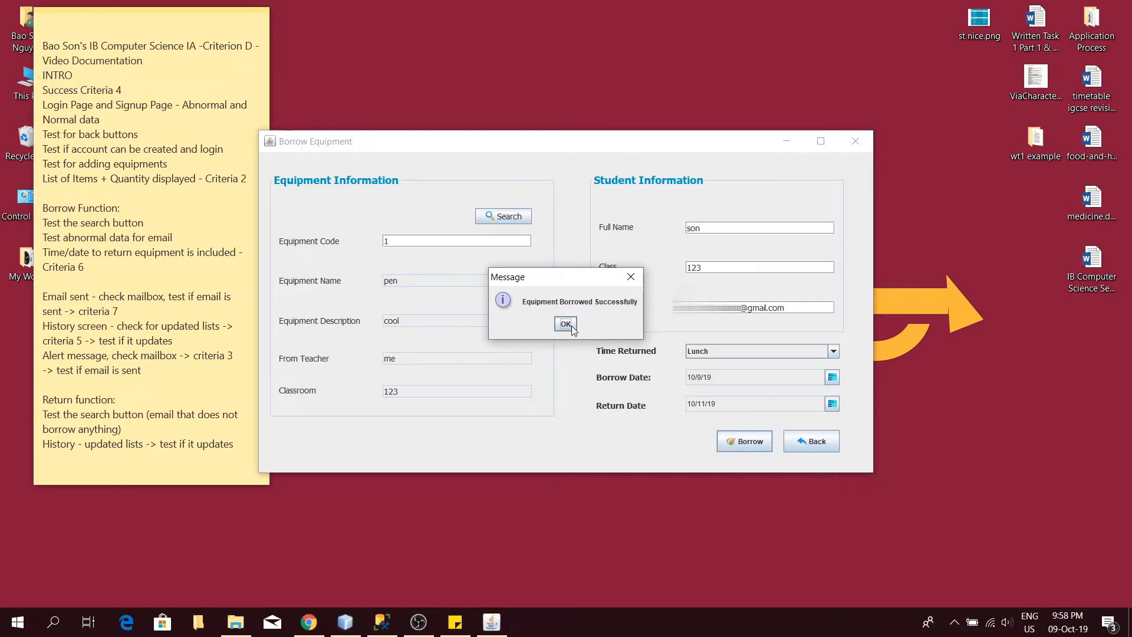
Step: Dismiss the borrow success message and go back to the main menu
{"action": "left_click", "coordinate": [565, 323]}
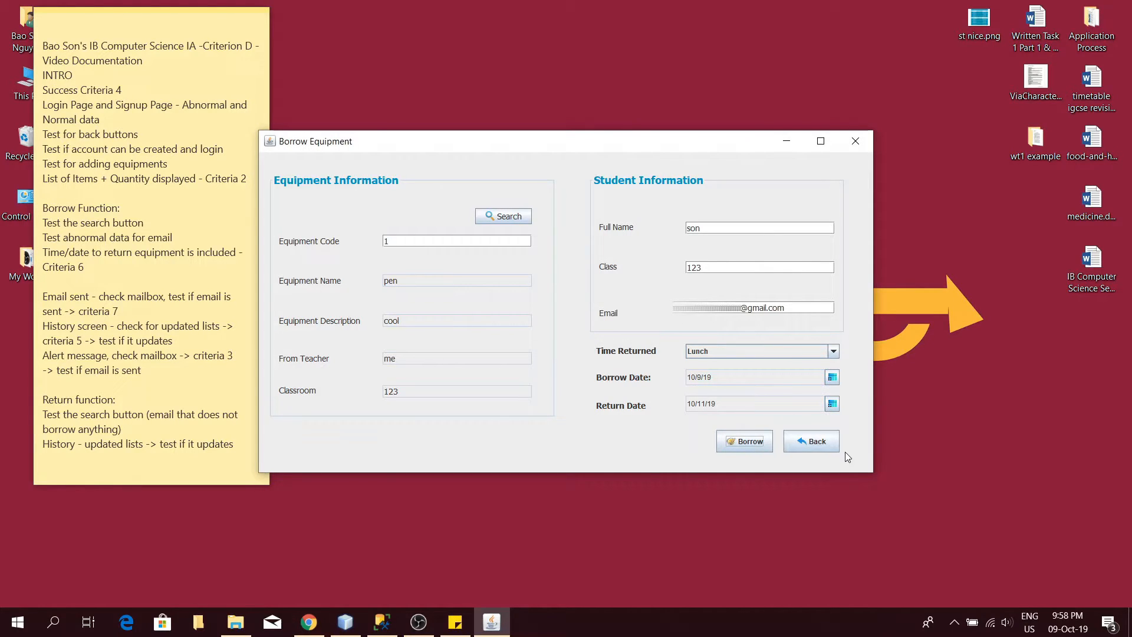
{"action": "left_click", "coordinate": [744, 441]}
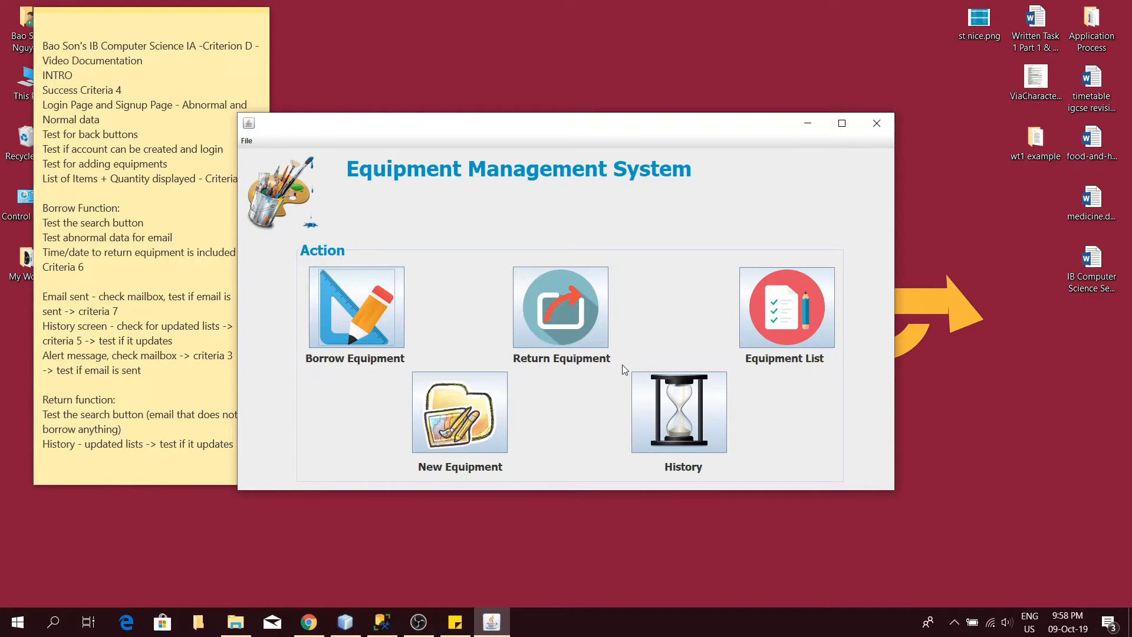
{"action": "mouse_move", "coordinate": [628, 351]}
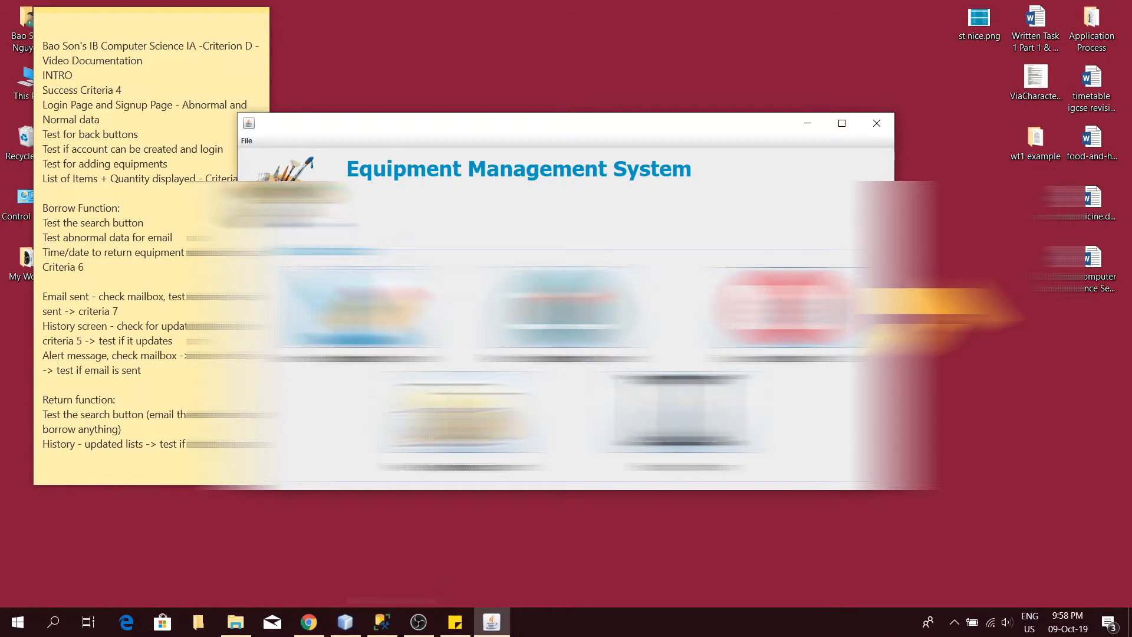
Step: Check the Gmail inbox for the Art Department borrow email, then return to the app
{"action": "left_click", "coordinate": [308, 622]}
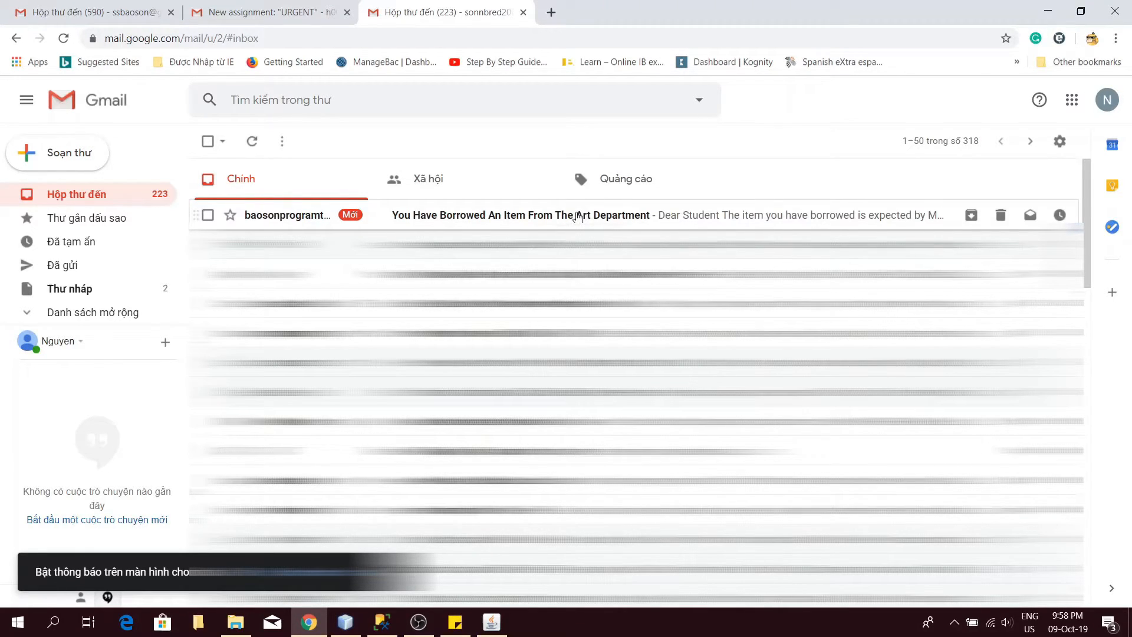
{"action": "left_click", "coordinate": [492, 621]}
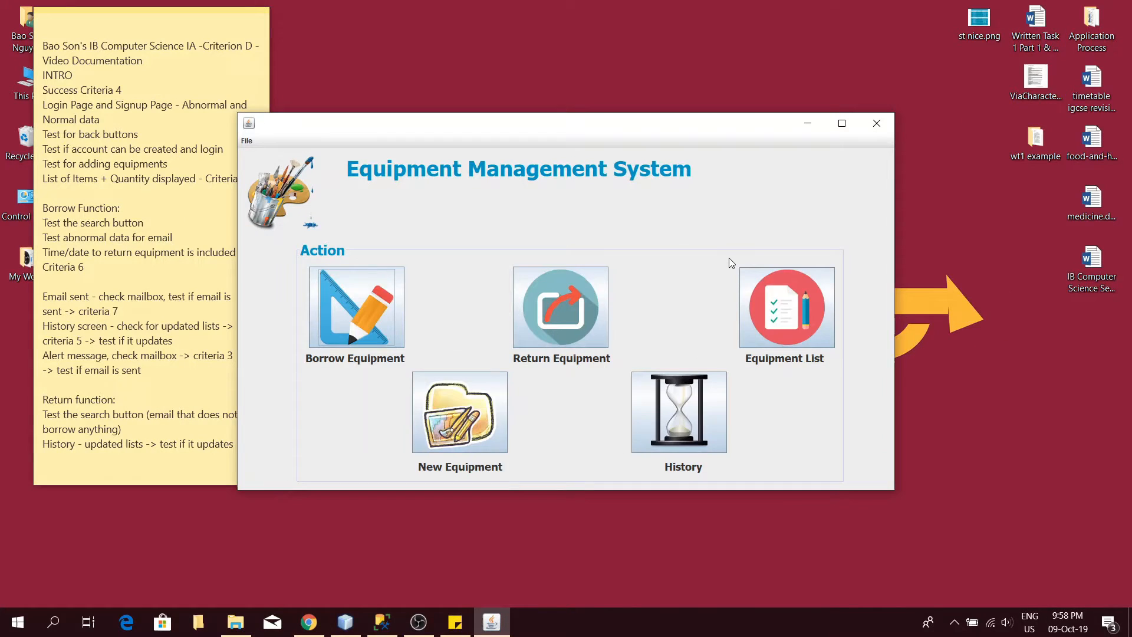
{"action": "mouse_move", "coordinate": [718, 275]}
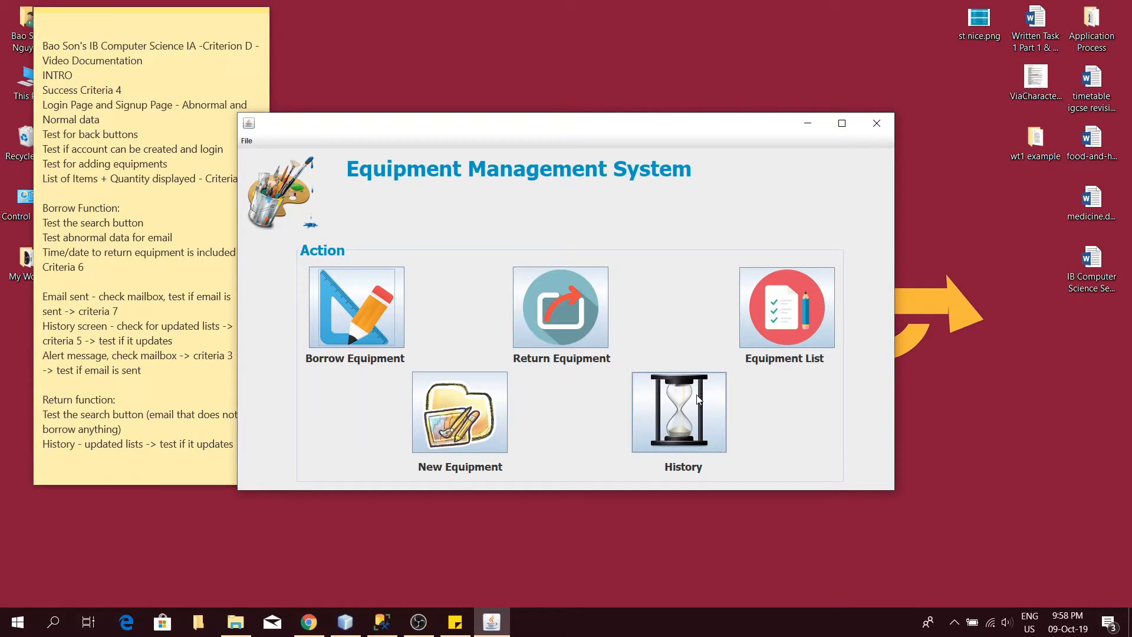
Step: Show the History screen listing son's pen loan due back at lunch
{"action": "left_click", "coordinate": [677, 411]}
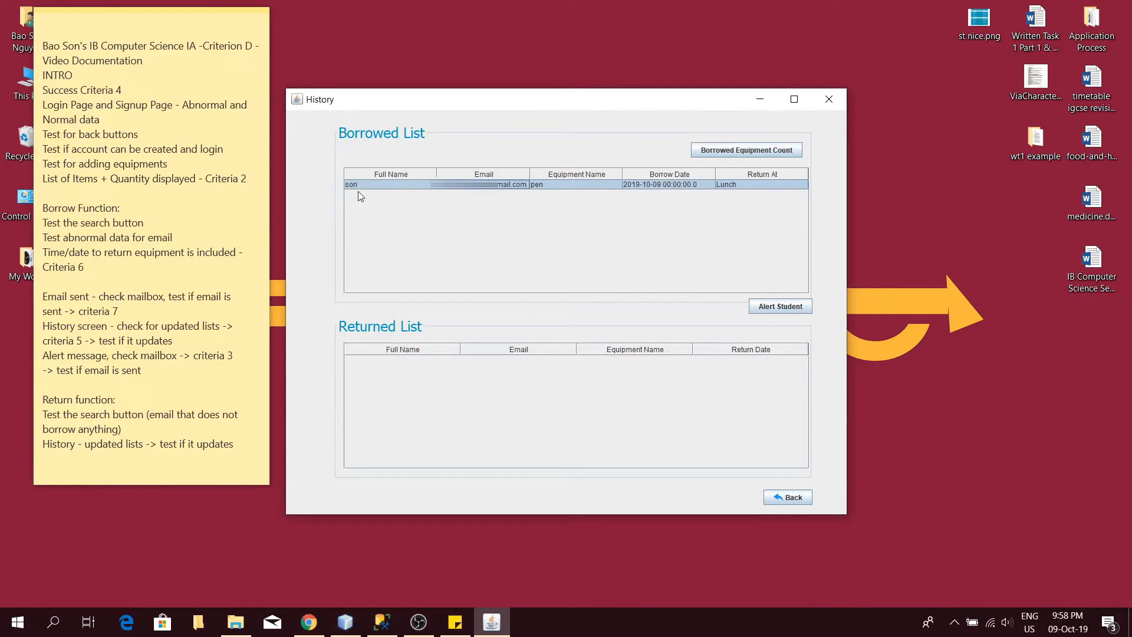
{"action": "mouse_move", "coordinate": [660, 266]}
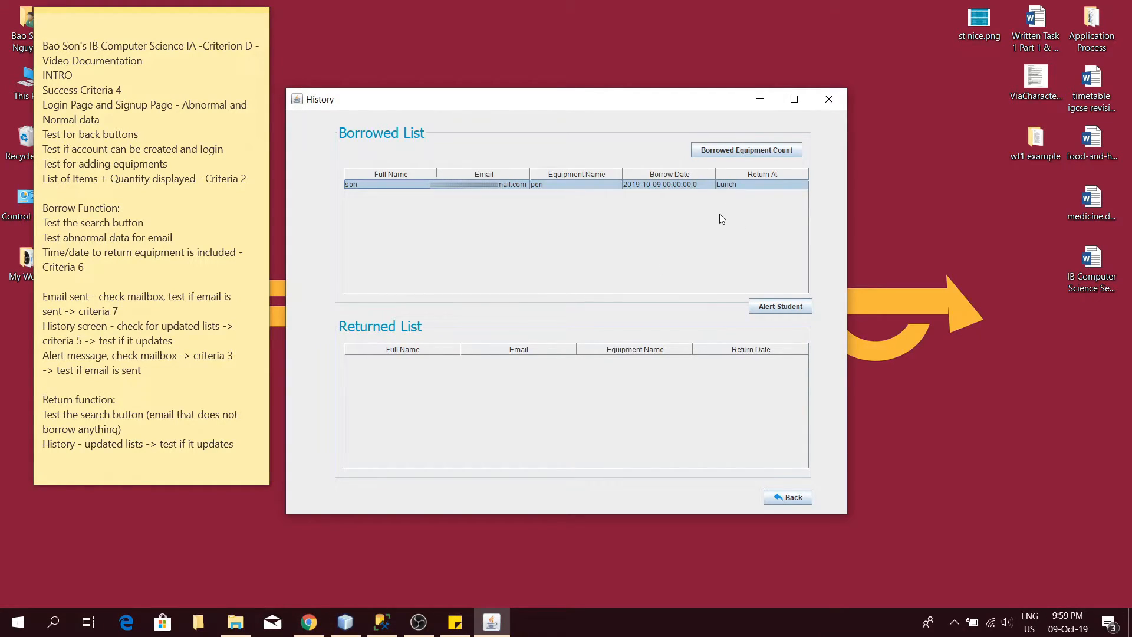
{"action": "left_click", "coordinate": [746, 150]}
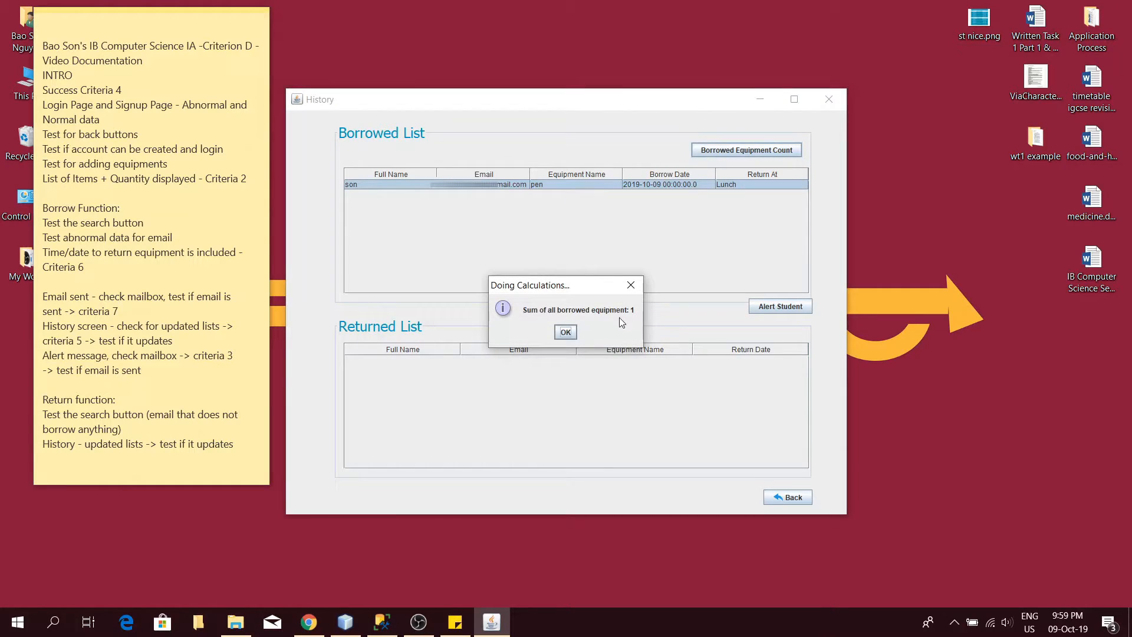
{"action": "mouse_move", "coordinate": [582, 338]}
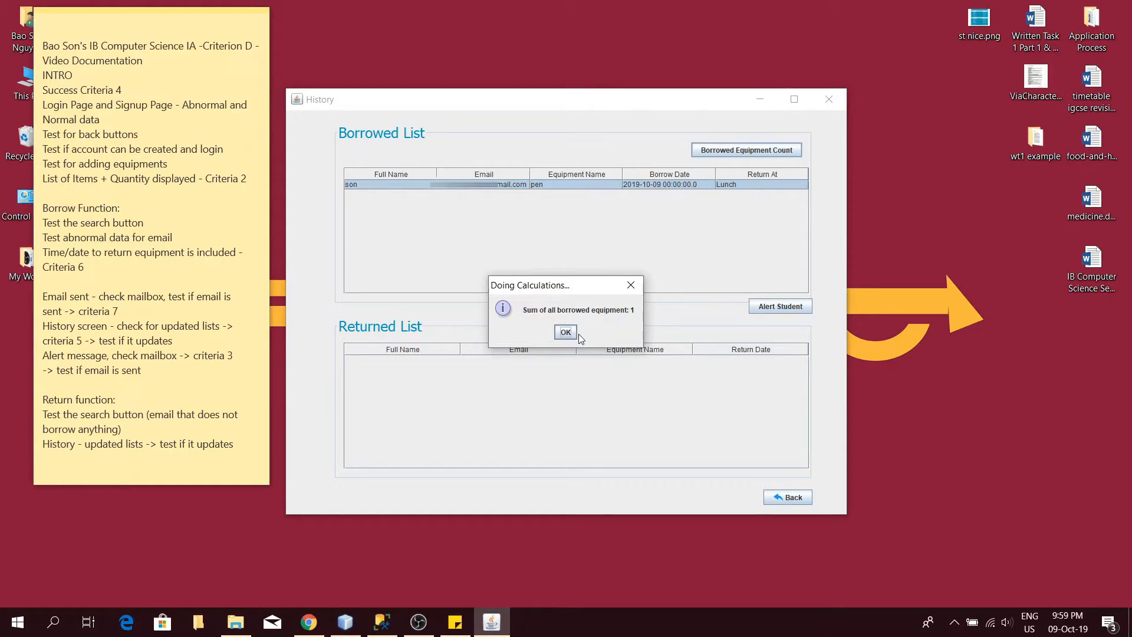
{"action": "mouse_move", "coordinate": [572, 341]}
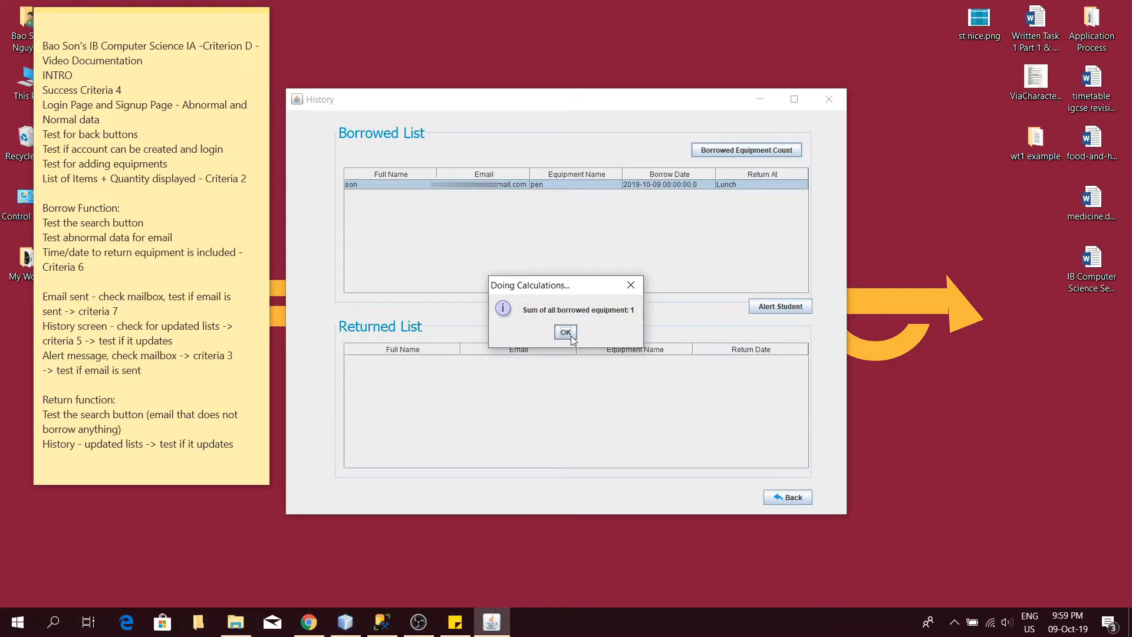
{"action": "mouse_move", "coordinate": [564, 342]}
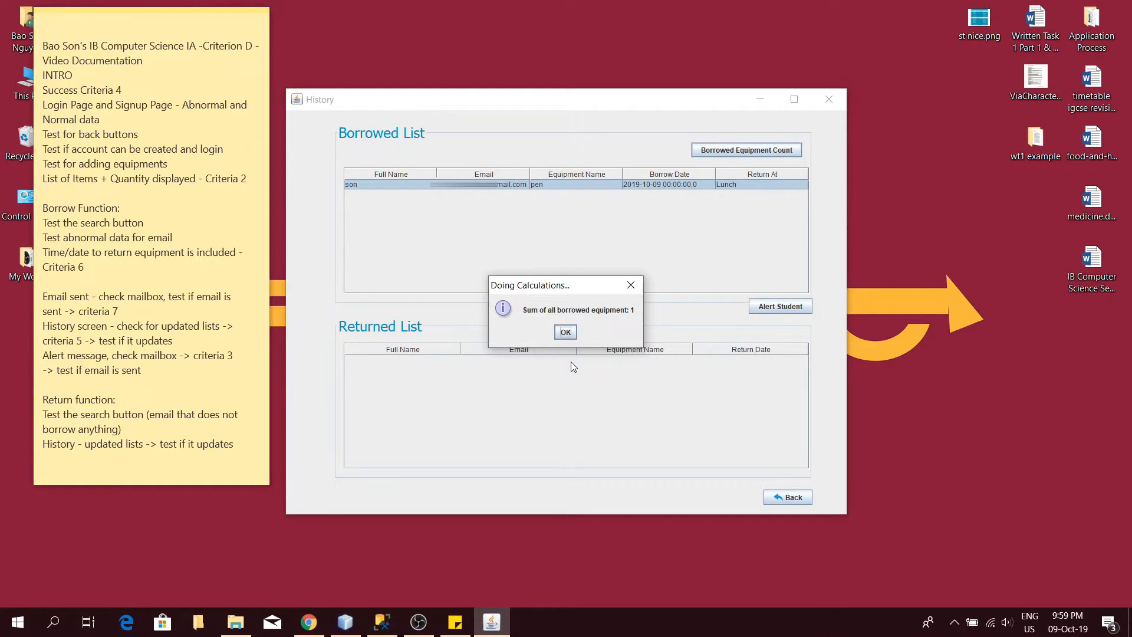
{"action": "mouse_move", "coordinate": [568, 340]}
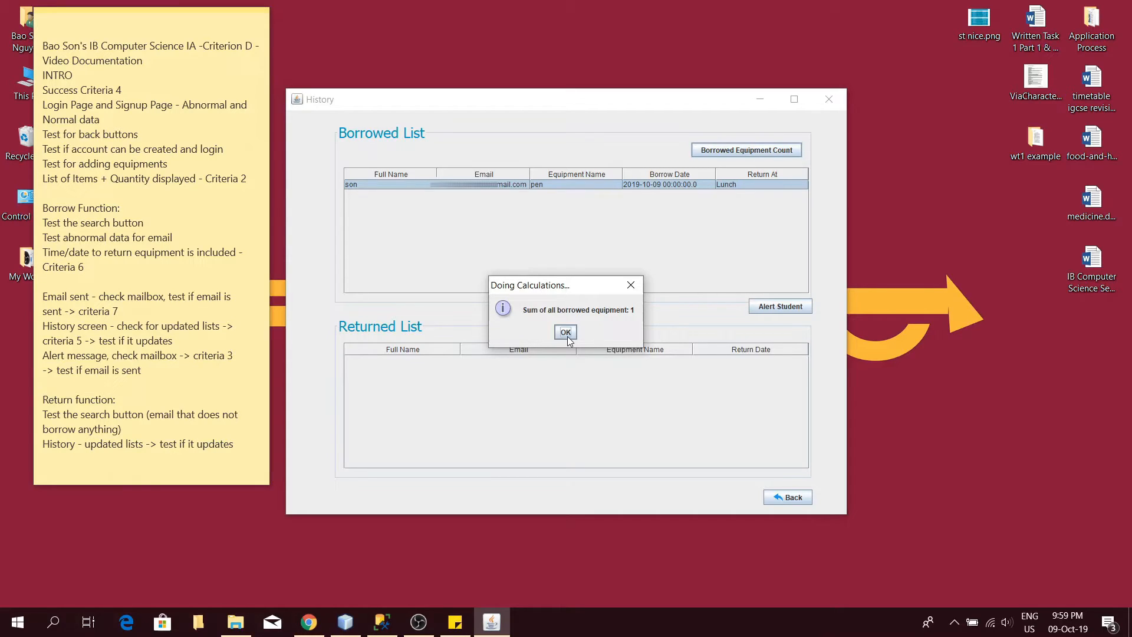
{"action": "left_click", "coordinate": [565, 333]}
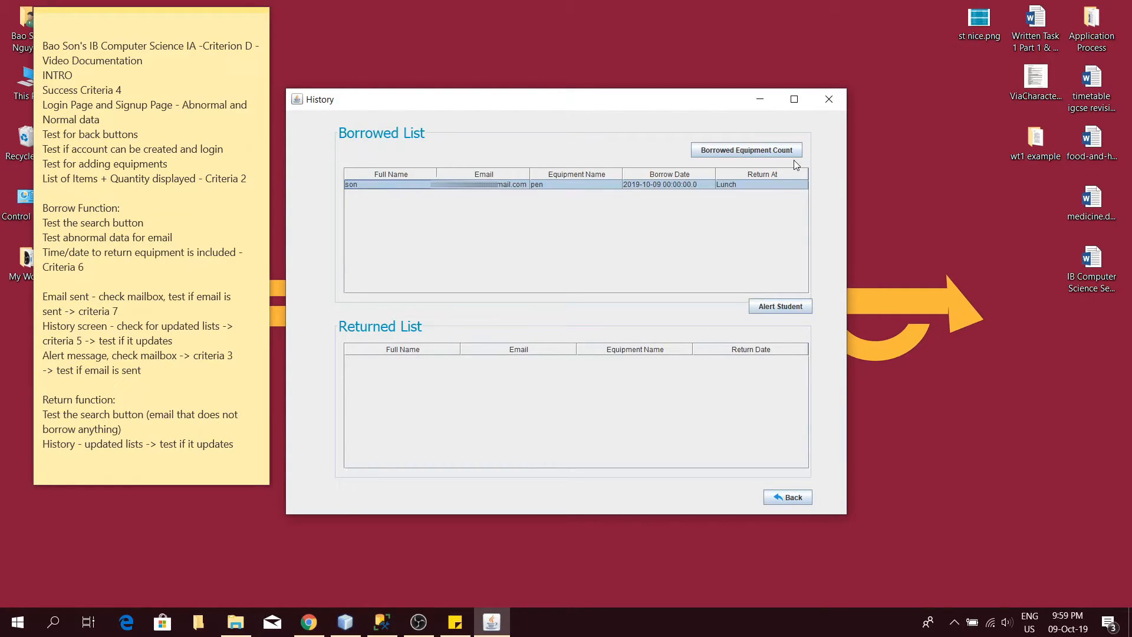
{"action": "mouse_move", "coordinate": [780, 307]}
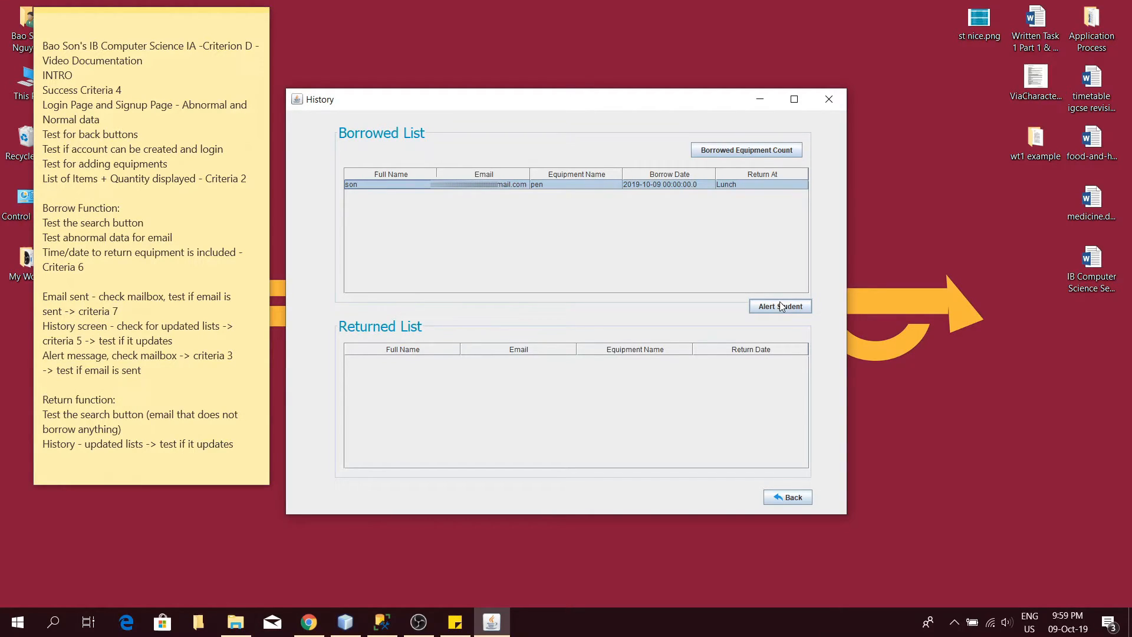
Step: Send the student a return reminder email via Alert Student and bring History back
{"action": "left_click", "coordinate": [779, 305]}
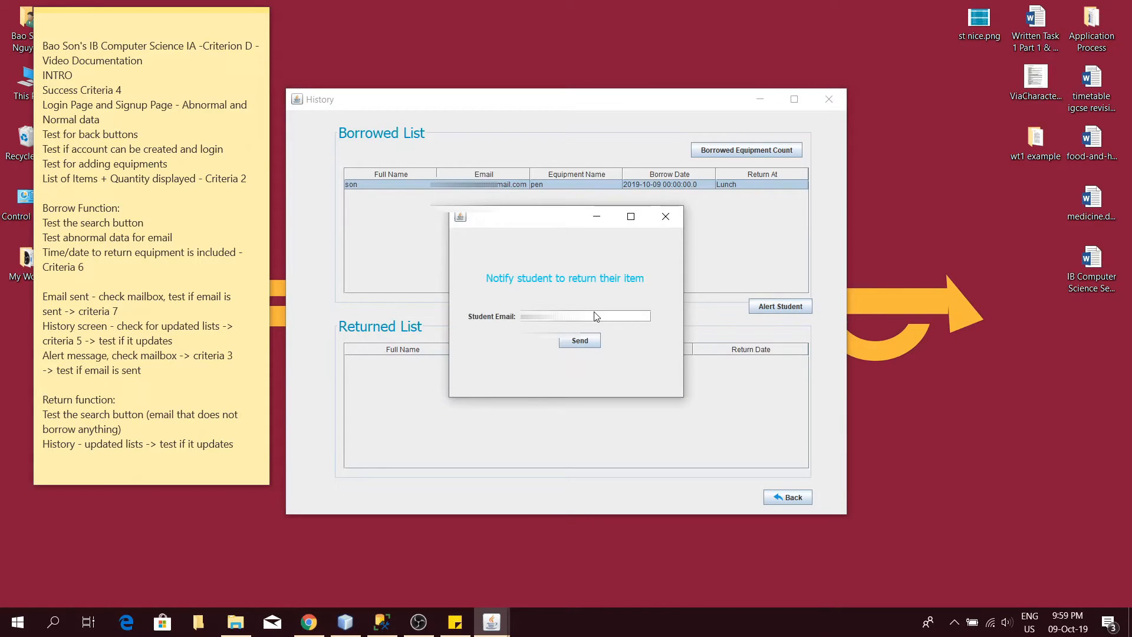
{"action": "mouse_move", "coordinate": [500, 191]}
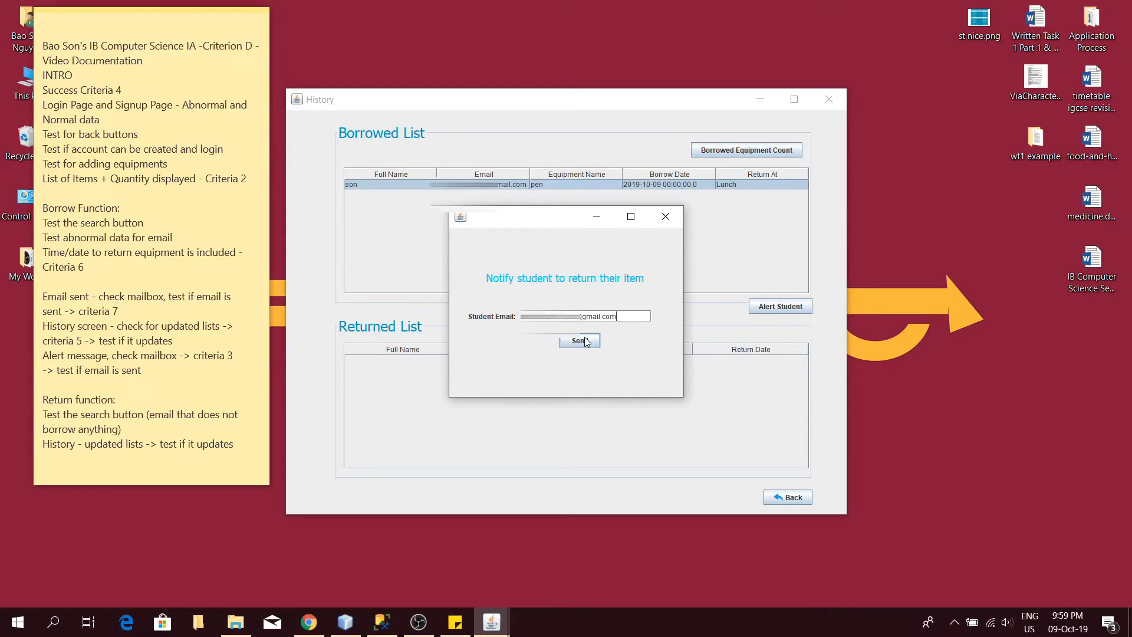
{"action": "mouse_move", "coordinate": [640, 364]}
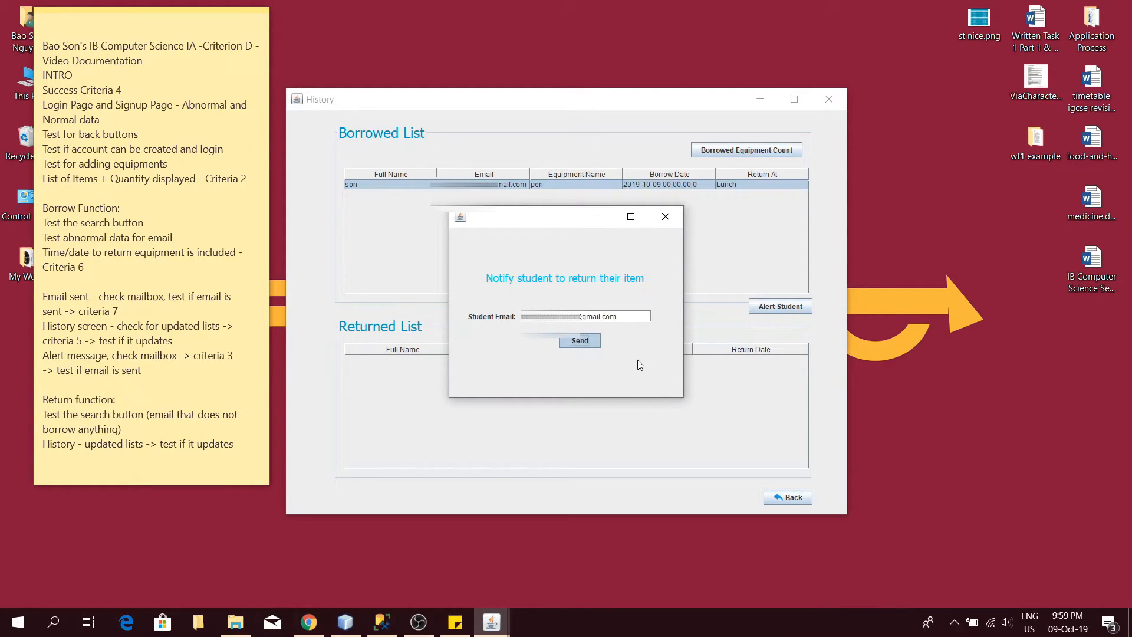
{"action": "mouse_move", "coordinate": [605, 330]}
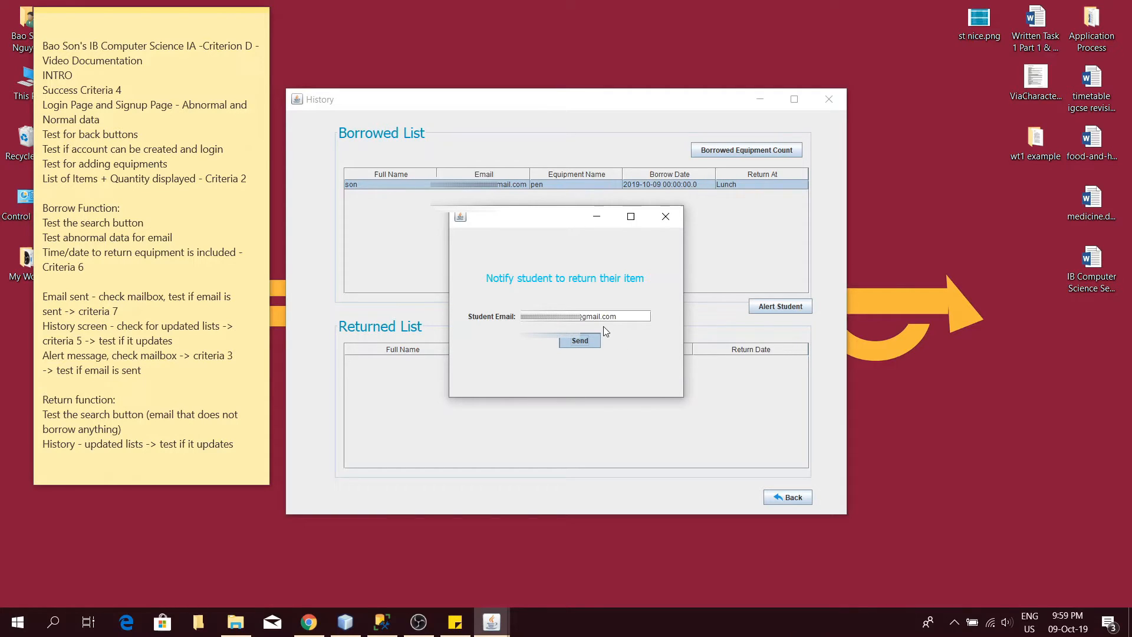
{"action": "left_click", "coordinate": [579, 339]}
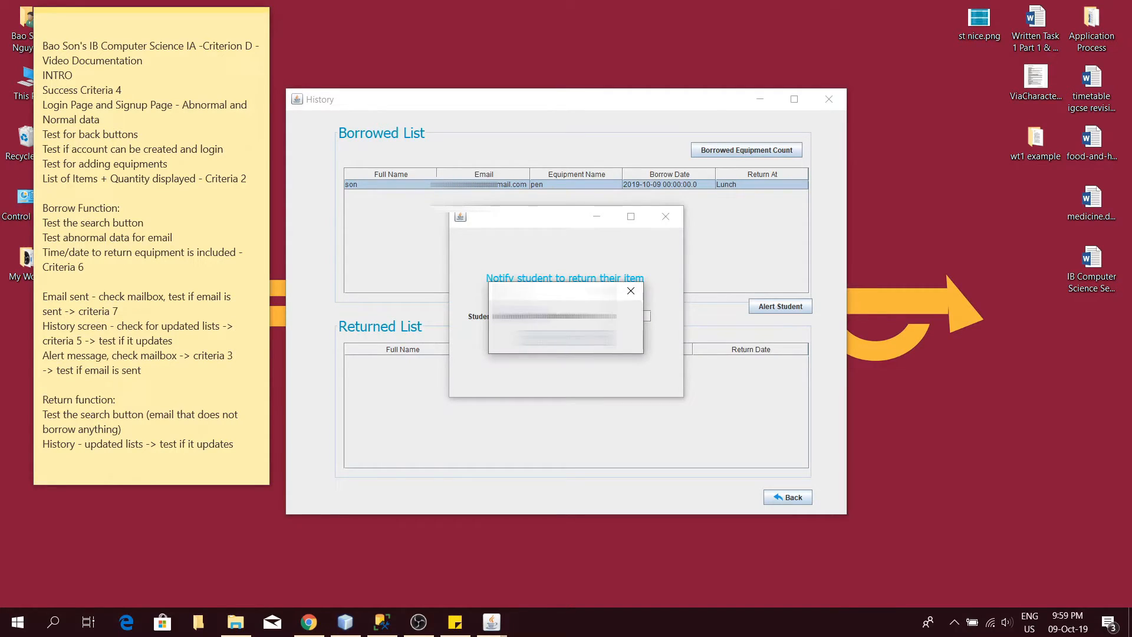
{"action": "left_click", "coordinate": [630, 290]}
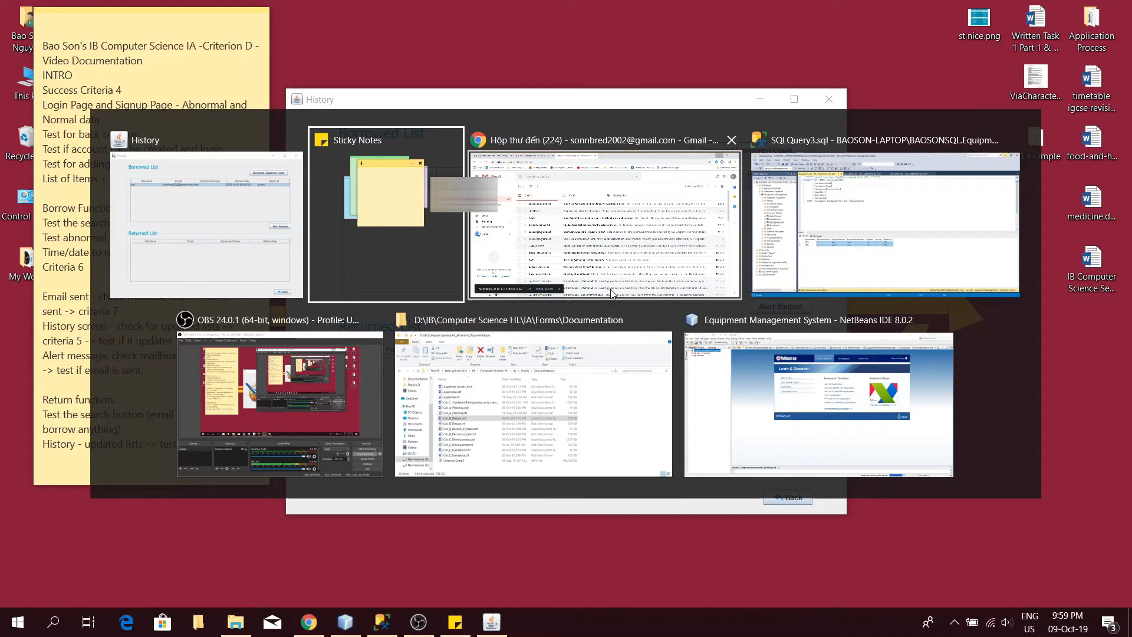
{"action": "left_click", "coordinate": [604, 217]}
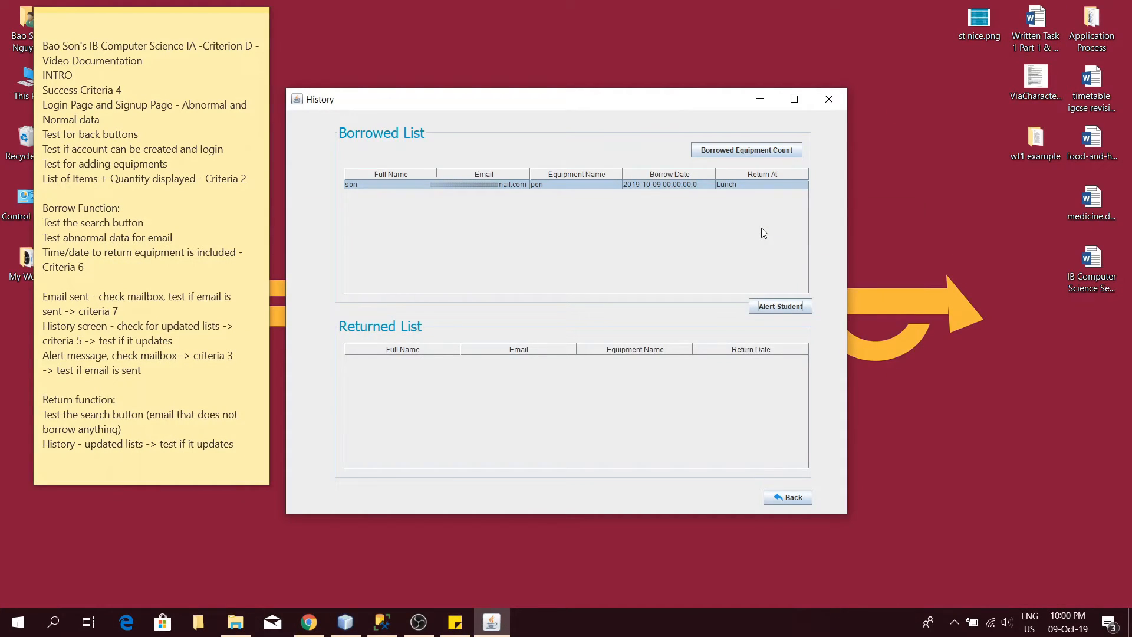
{"action": "mouse_move", "coordinate": [731, 401]}
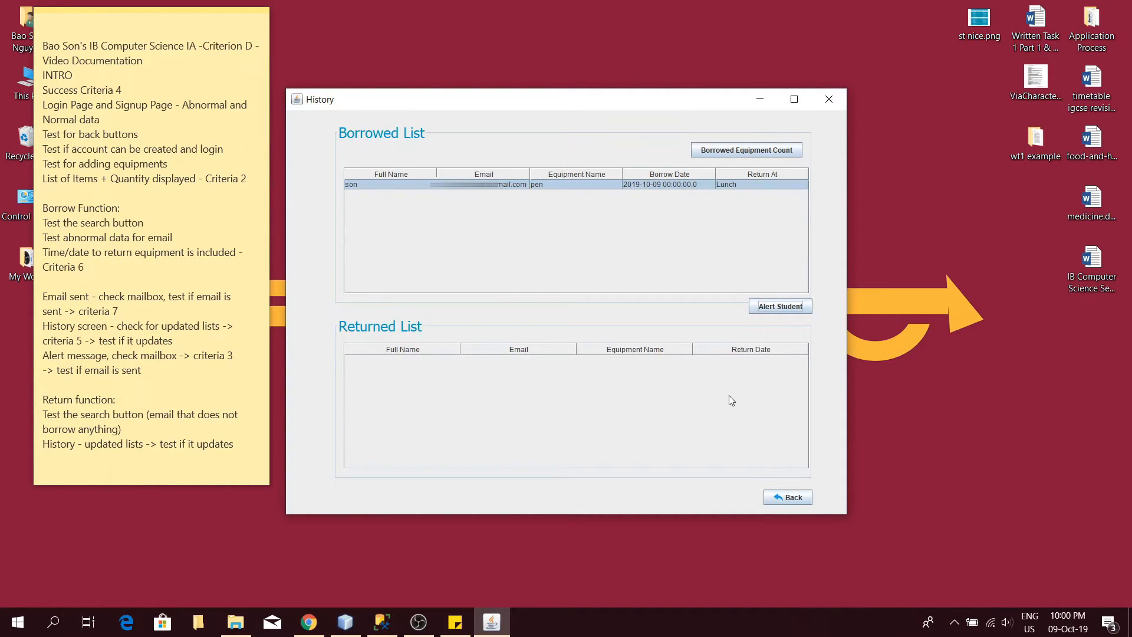
Step: From the main menu, start a new borrow and look up the pencil with equipment code 2
{"action": "left_click", "coordinate": [787, 496]}
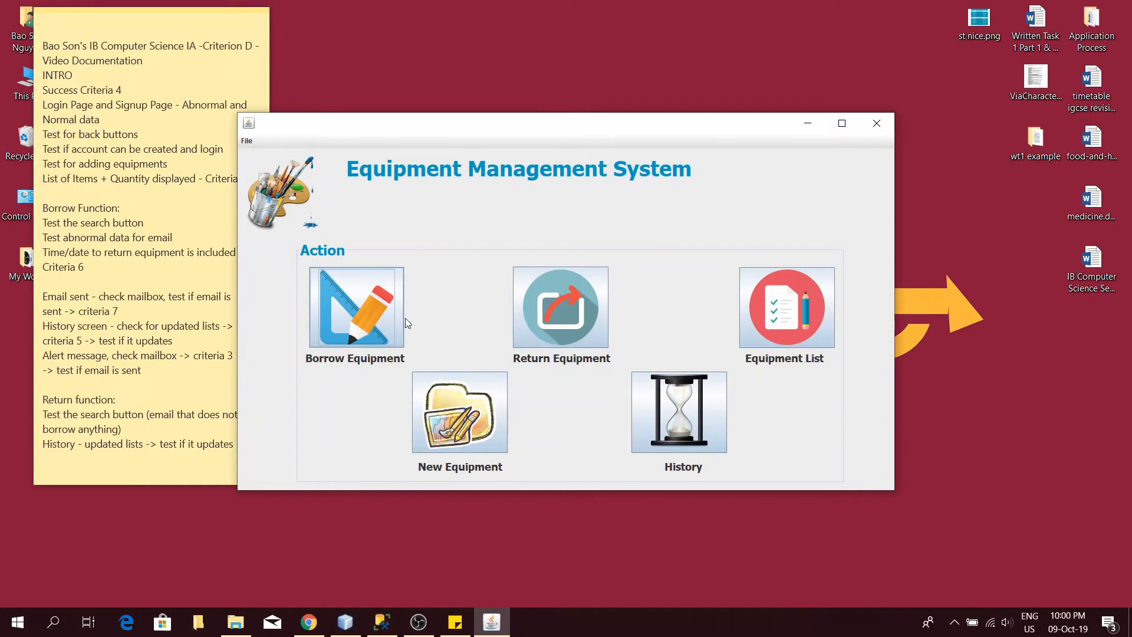
{"action": "left_click", "coordinate": [355, 307]}
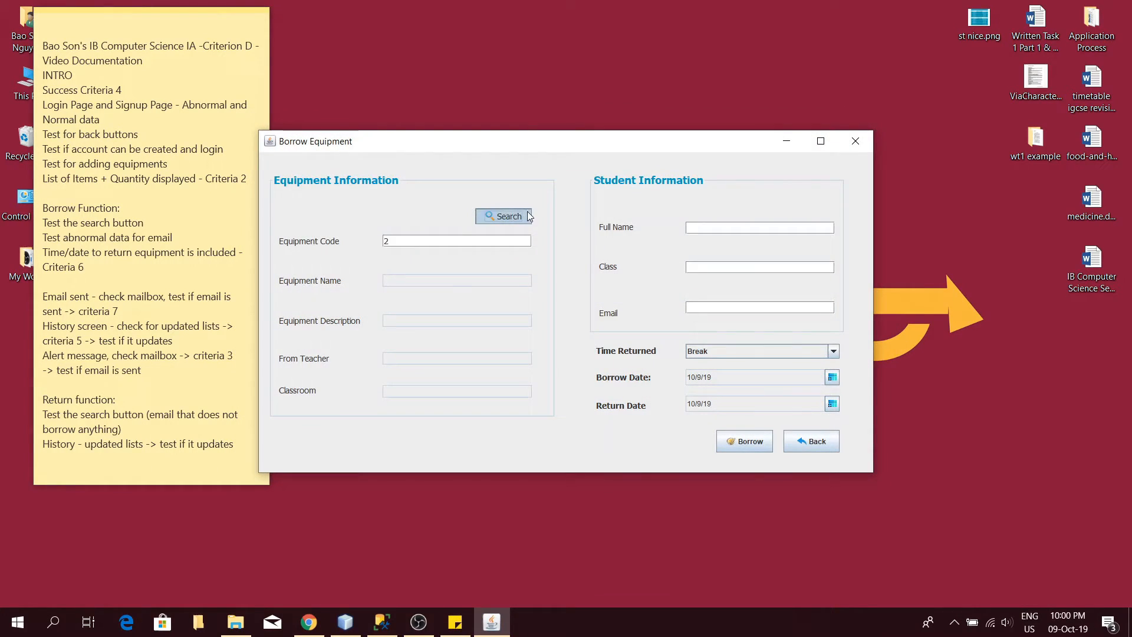
{"action": "left_click", "coordinate": [504, 216]}
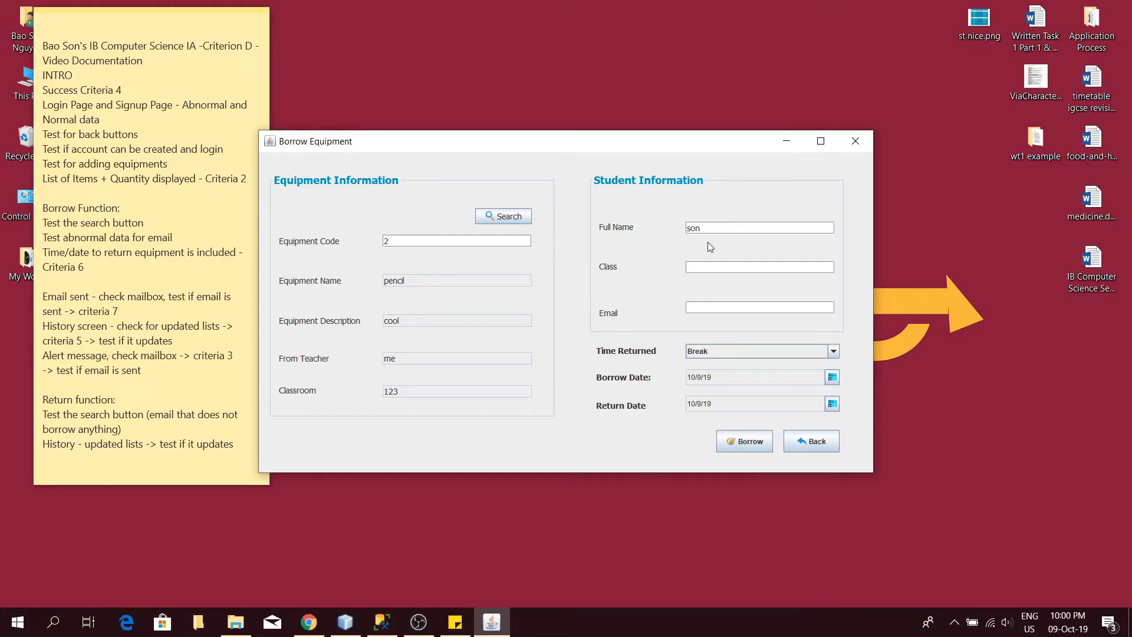
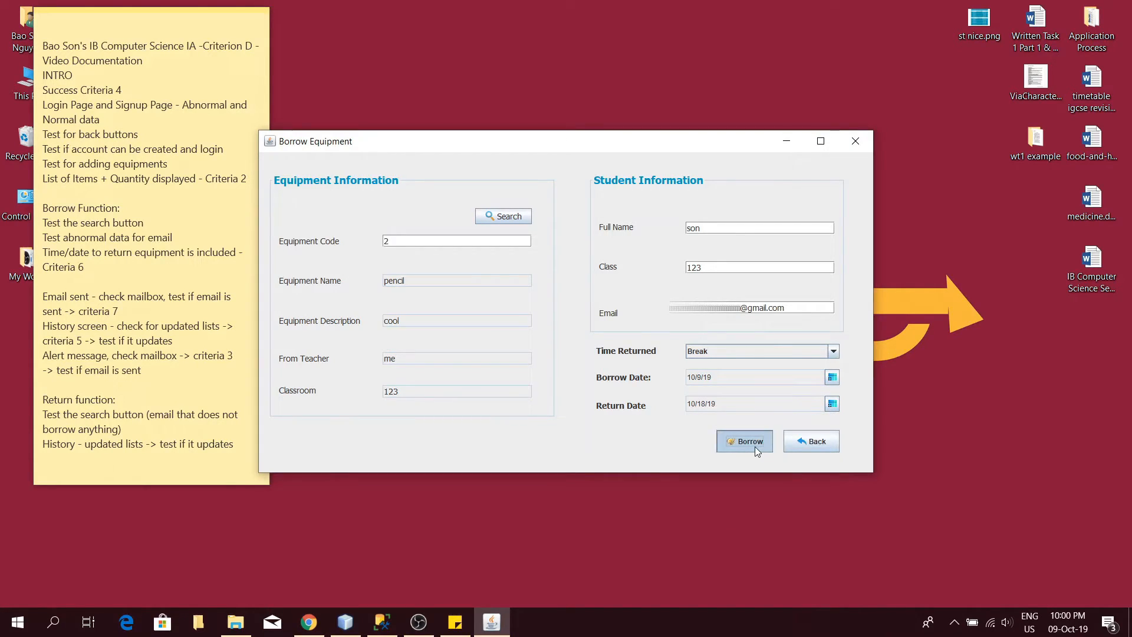
{"action": "left_click", "coordinate": [744, 441]}
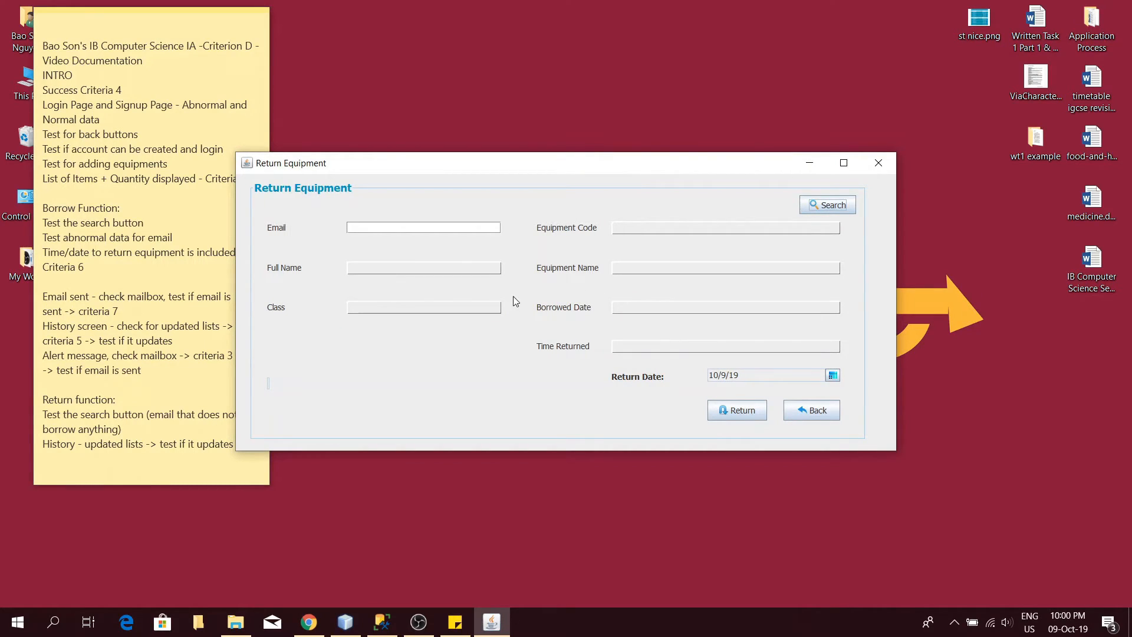
Step: Search the return form with mistyped 'ss@', correct it to the Gmail address, and find son's borrowed pen
{"action": "type", "text": "ss@ss.cim"}
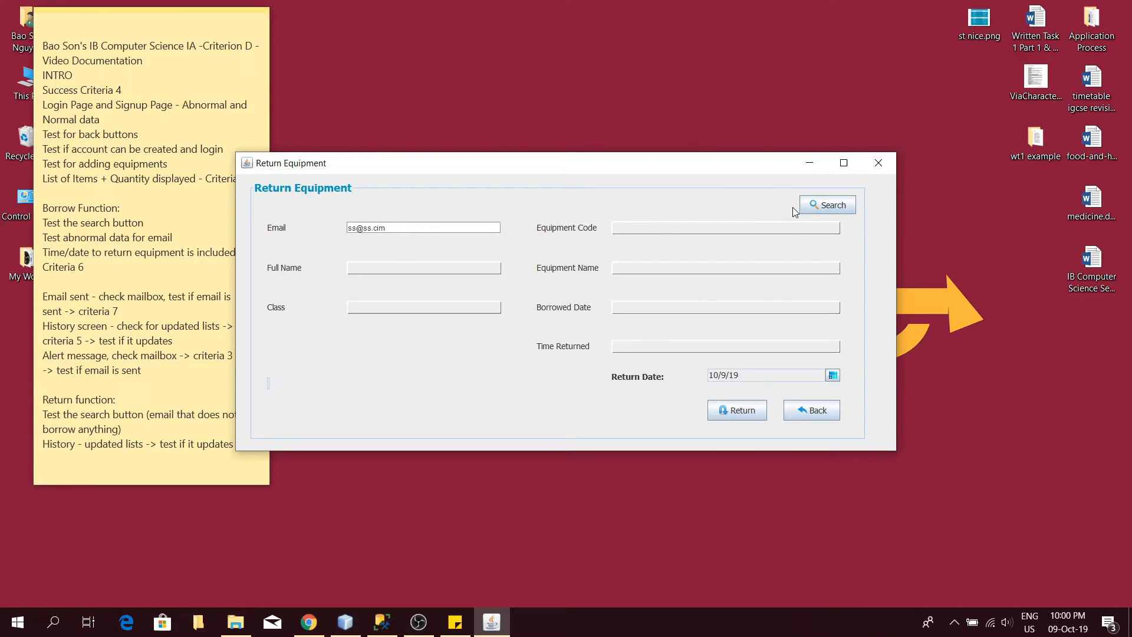
{"action": "mouse_move", "coordinate": [414, 232]}
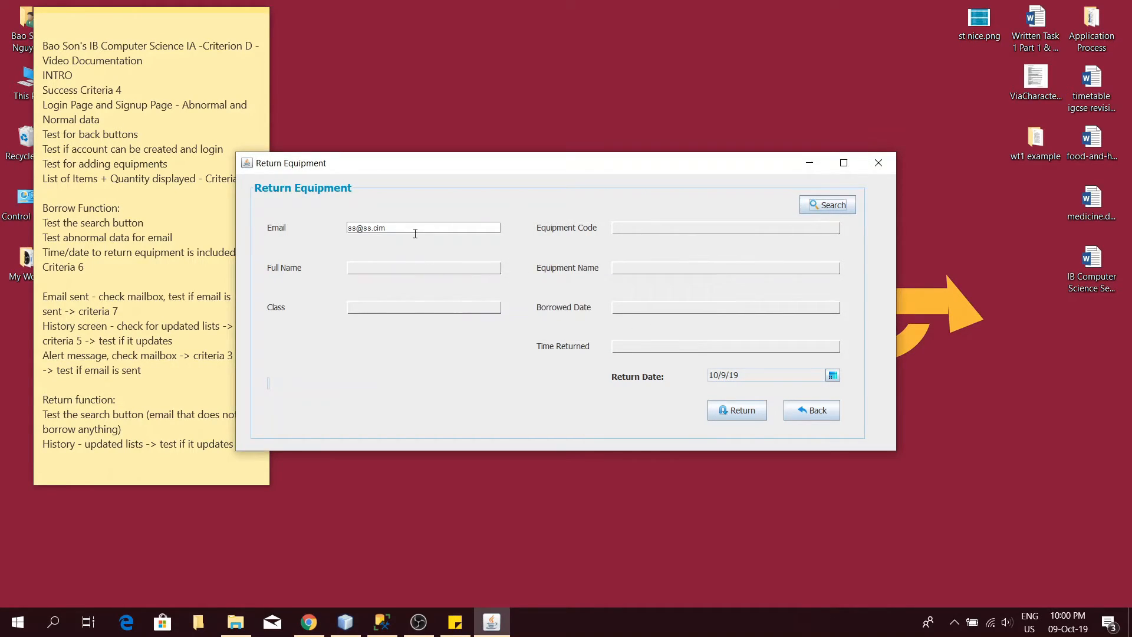
{"action": "triple_click", "coordinate": [423, 227]}
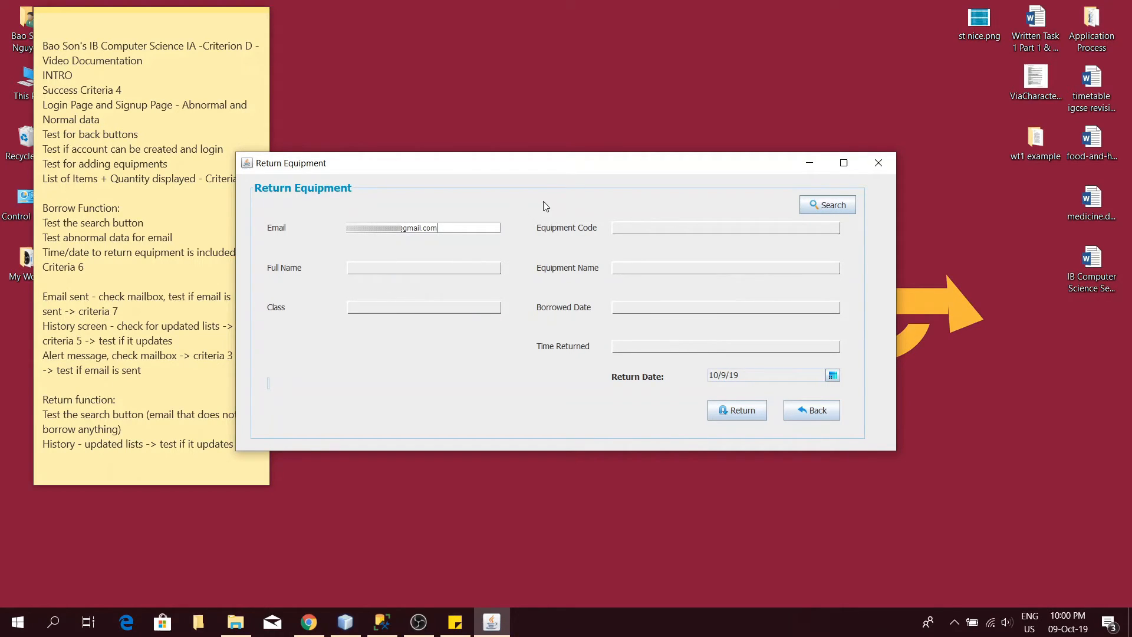
{"action": "left_click", "coordinate": [826, 204]}
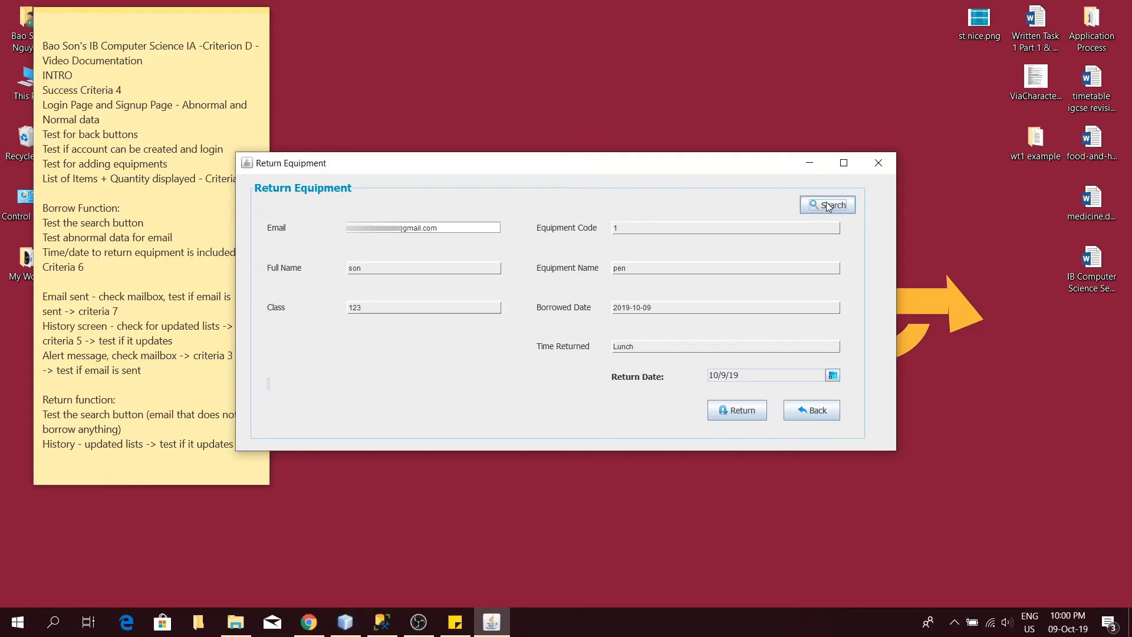
{"action": "mouse_move", "coordinate": [758, 245]}
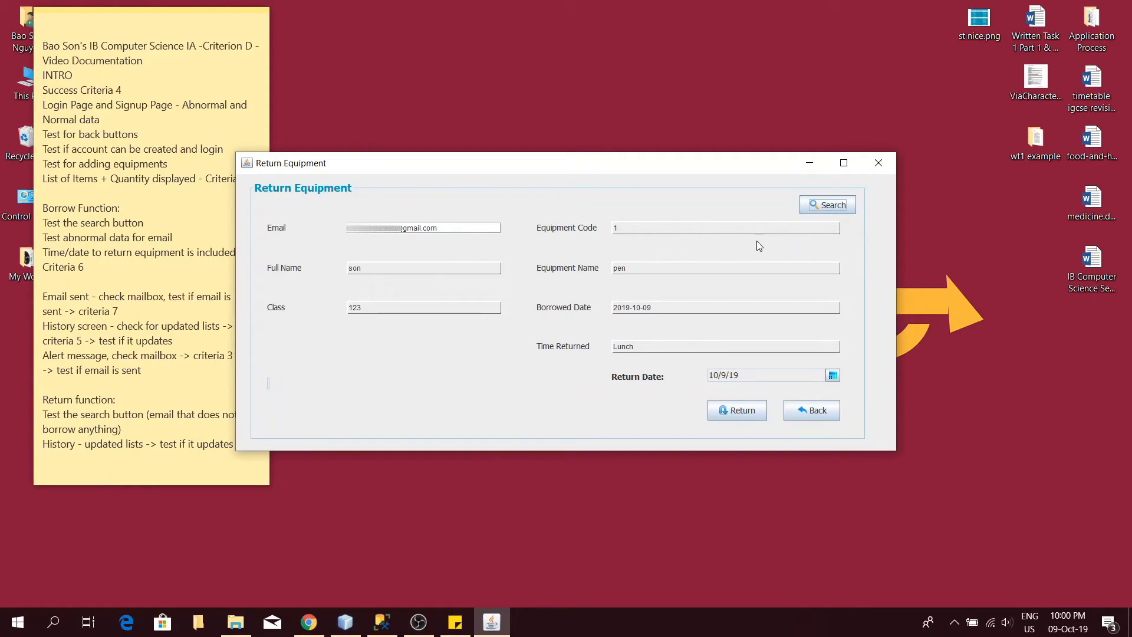
{"action": "mouse_move", "coordinate": [625, 297]}
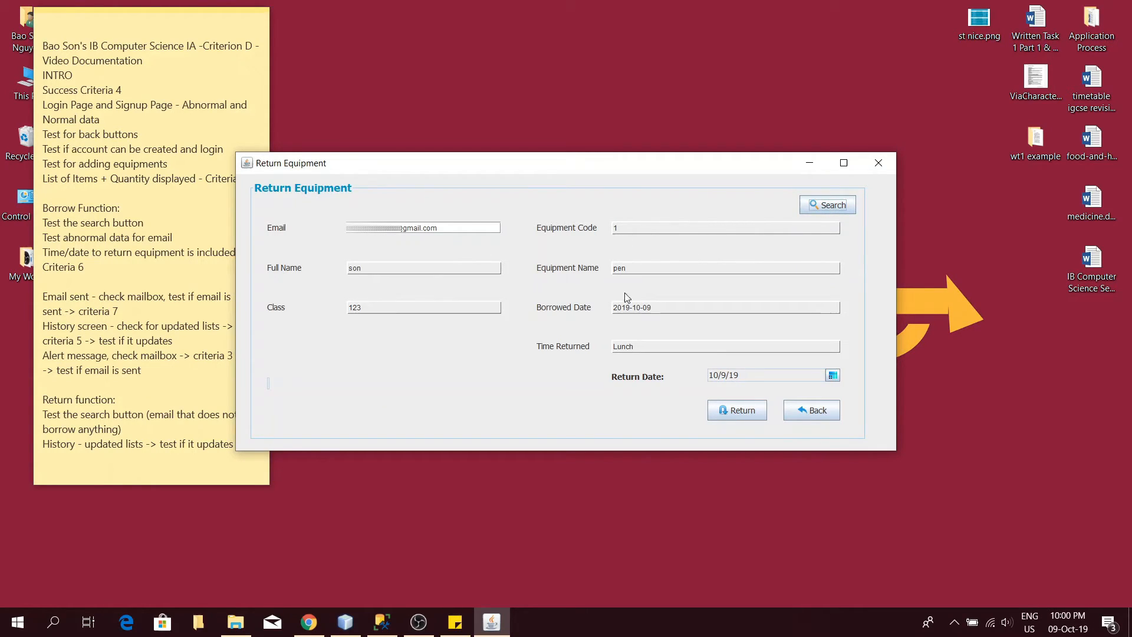
{"action": "mouse_move", "coordinate": [592, 382]}
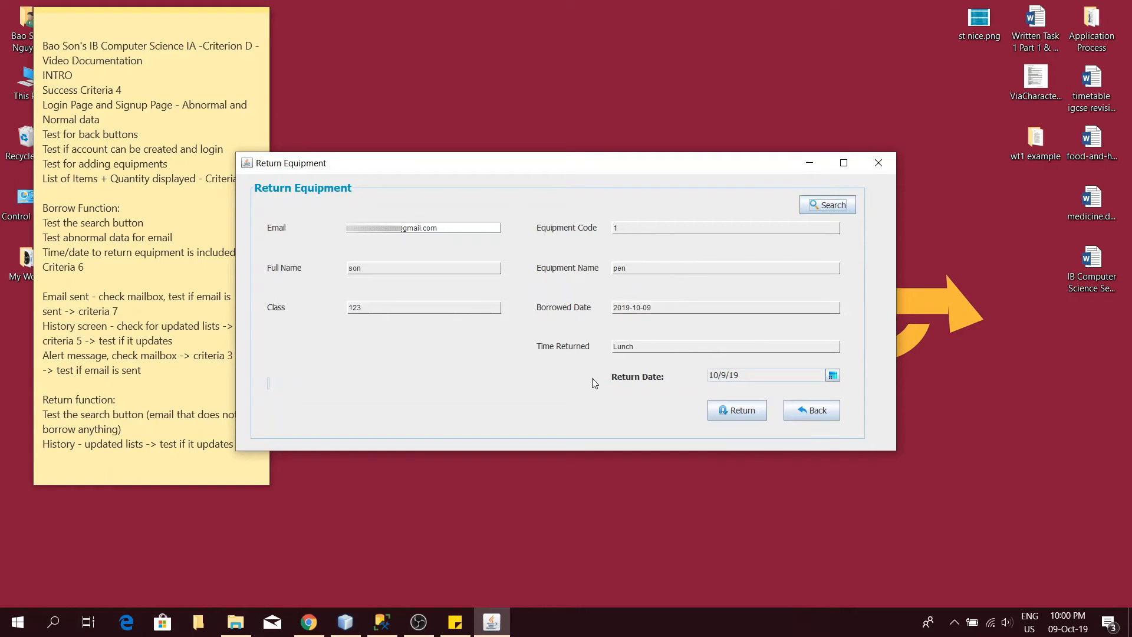
{"action": "key", "text": "alt+tab"}
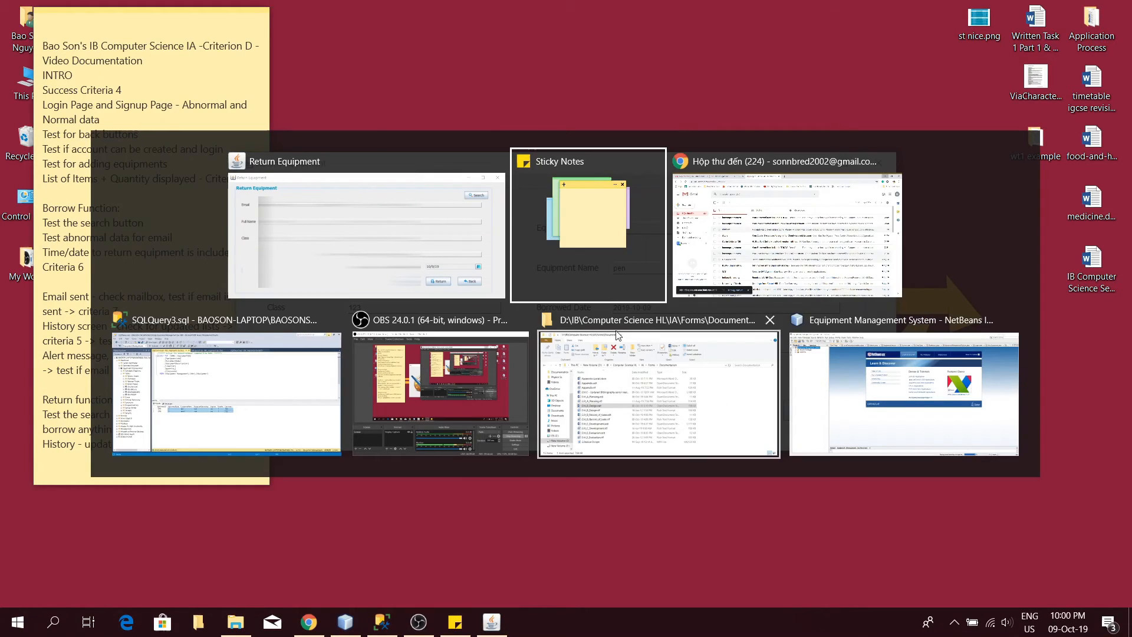
Step: Query dbo.Borrow in SSMS to show both loans (due 2019-10-11 and 2019-10-18), then return to the app
{"action": "left_click", "coordinate": [245, 390]}
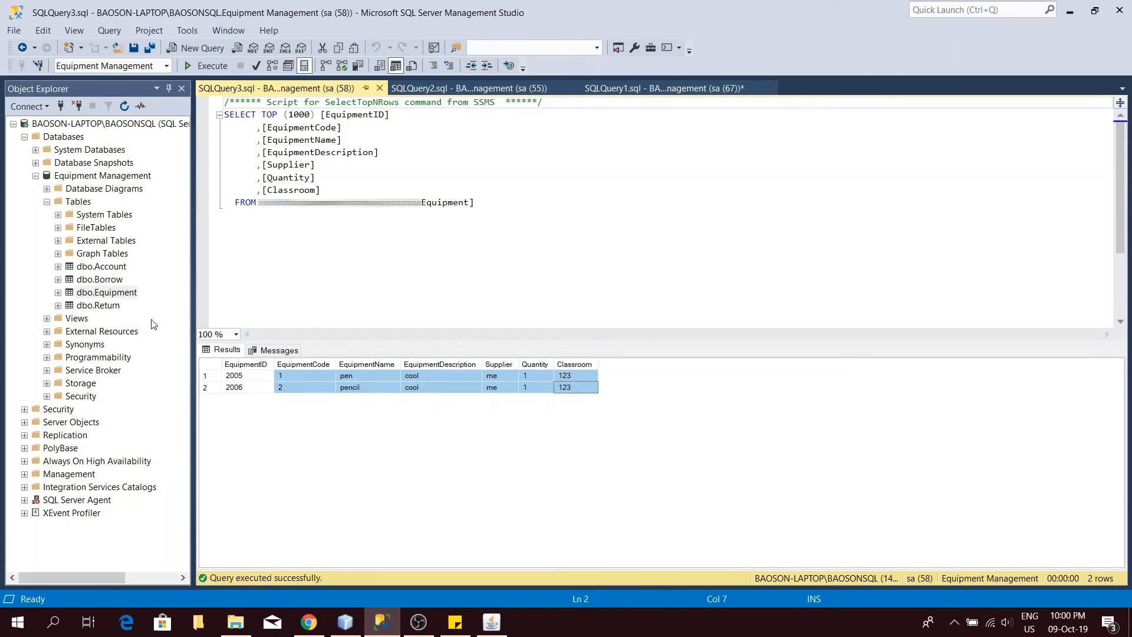
{"action": "right_click", "coordinate": [98, 280]}
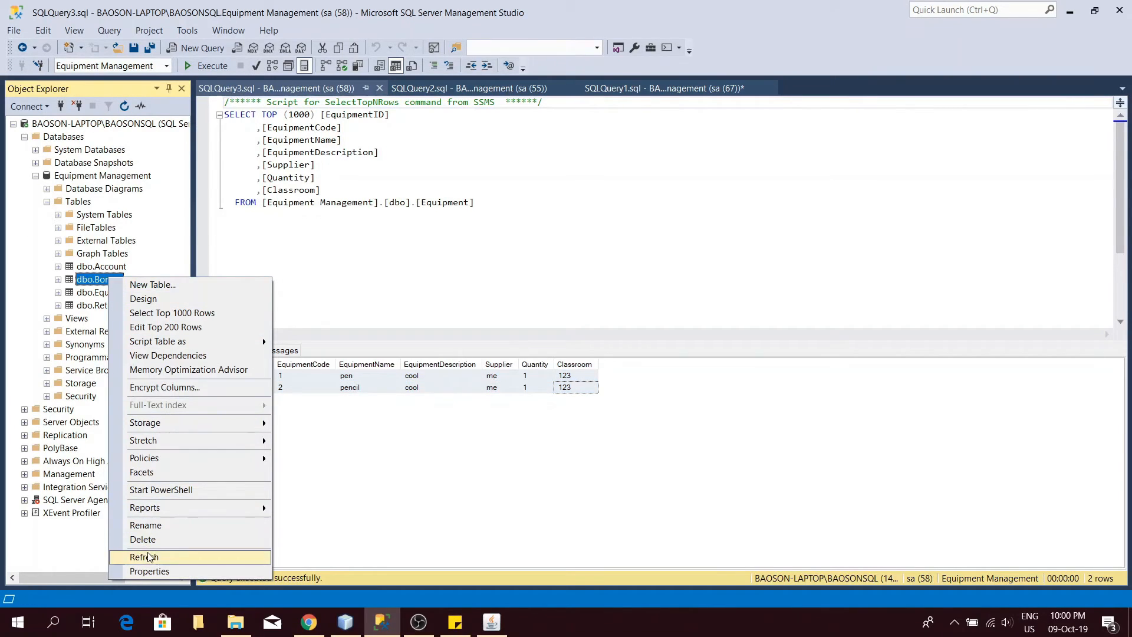
{"action": "mouse_move", "coordinate": [166, 327]}
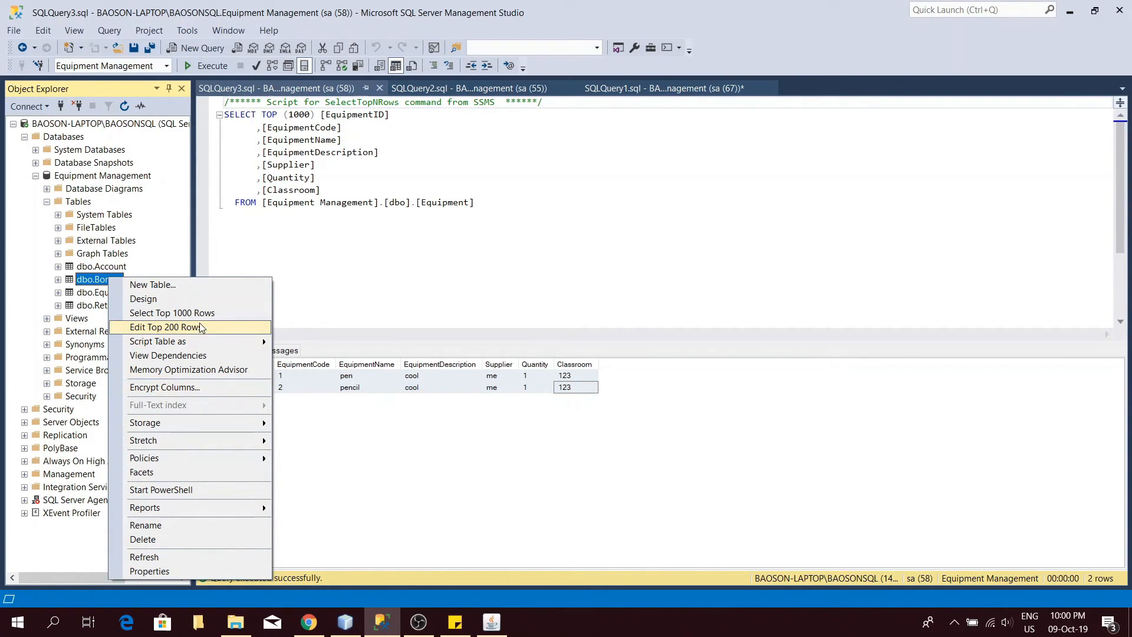
{"action": "left_click", "coordinate": [172, 312]}
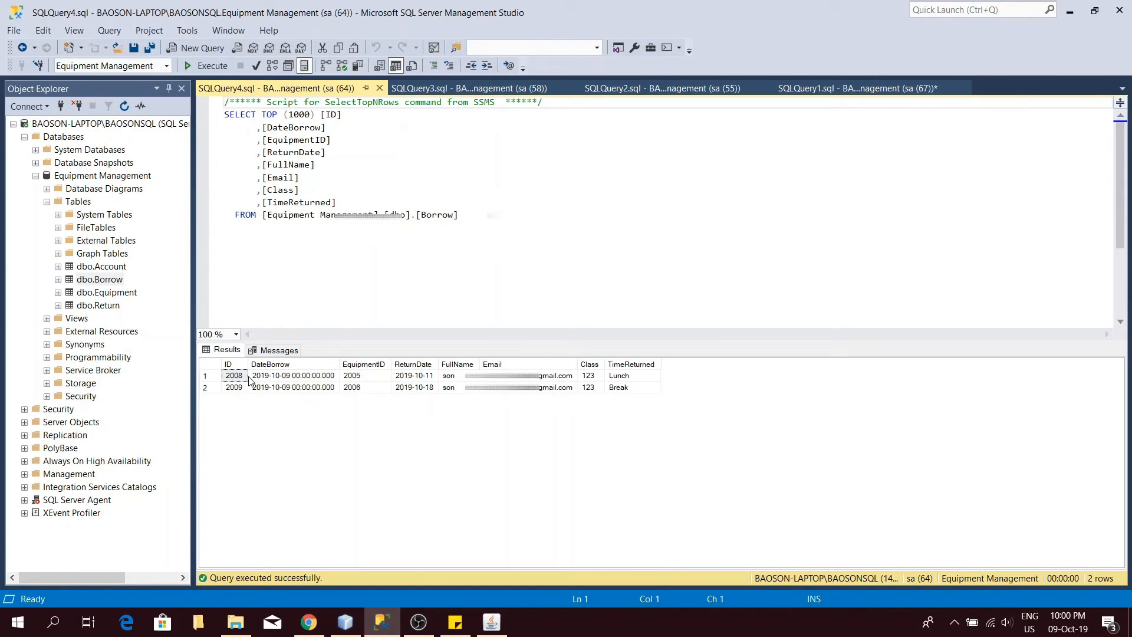
{"action": "key", "text": "alt+tab"}
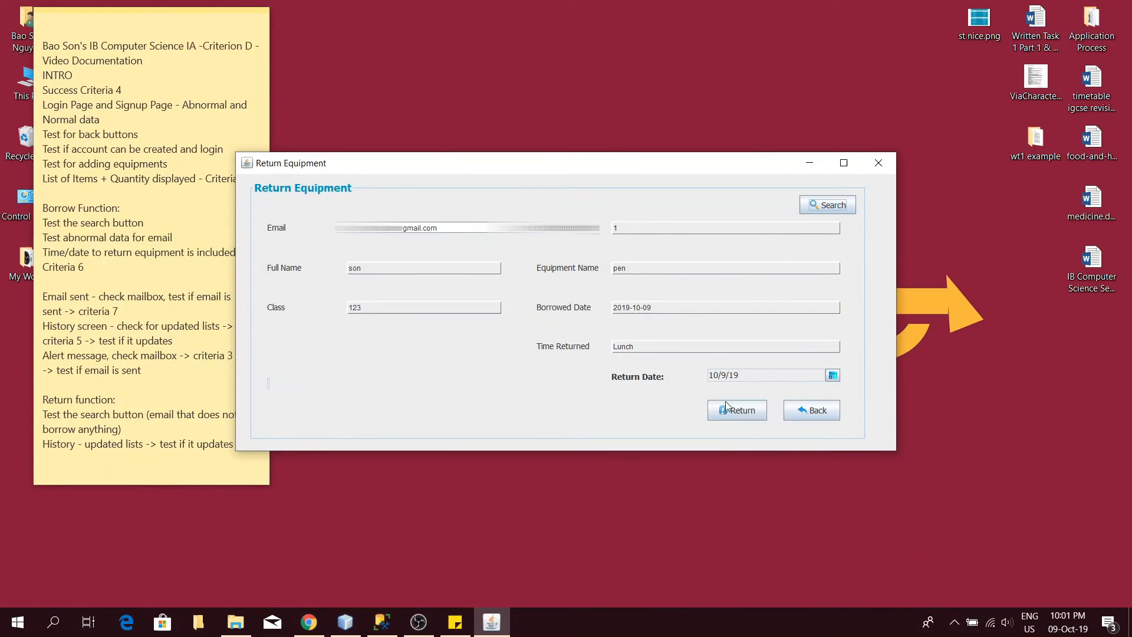
Step: Return the pen, then the pencil, until a search reports no borrowed equipment for the student
{"action": "left_click", "coordinate": [736, 410]}
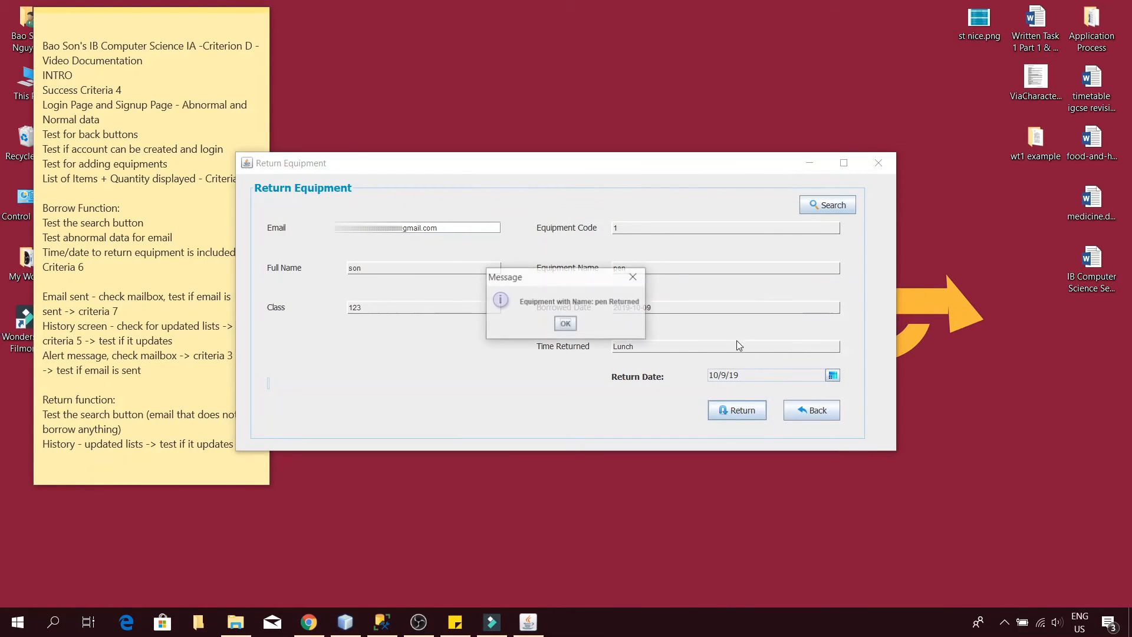
{"action": "left_click", "coordinate": [565, 323]}
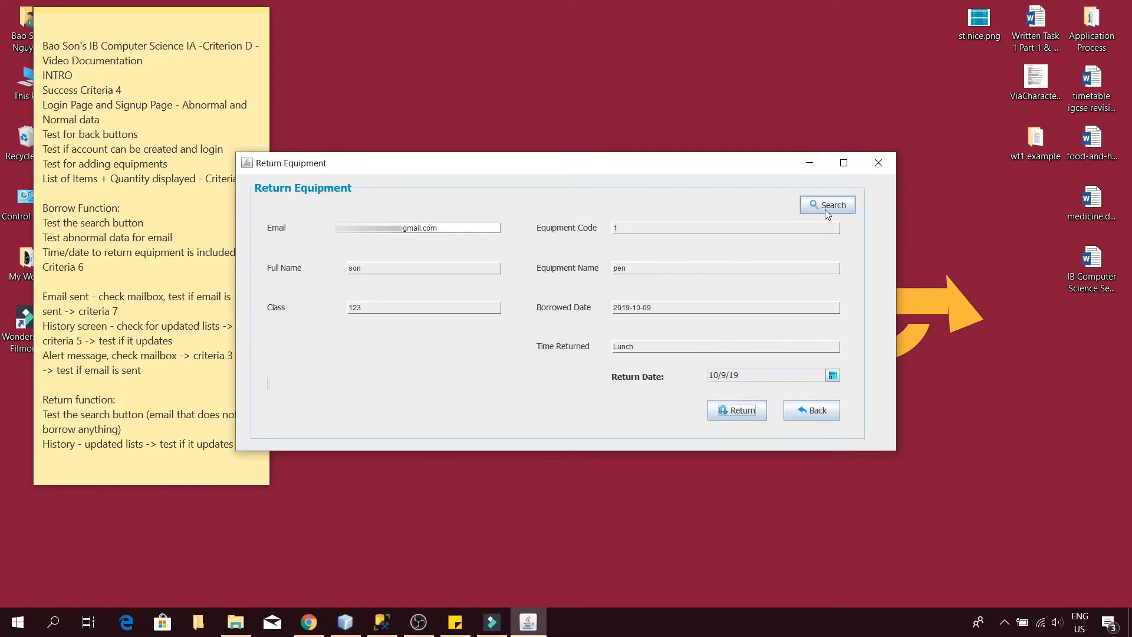
{"action": "left_click", "coordinate": [736, 411]}
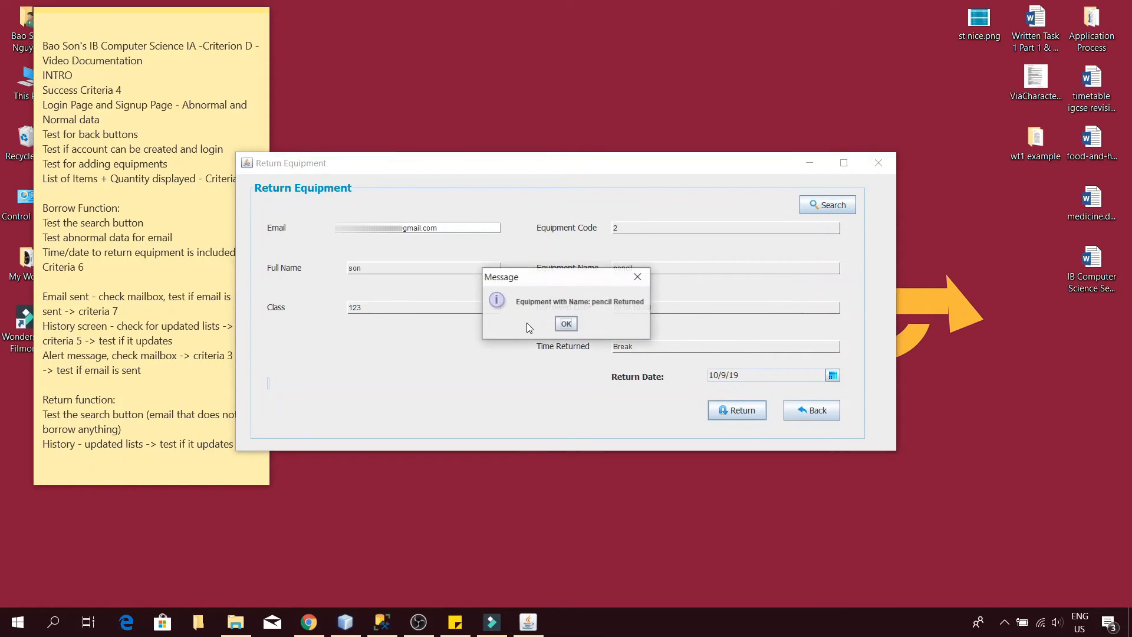
{"action": "left_click", "coordinate": [565, 324]}
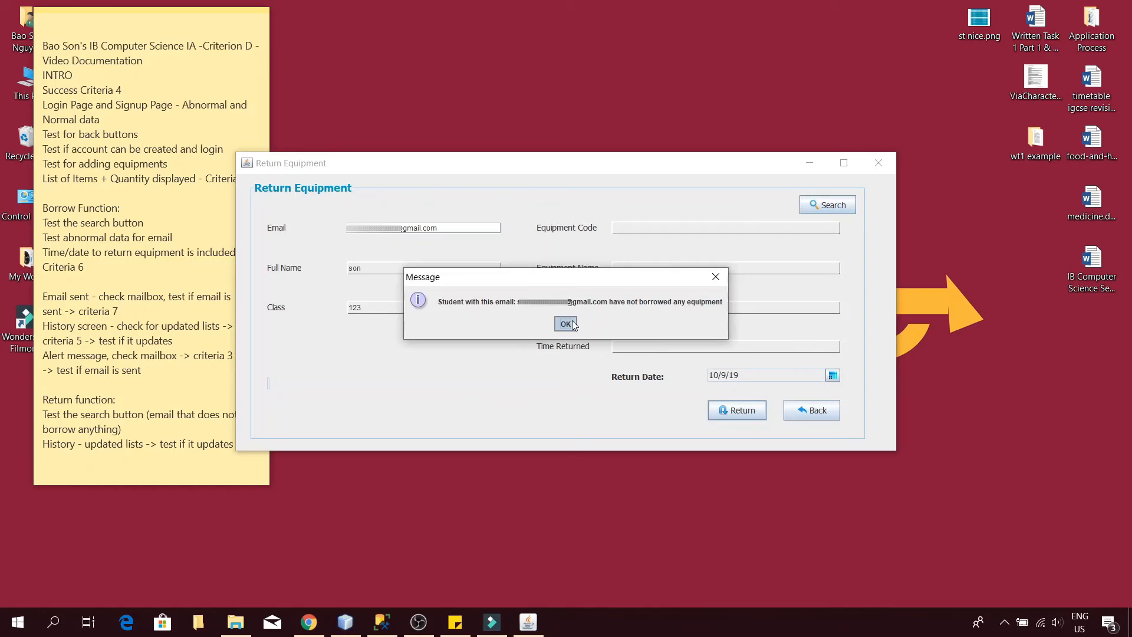
{"action": "left_click", "coordinate": [566, 323]}
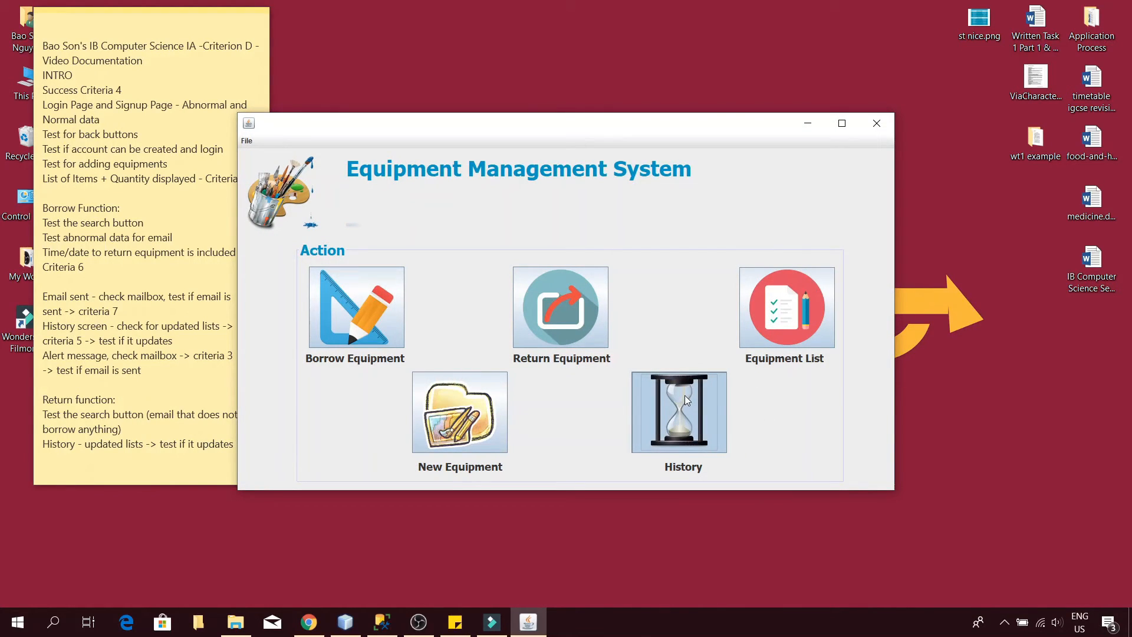
Step: View the app's History, then query dbo.Return in SSMS to show its two return records
{"action": "left_click", "coordinate": [679, 411]}
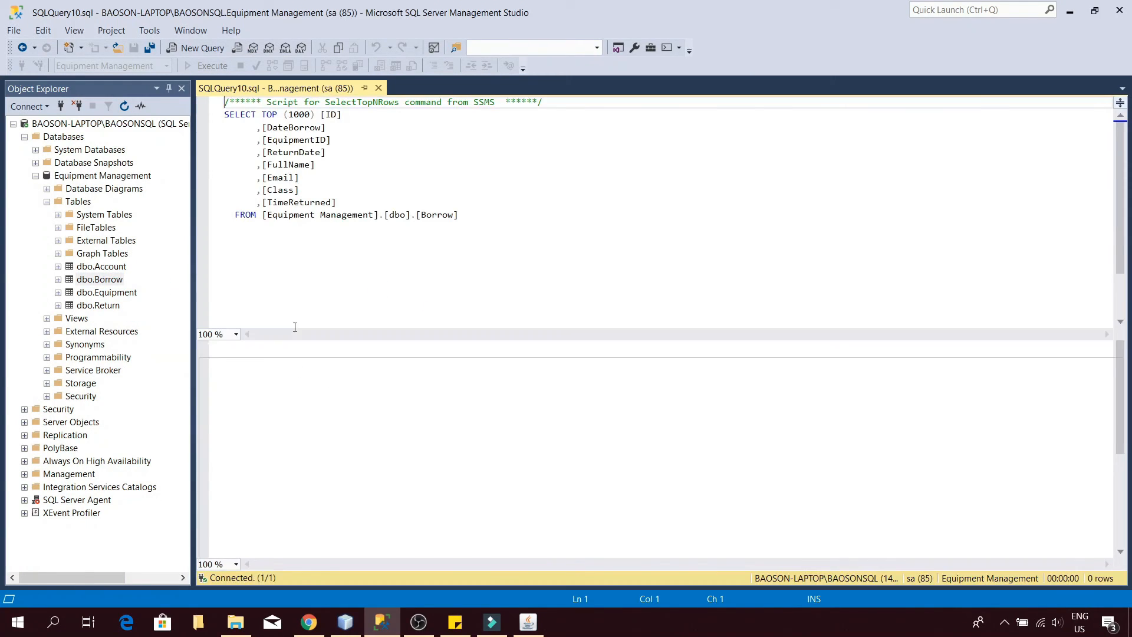
{"action": "right_click", "coordinate": [92, 304]}
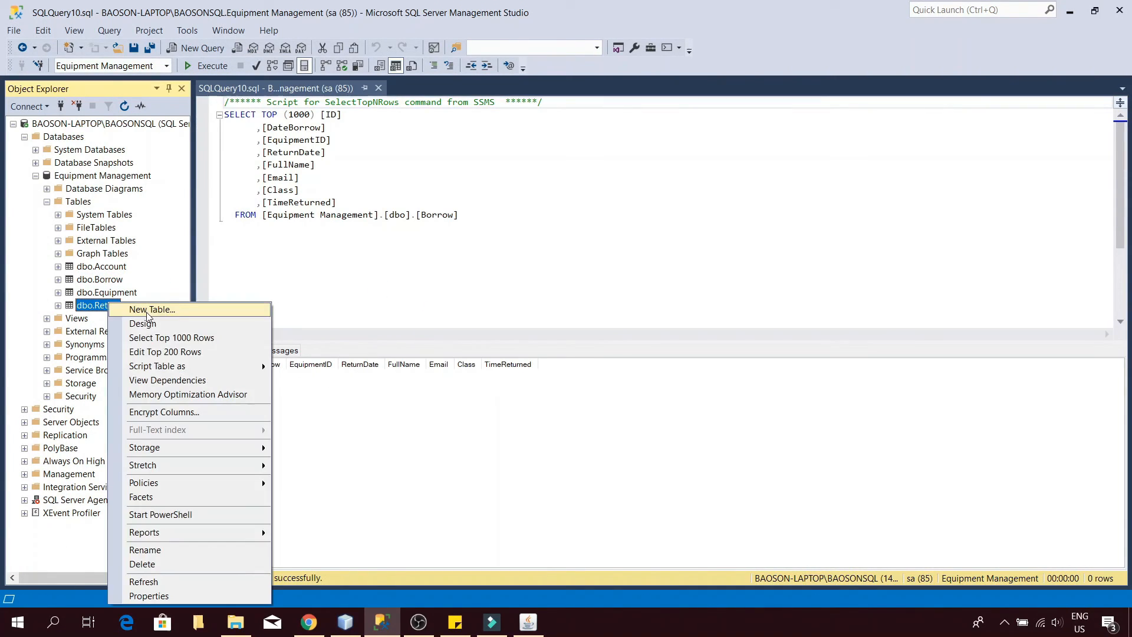
{"action": "left_click", "coordinate": [172, 337]}
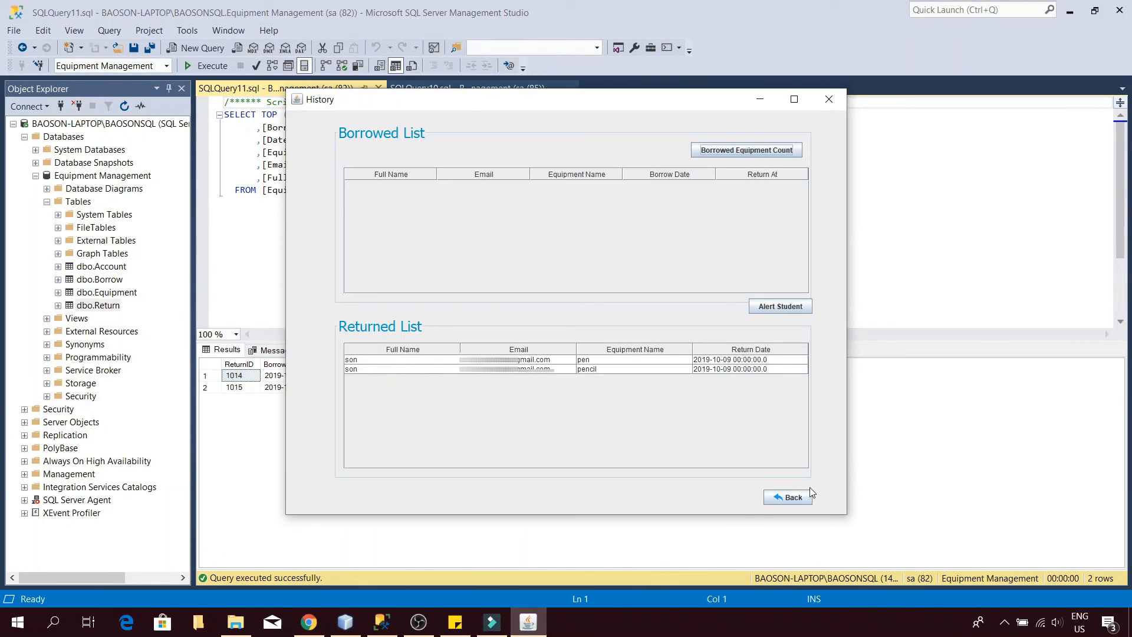
Step: Leave History and show the equipment list with pen (code 1) and pencil (code 2), quantity 1 each
{"action": "left_click", "coordinate": [787, 497]}
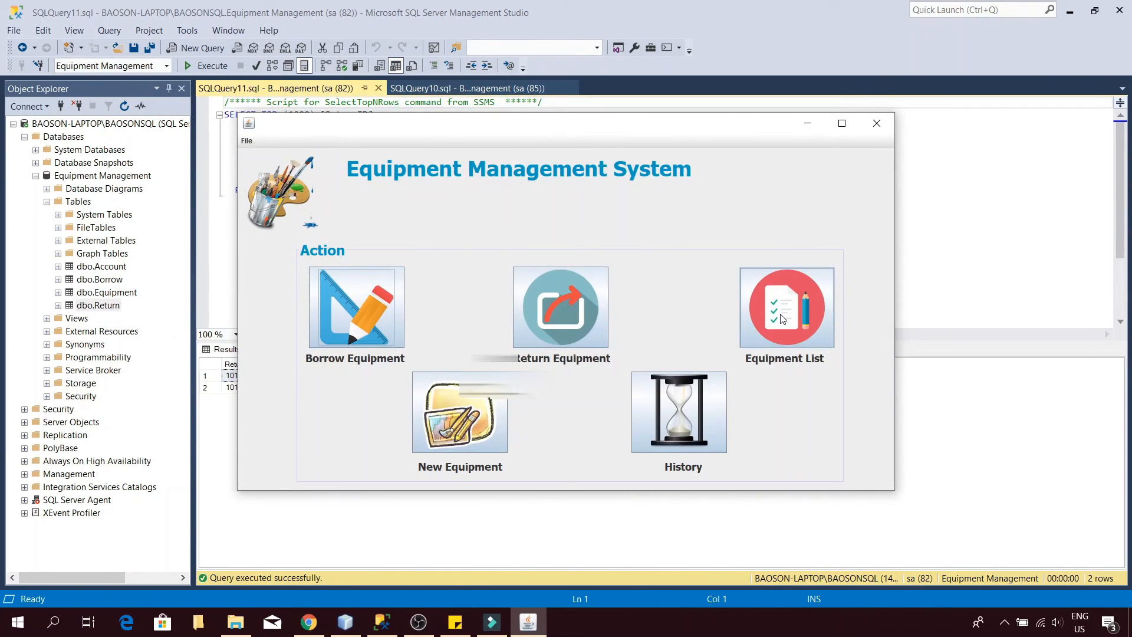
{"action": "left_click", "coordinate": [785, 307]}
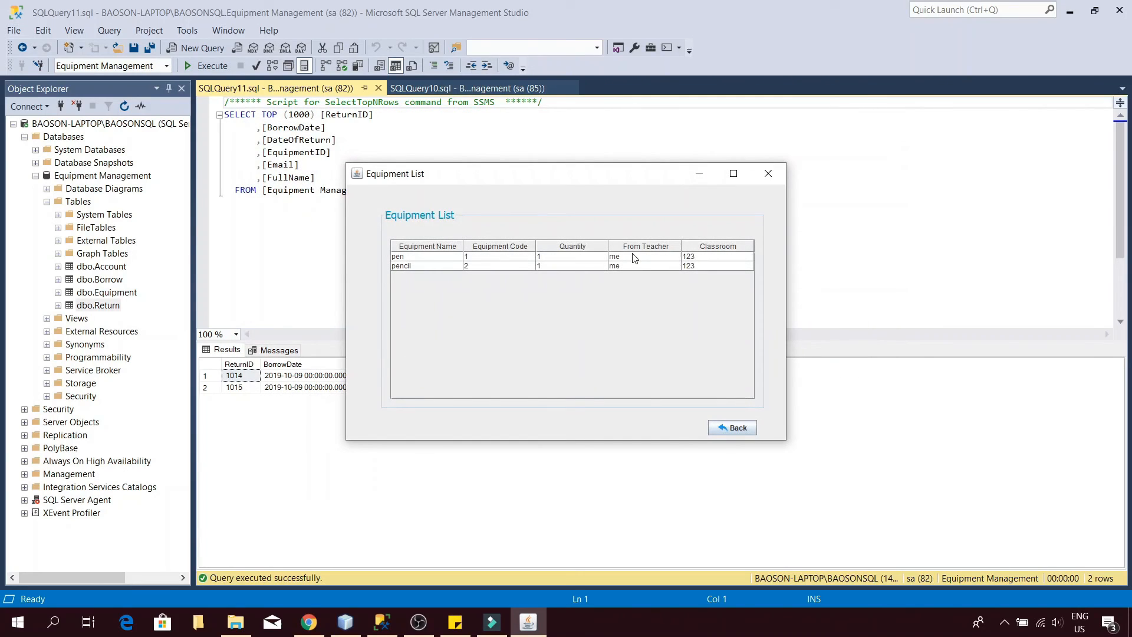
{"action": "mouse_move", "coordinate": [476, 261]}
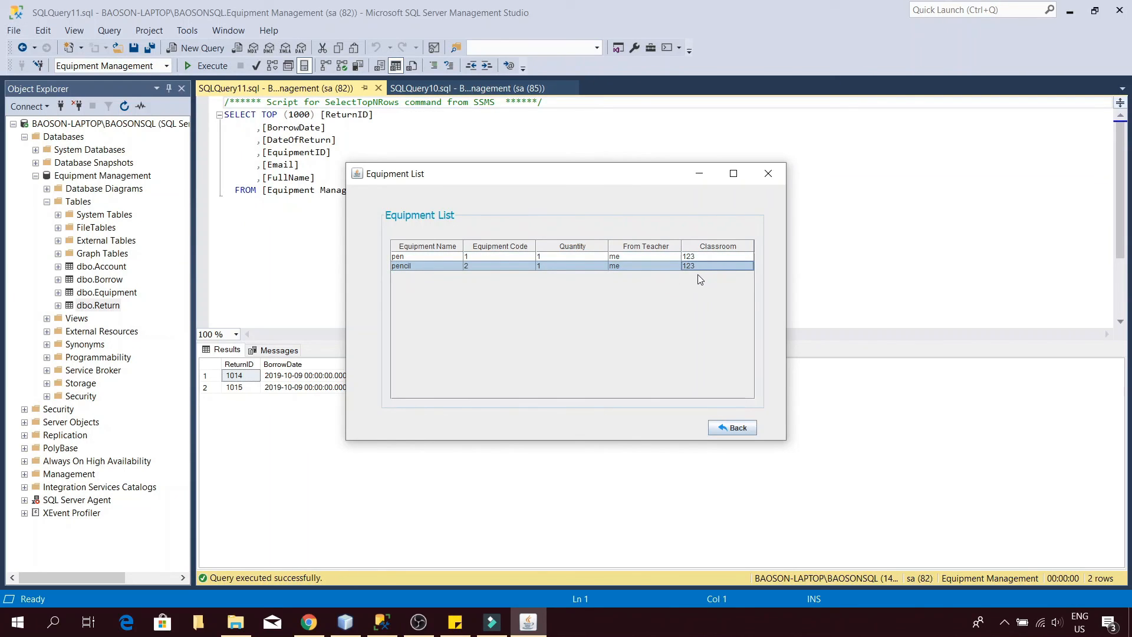
{"action": "mouse_move", "coordinate": [674, 263]}
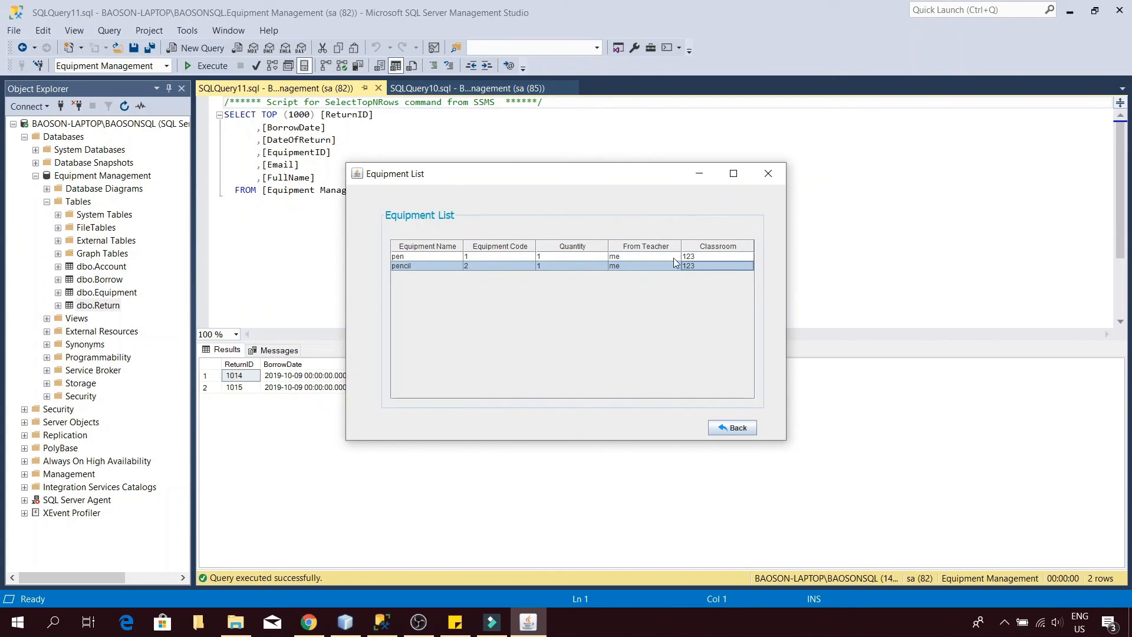